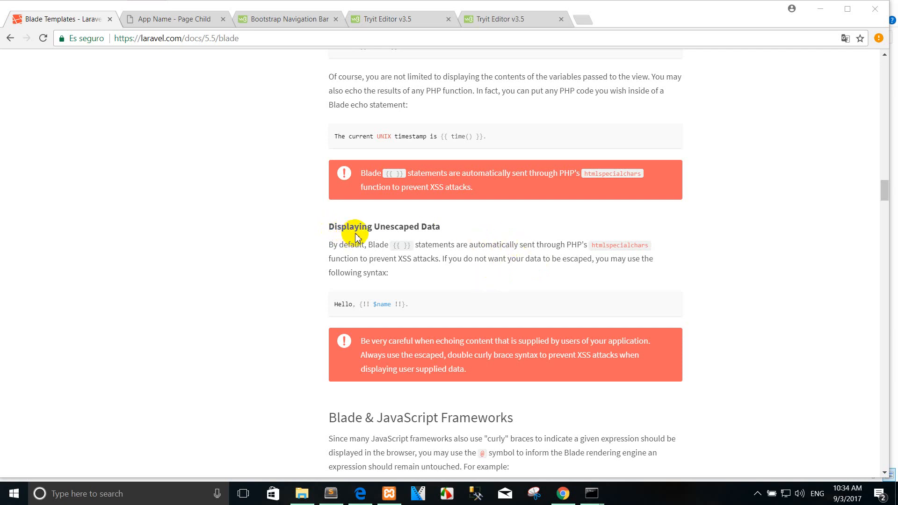
{"action": "mouse_move", "coordinate": [391, 253]}
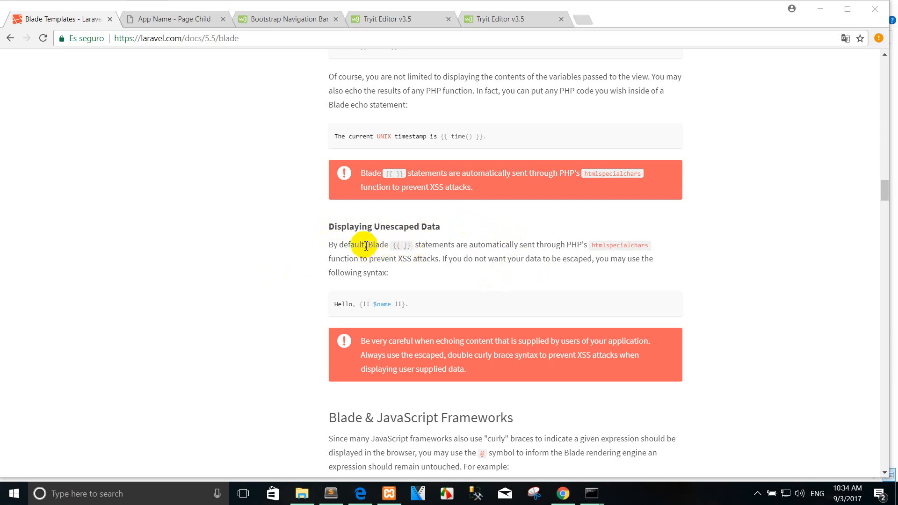
{"action": "mouse_move", "coordinate": [476, 235]}
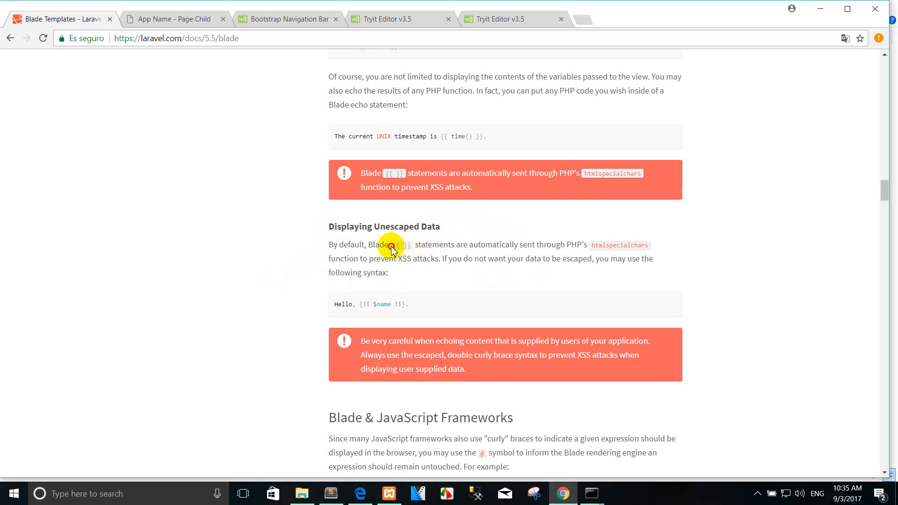
{"action": "mouse_move", "coordinate": [397, 247]}
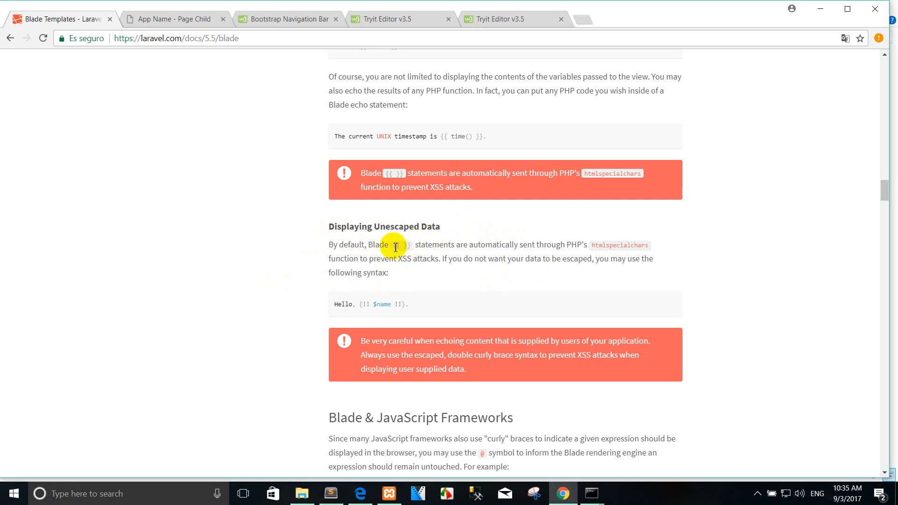
- Review the Blade docs on {{ }} output being escaped through htmlspecialchars
{"action": "double_click", "coordinate": [400, 245]}
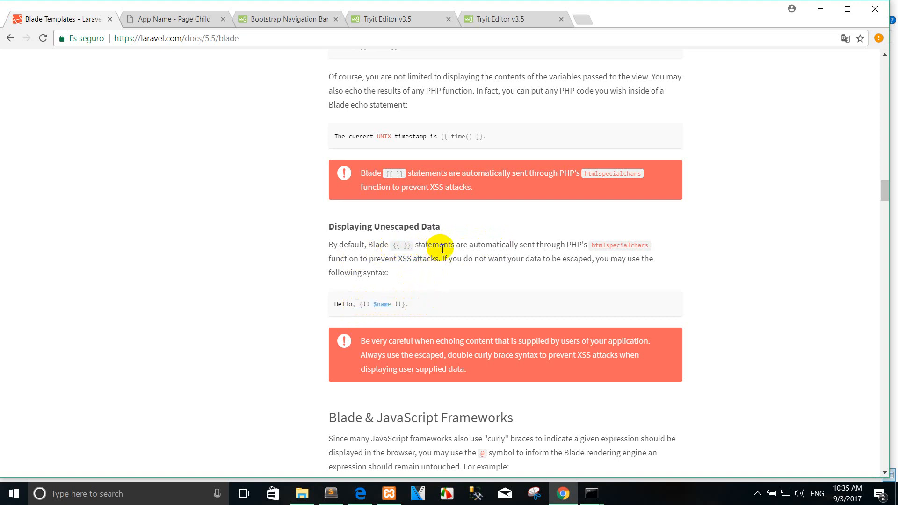
{"action": "mouse_move", "coordinate": [494, 243]}
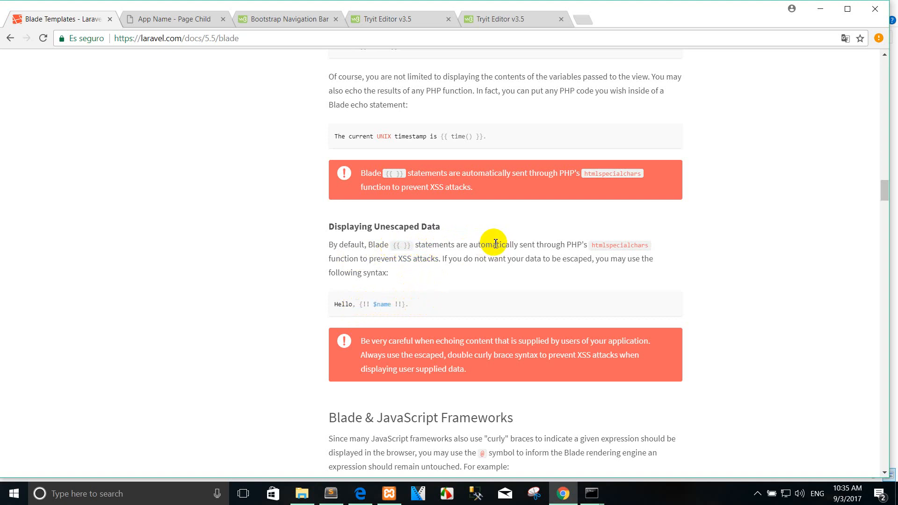
{"action": "mouse_move", "coordinate": [489, 248]}
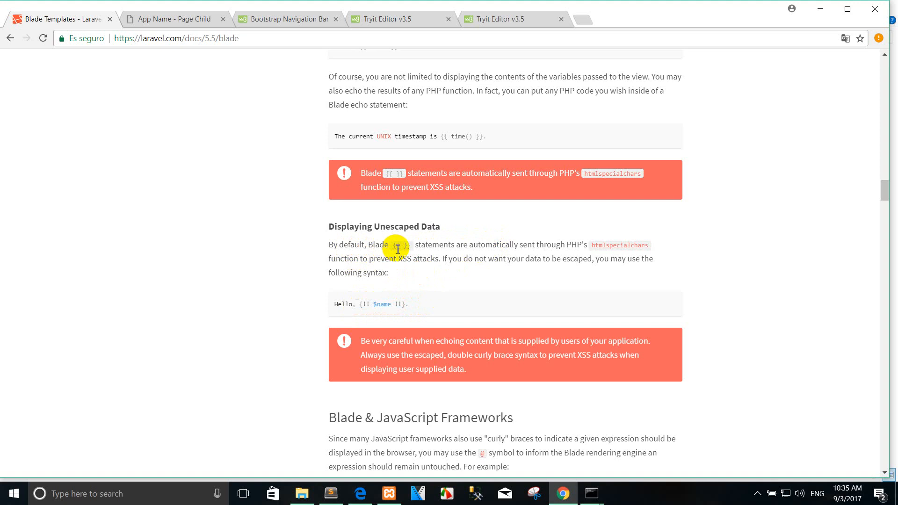
{"action": "mouse_move", "coordinate": [481, 248]}
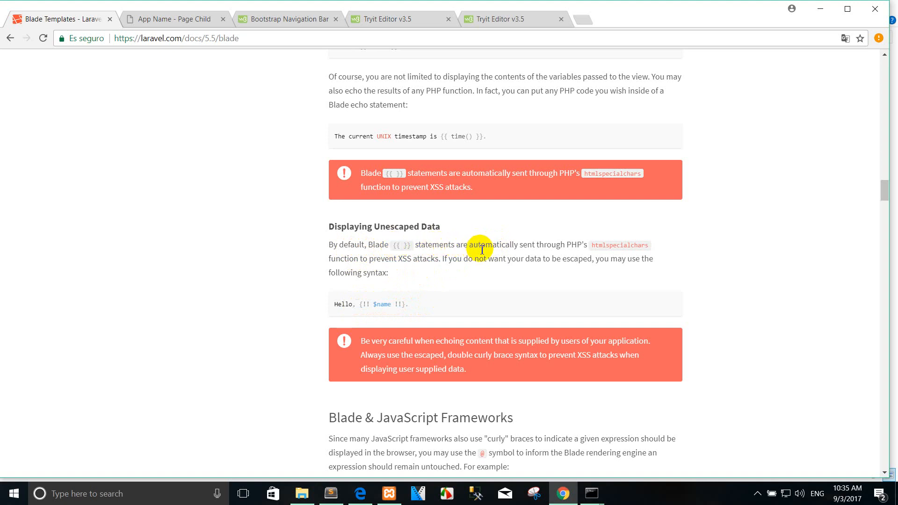
{"action": "double_click", "coordinate": [614, 245]}
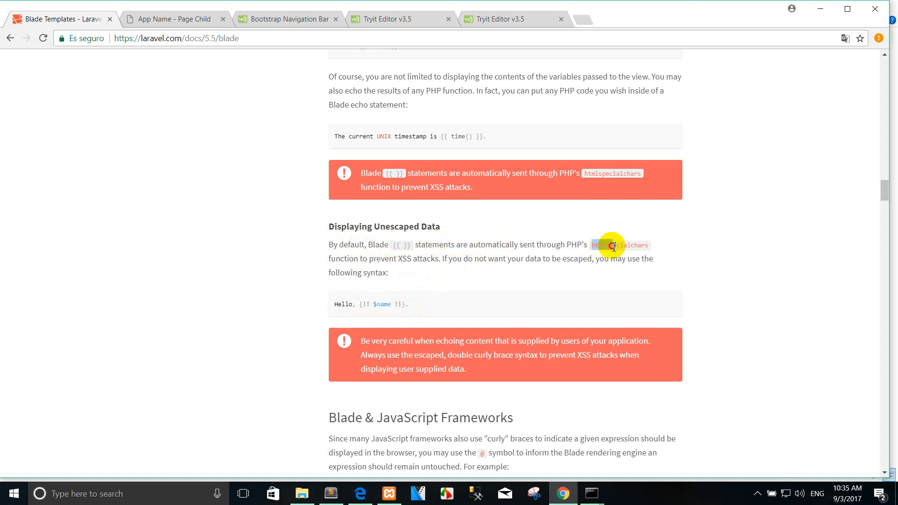
{"action": "mouse_move", "coordinate": [489, 232]}
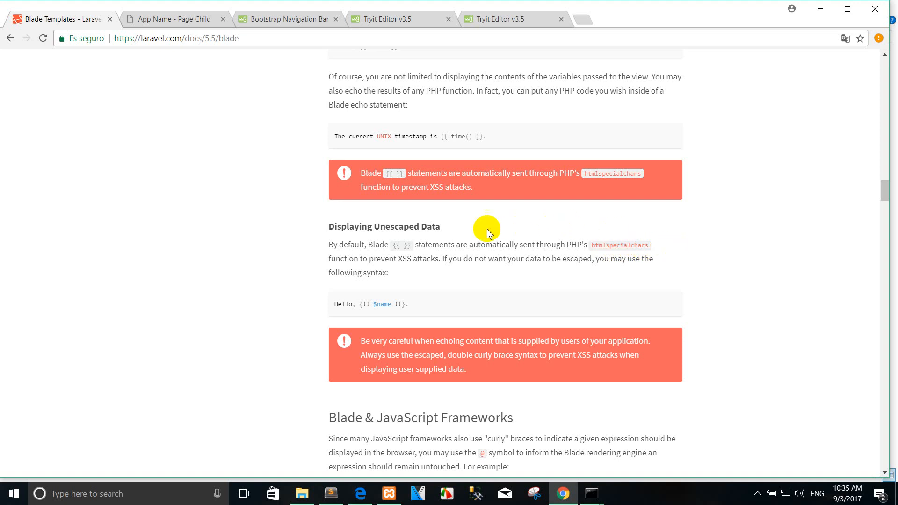
{"action": "mouse_move", "coordinate": [409, 269]}
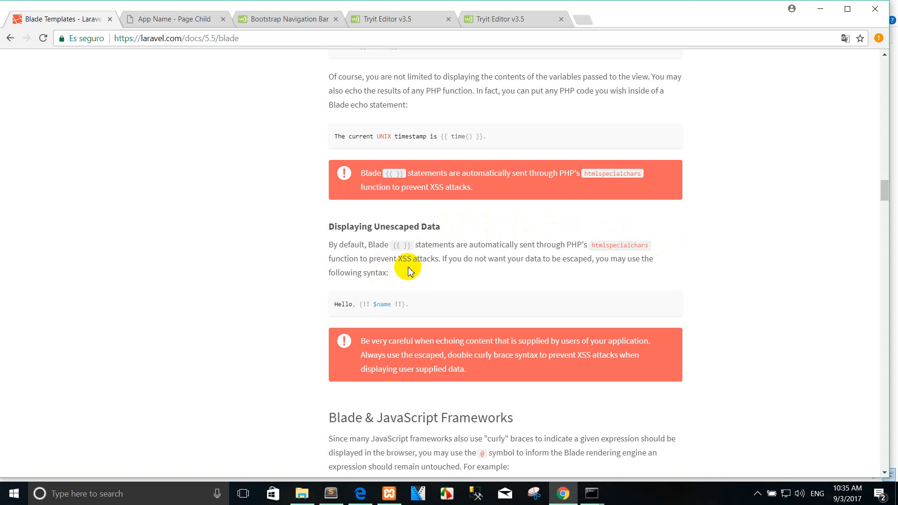
{"action": "scroll", "scroll_direction": "down", "scroll_amount": 3}
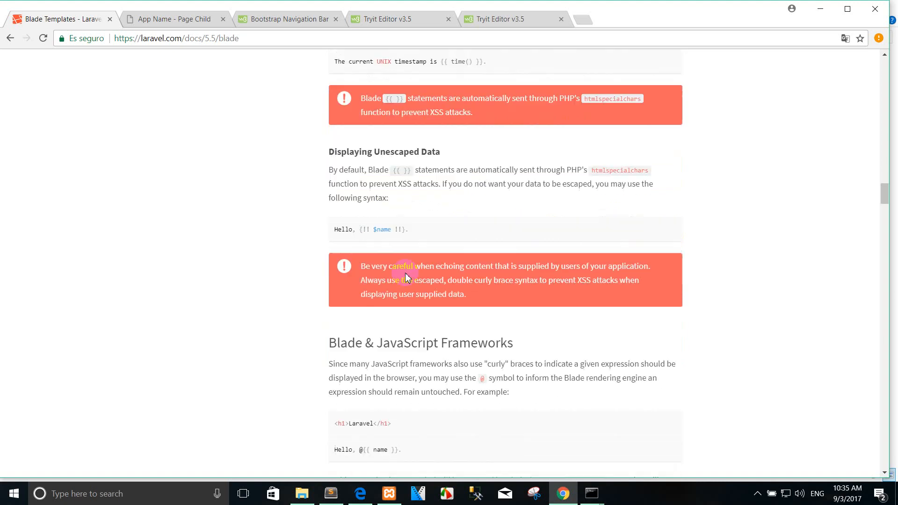
{"action": "scroll", "scroll_direction": "down", "scroll_amount": 3}
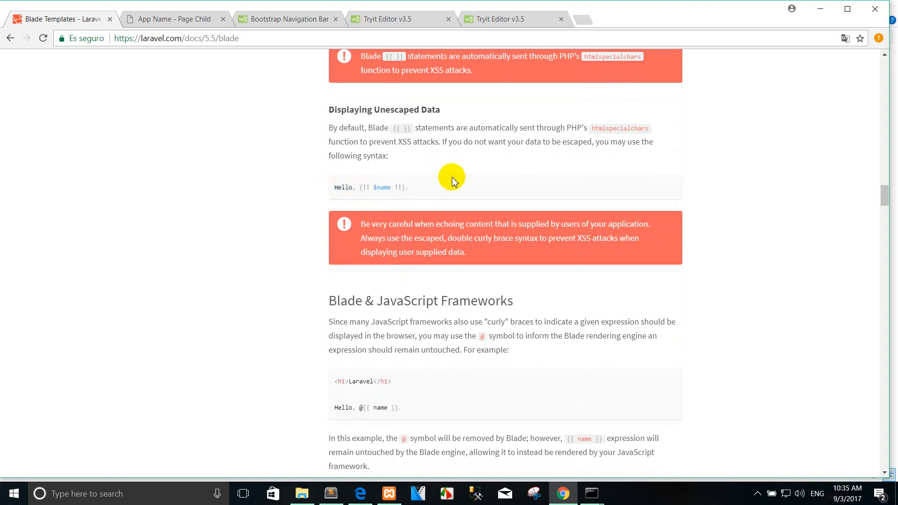
- Close the child.blade.php and child1.blade.php views, leaving home.blade.php saved
{"action": "left_click", "coordinate": [332, 494]}
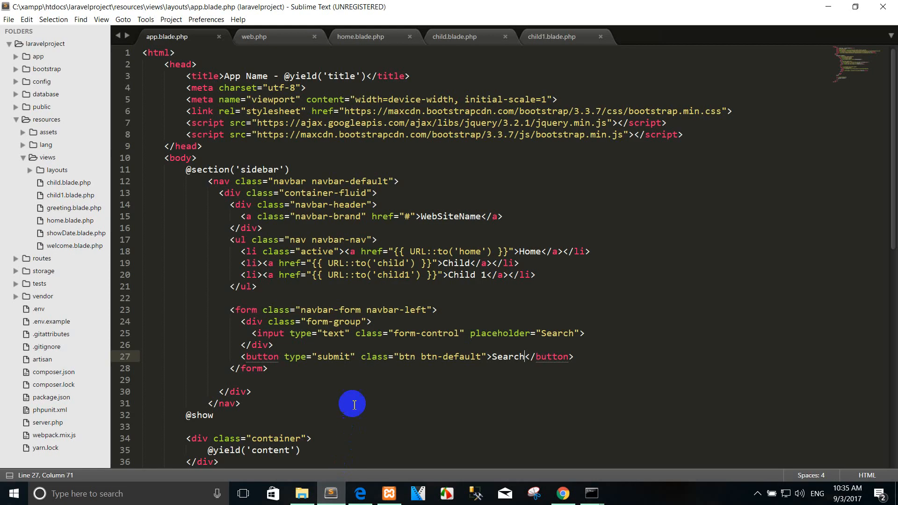
{"action": "left_click", "coordinate": [455, 36]}
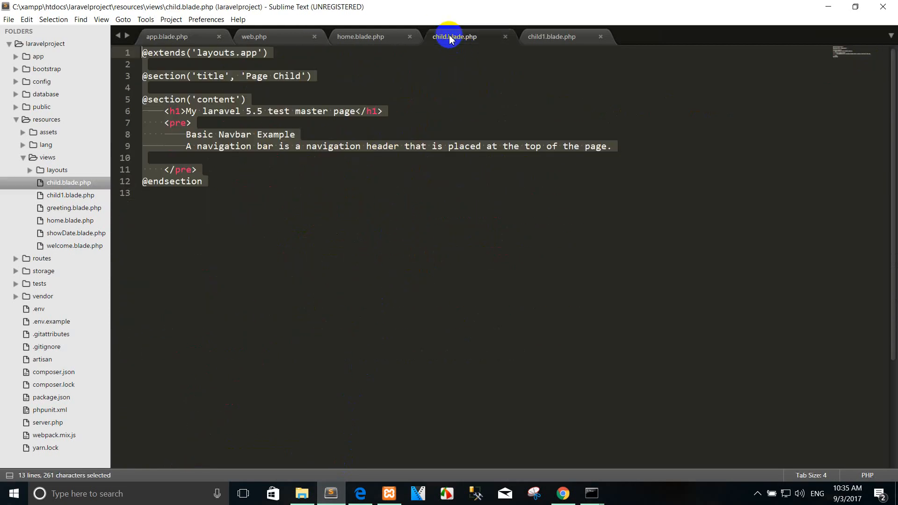
{"action": "left_click", "coordinate": [176, 199]}
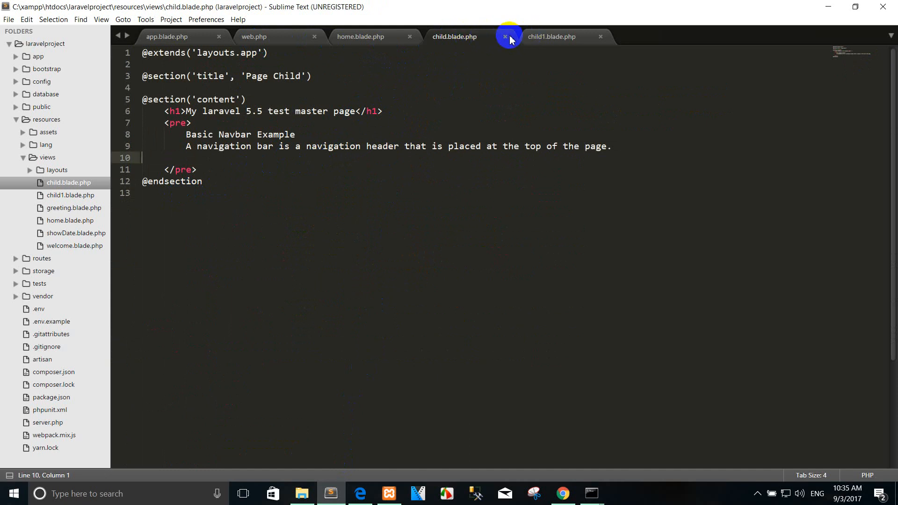
{"action": "left_click", "coordinate": [505, 37]}
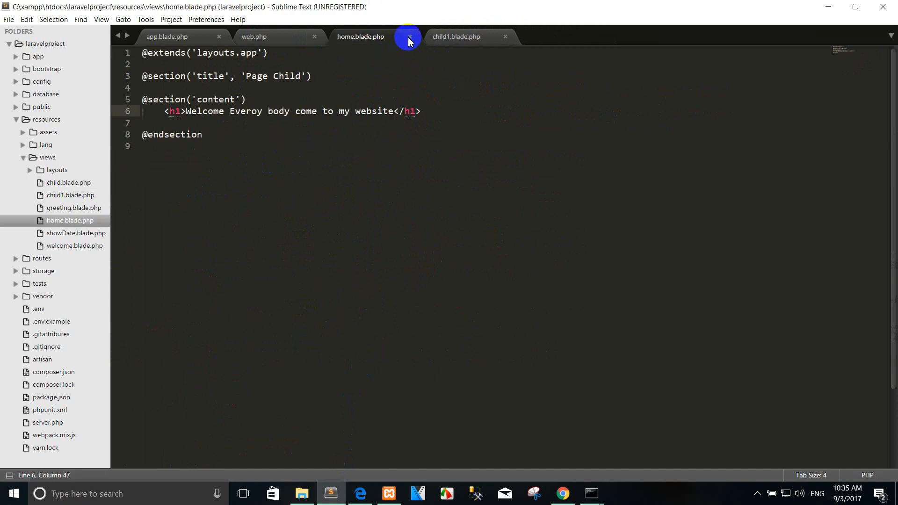
{"action": "left_click", "coordinate": [457, 37]}
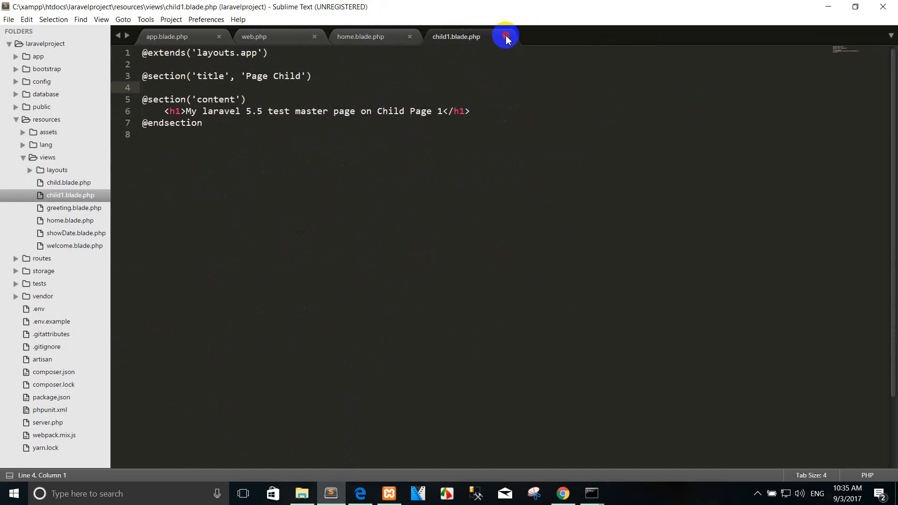
{"action": "left_click", "coordinate": [503, 36]}
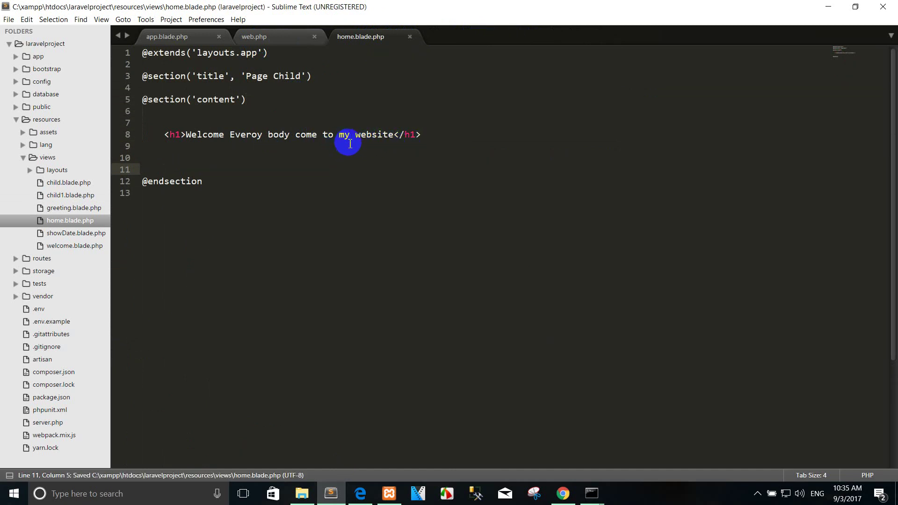
{"action": "mouse_move", "coordinate": [369, 87]}
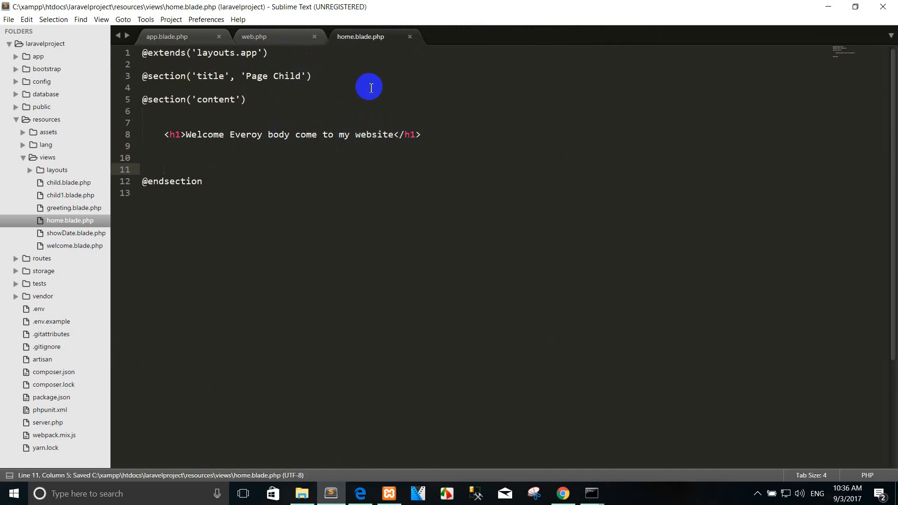
{"action": "left_click", "coordinate": [254, 36]}
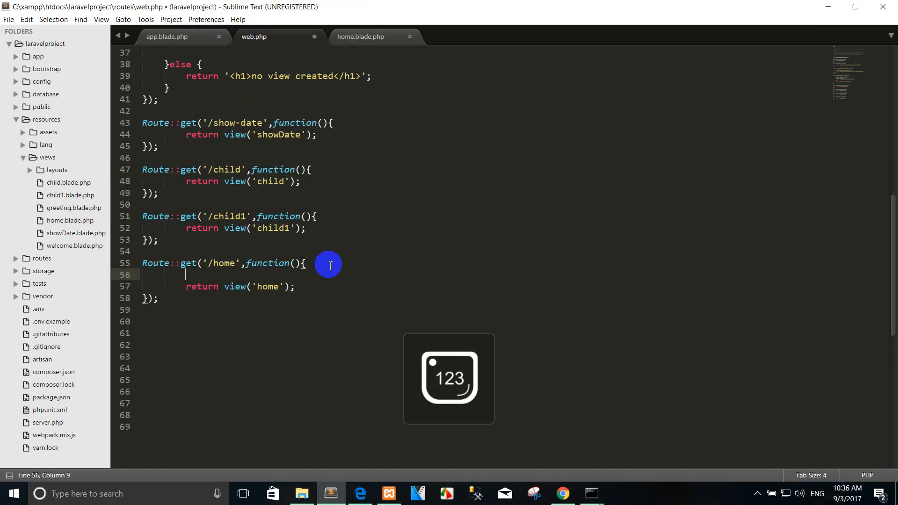
- Have the /home route set $name = 'Ren' and return view('home', compact('name')), saved
{"action": "type", "text": "$name = 'RE"}
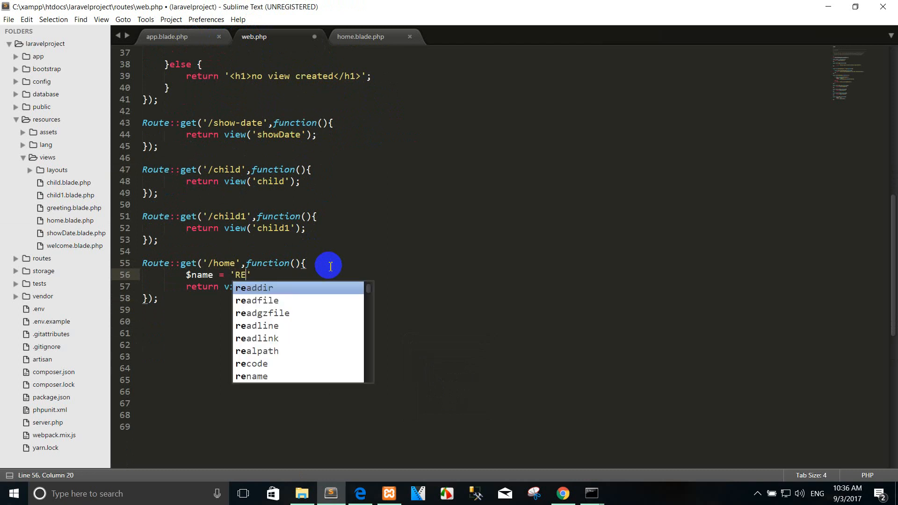
{"action": "type", "text": "n"}
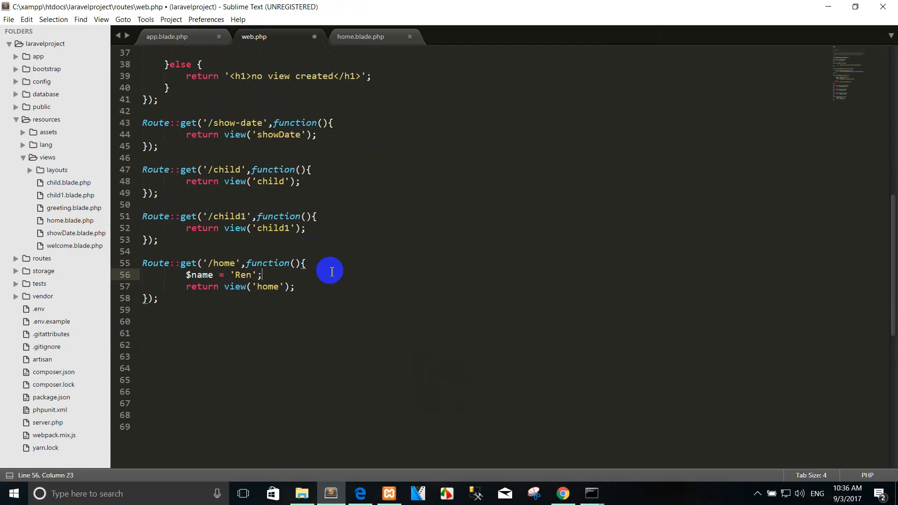
{"action": "key", "text": "ctrl+s"}
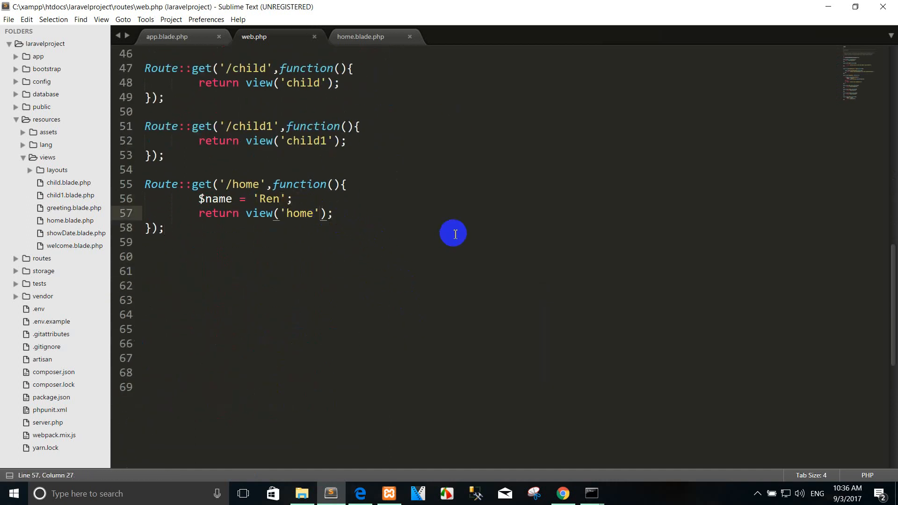
{"action": "type", "text": ",compact()"}
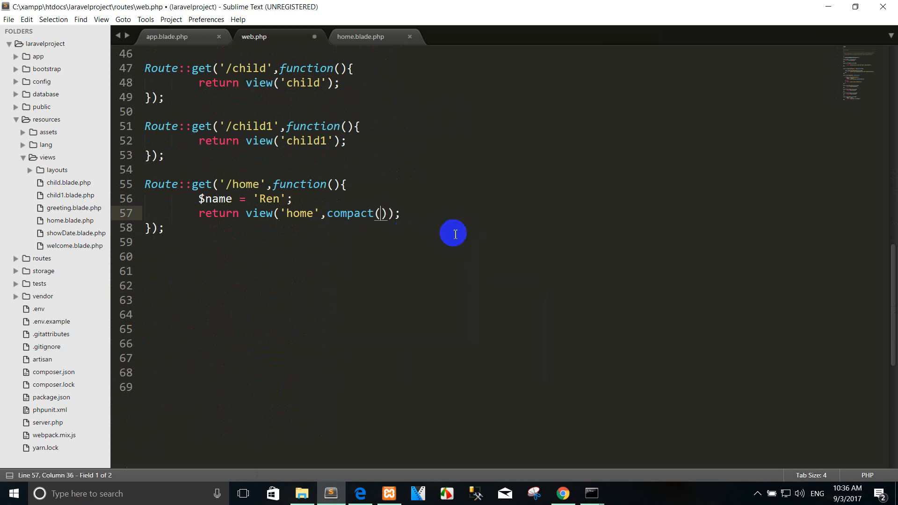
{"action": "type", "text": "'name'"}
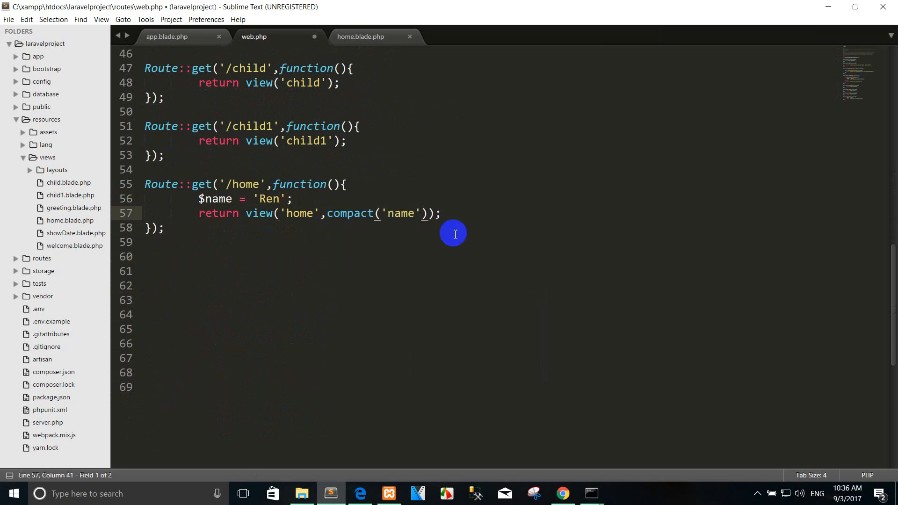
{"action": "double_click", "coordinate": [218, 198]}
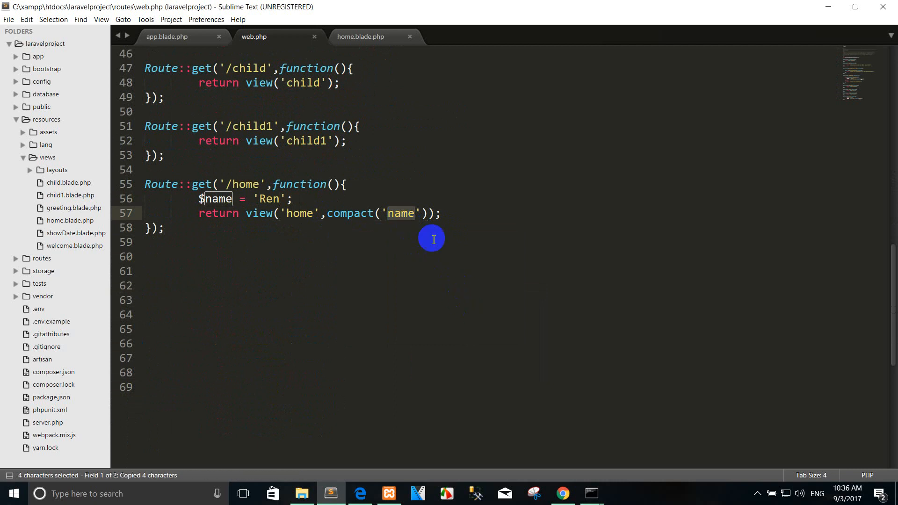
{"action": "left_click", "coordinate": [167, 36]}
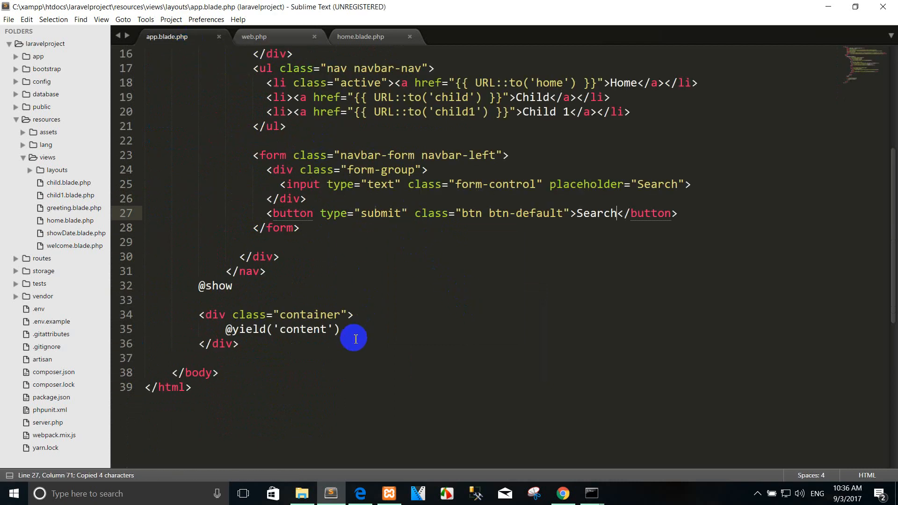
- Add a rule and a second h1 echoing {{ $name }} to home.blade.php, saved
{"action": "left_click", "coordinate": [359, 37]}
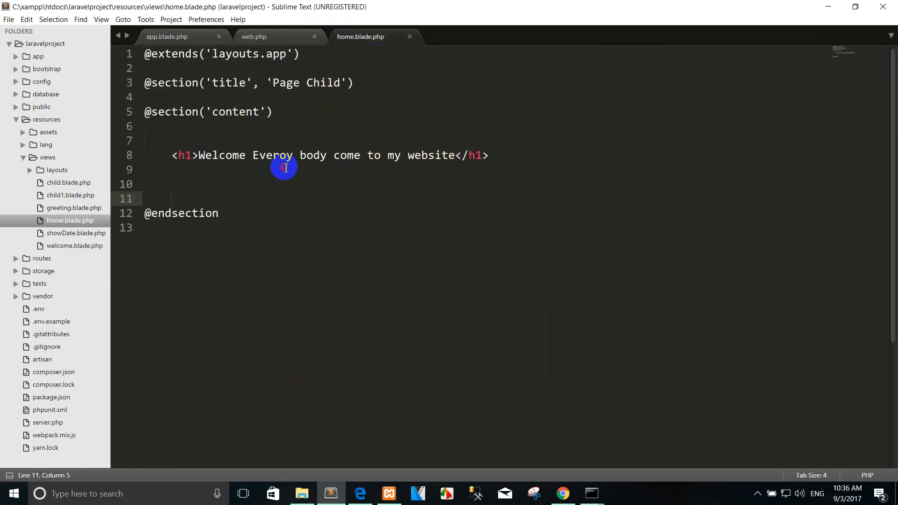
{"action": "type", "text": "{sd}"}
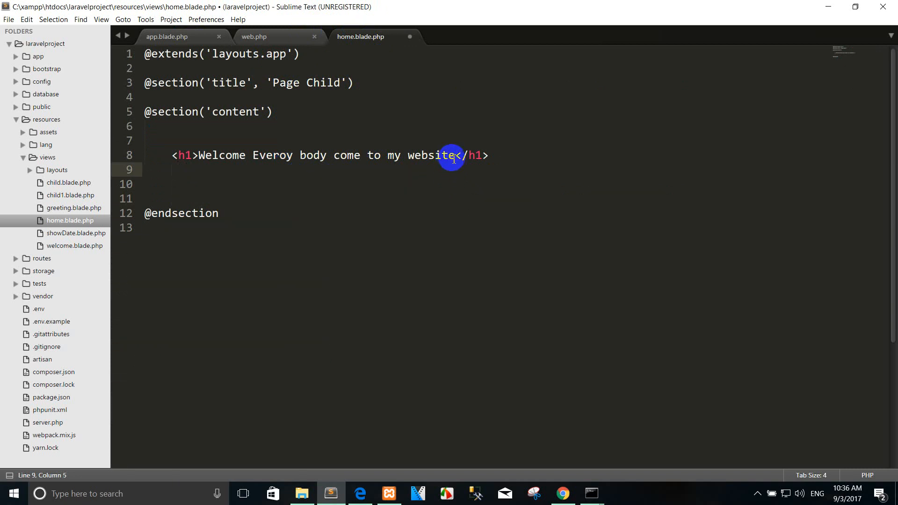
{"action": "type", "text": "<b"}
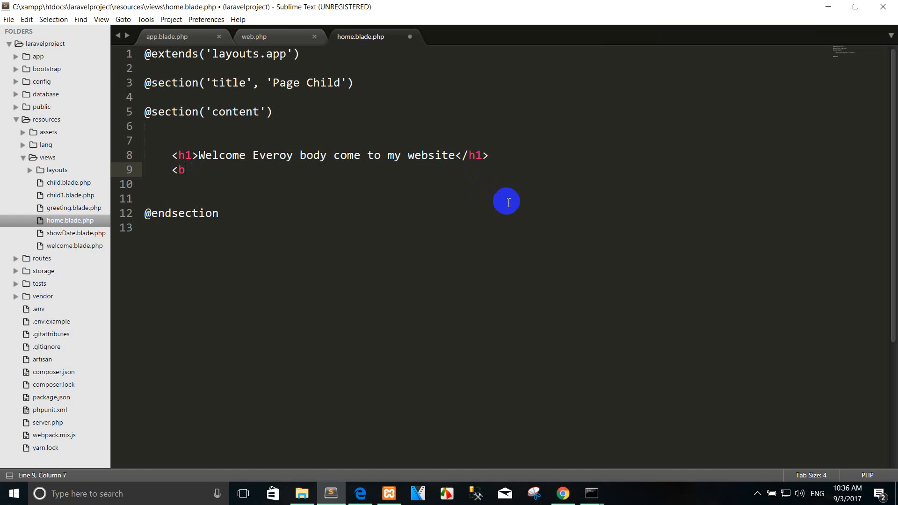
{"action": "type", "text": "r>"}
{"action": "left_click", "coordinate": [486, 184]}
{"action": "type", "text": "<h1>{{}}</h1>"}
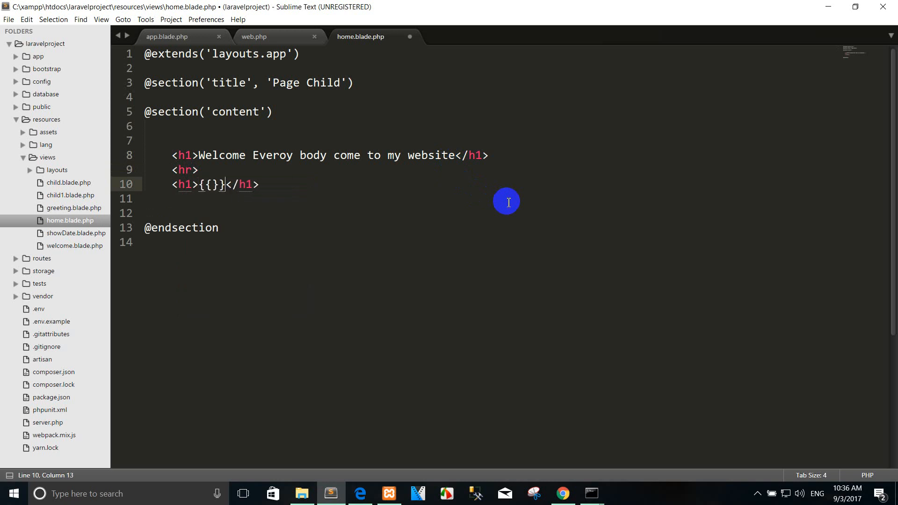
{"action": "type", "text": "$"}
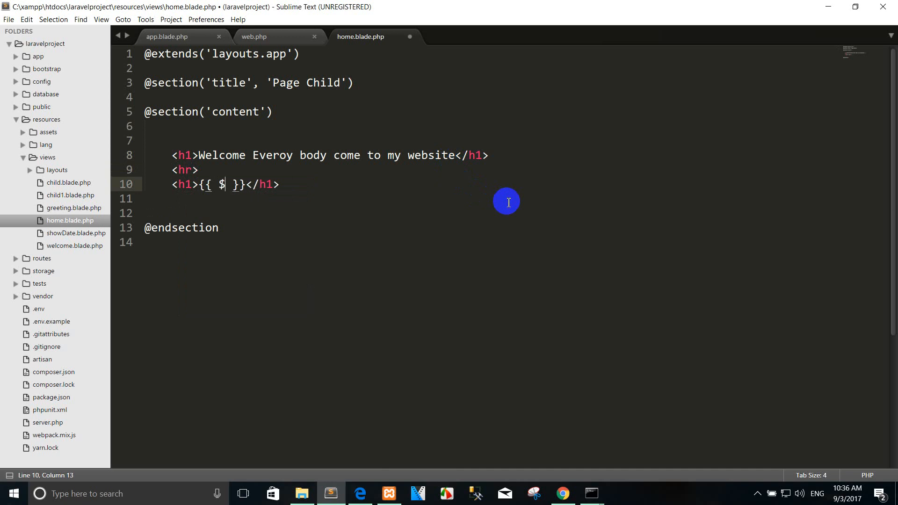
{"action": "type", "text": "name"}
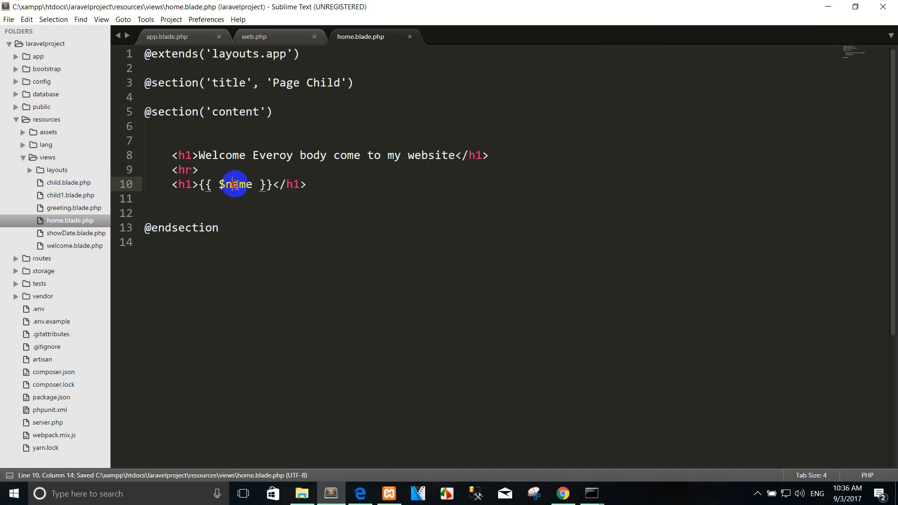
{"action": "left_click", "coordinate": [562, 493]}
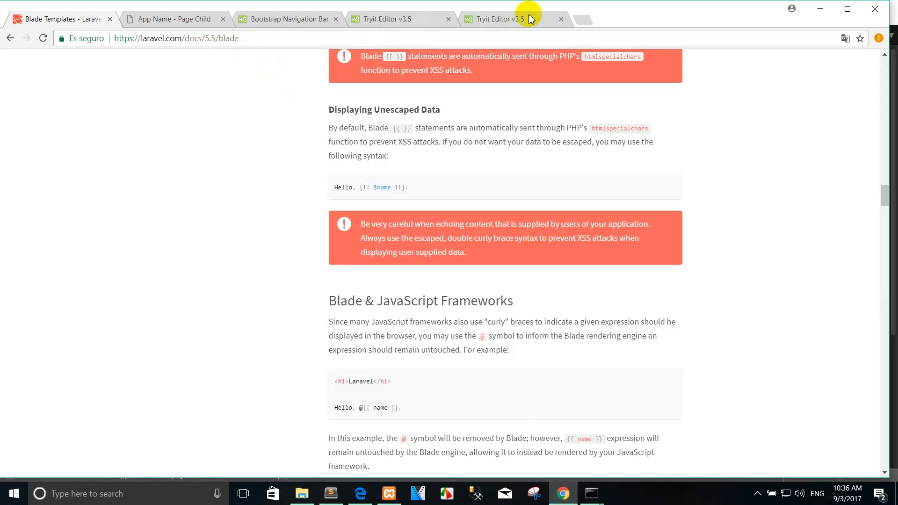
- Load the local site's Home page showing the welcome heading followed by Ren
{"action": "left_click", "coordinate": [174, 19]}
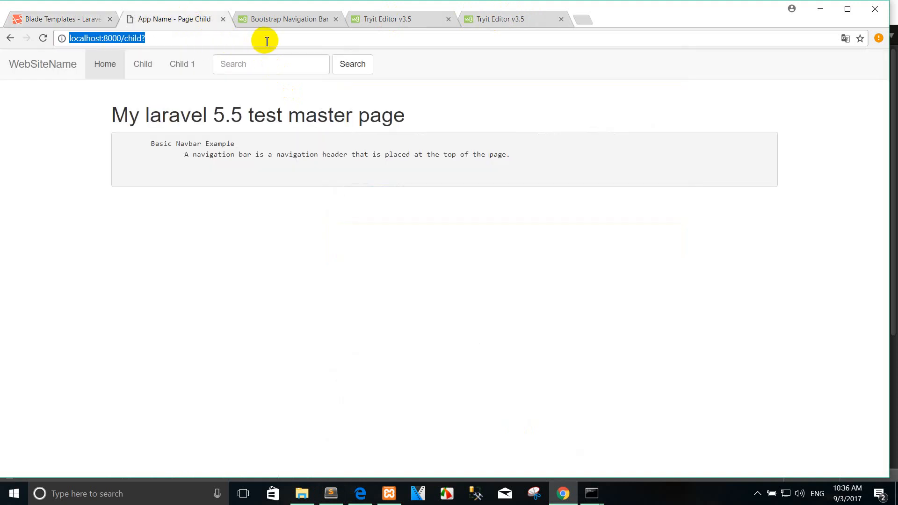
{"action": "left_click", "coordinate": [105, 64]}
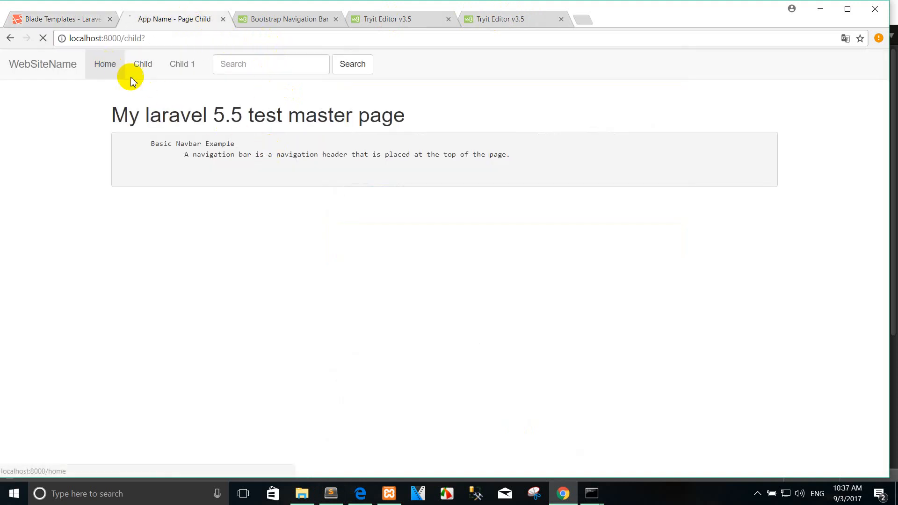
{"action": "left_click", "coordinate": [105, 64]}
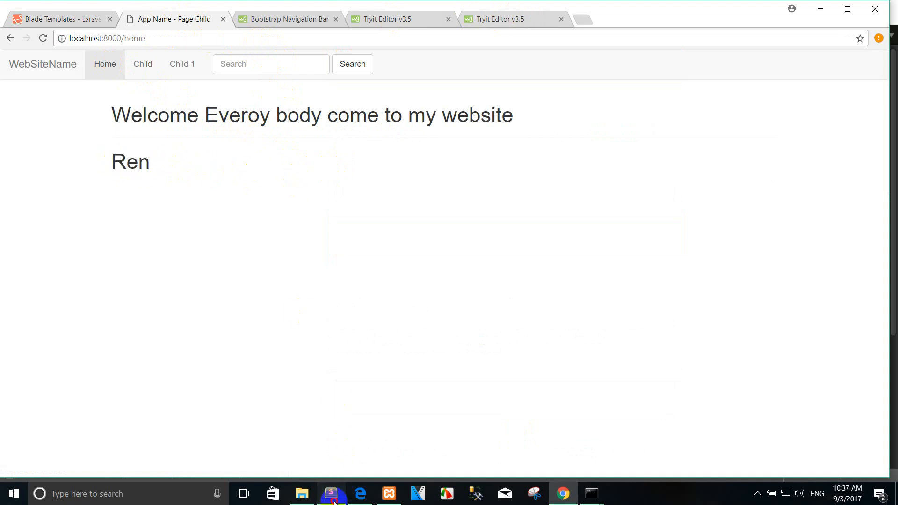
{"action": "left_click", "coordinate": [331, 494]}
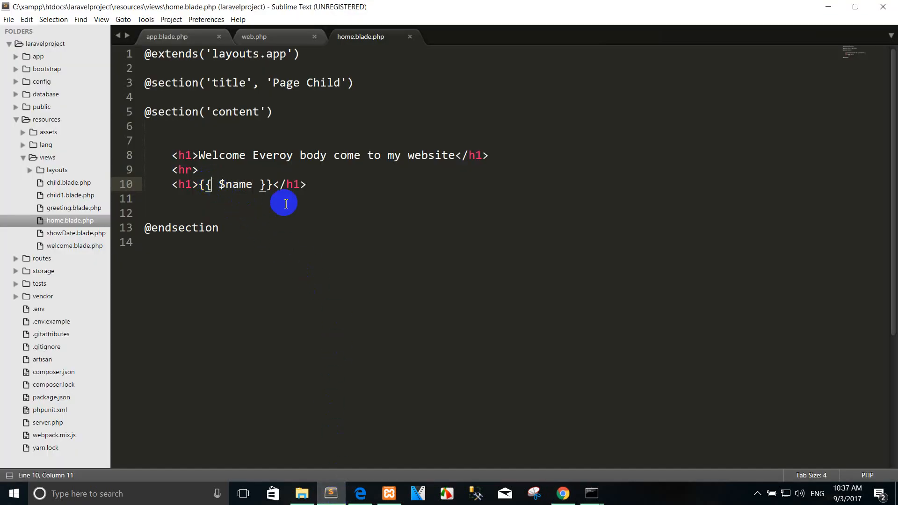
- Change the home view's name output to the unescaped {!! $name !!} form
{"action": "type", "text": "!"}
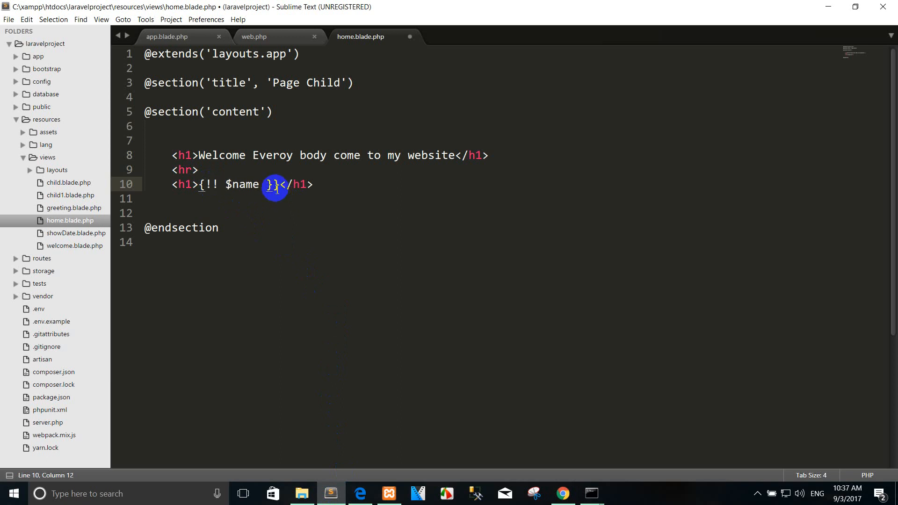
{"action": "type", "text": "!!!"}
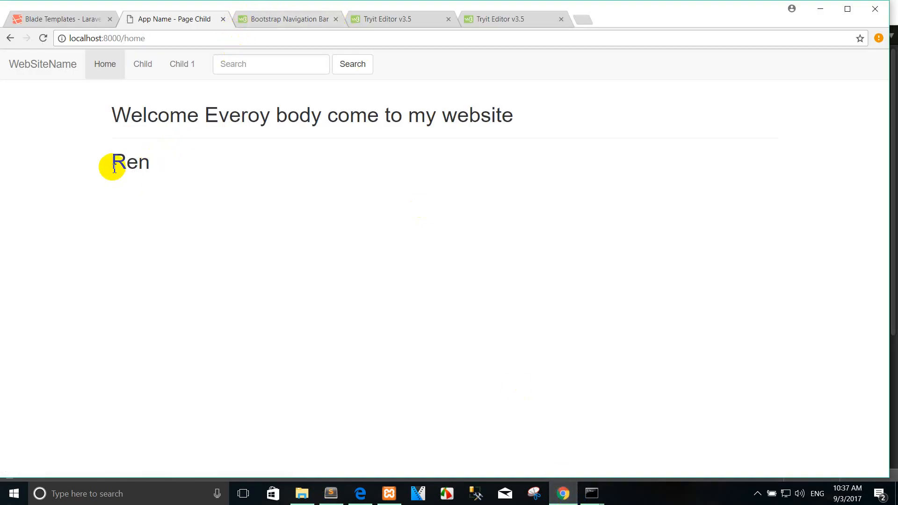
{"action": "left_click", "coordinate": [332, 494]}
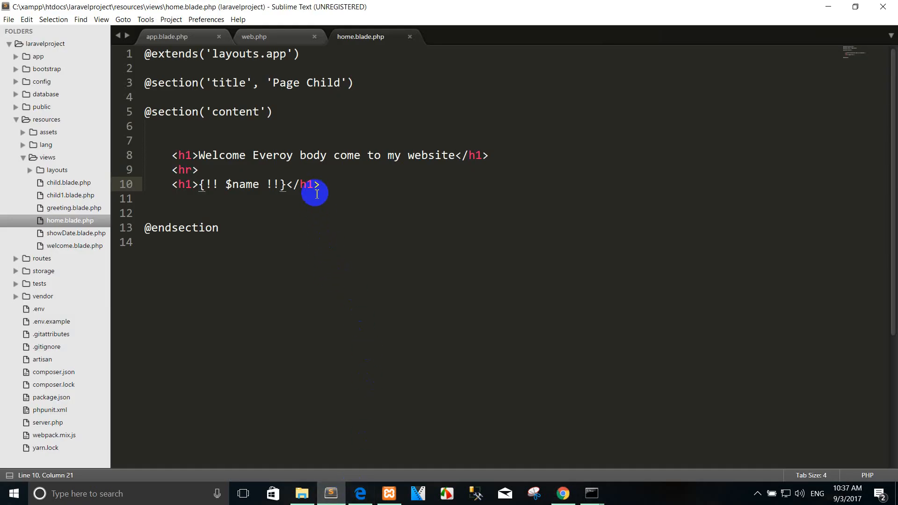
{"action": "left_click", "coordinate": [342, 186]}
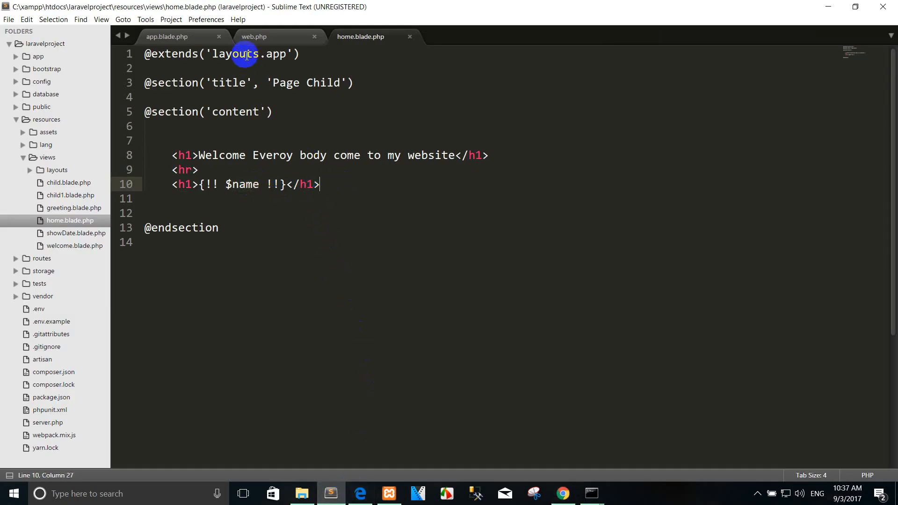
- Make the /home route's value $name = '<h1>Ren</h1>' in web.php, saved
{"action": "left_click", "coordinate": [166, 37]}
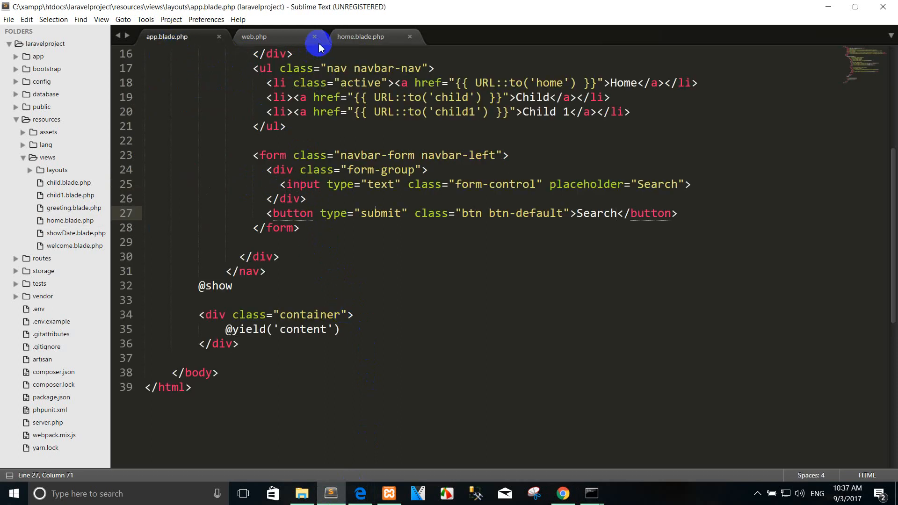
{"action": "left_click", "coordinate": [254, 36]}
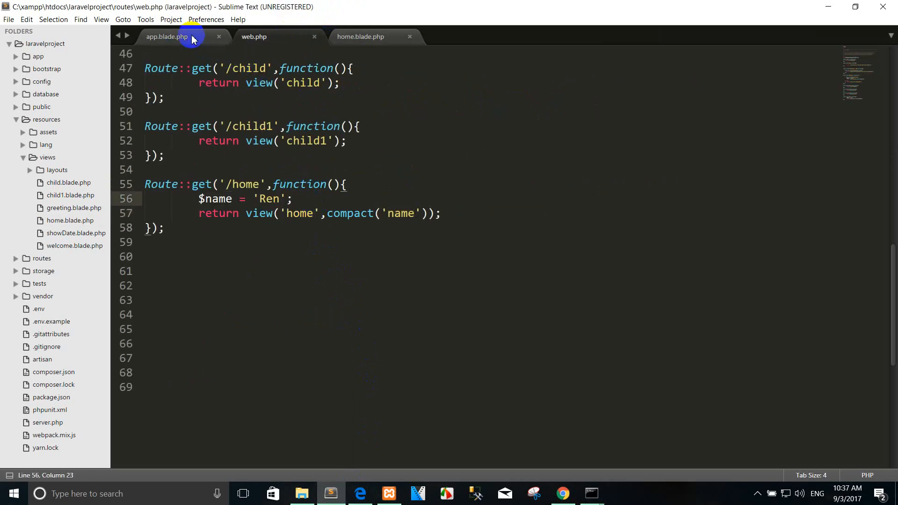
{"action": "left_click", "coordinate": [359, 37]}
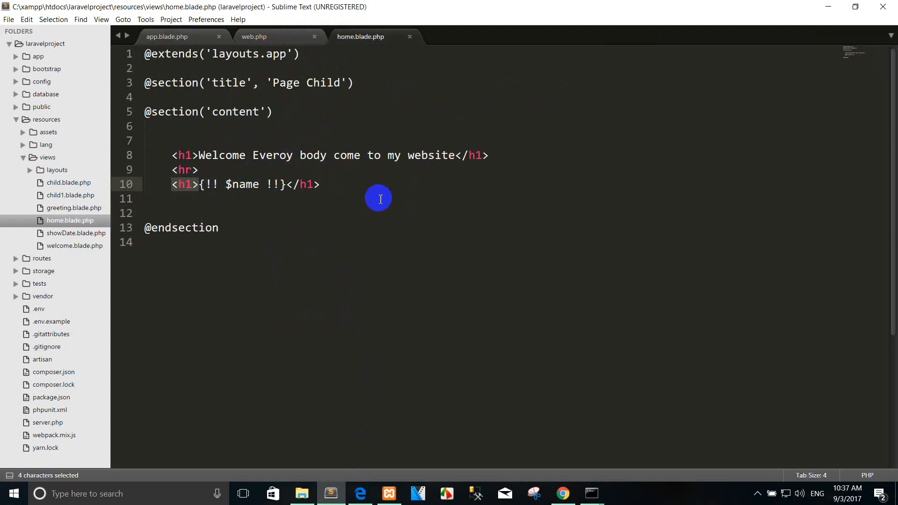
{"action": "left_click", "coordinate": [167, 36]}
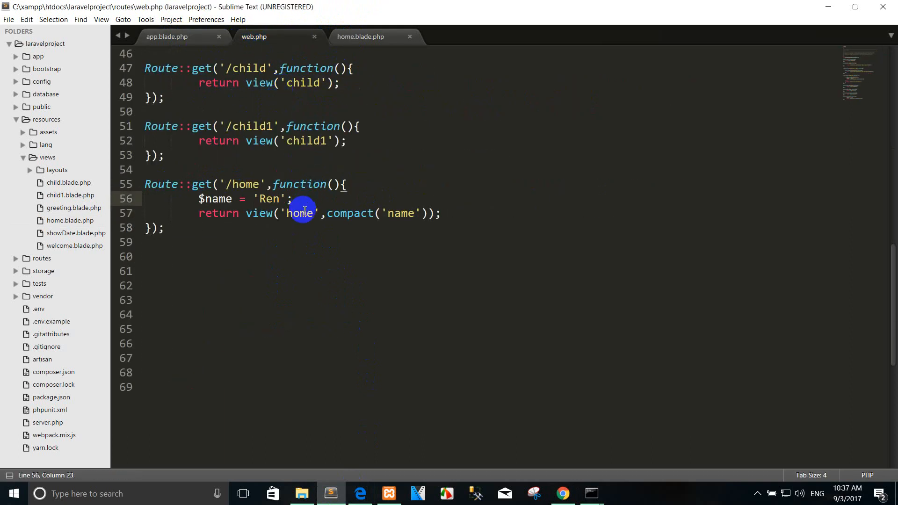
{"action": "type", "text": "<h1>"}
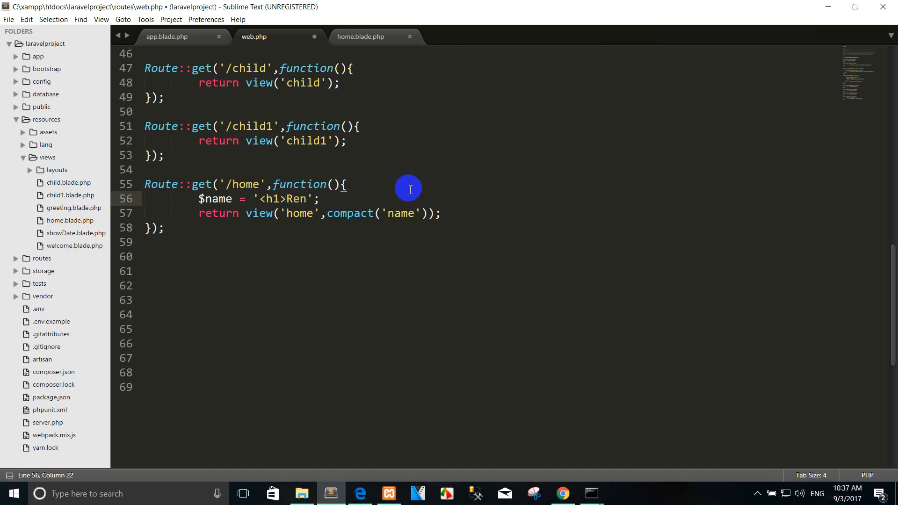
{"action": "type", "text": "<"}
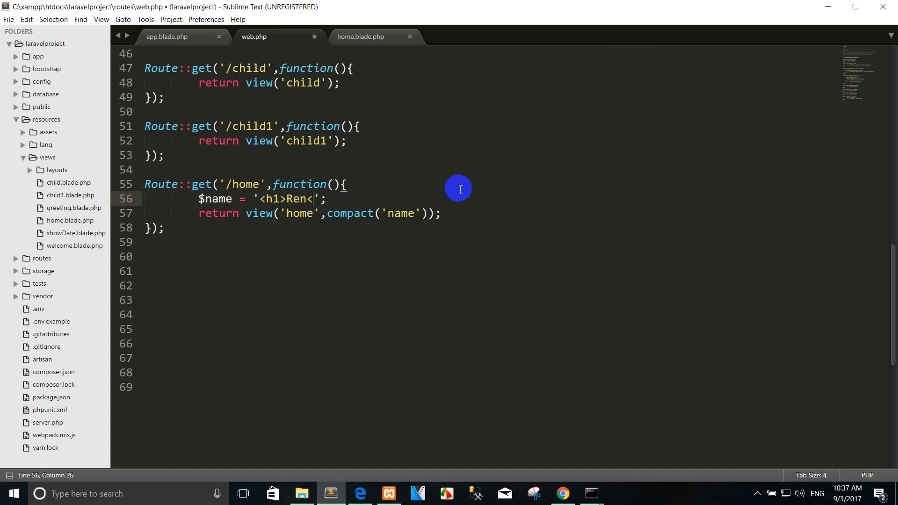
{"action": "type", "text": "</h1>"}
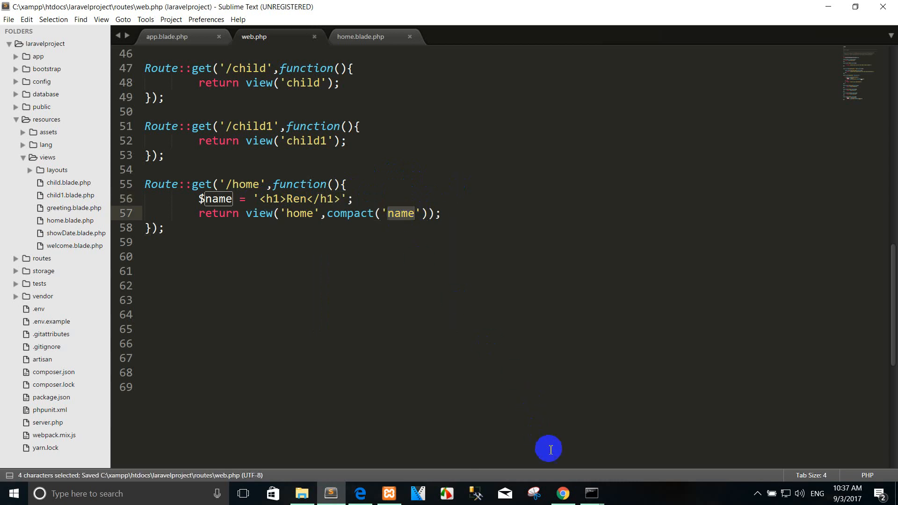
- Reload the Home page and inspect the Ren heading as an h1 element in developer tools
{"action": "left_click", "coordinate": [562, 493]}
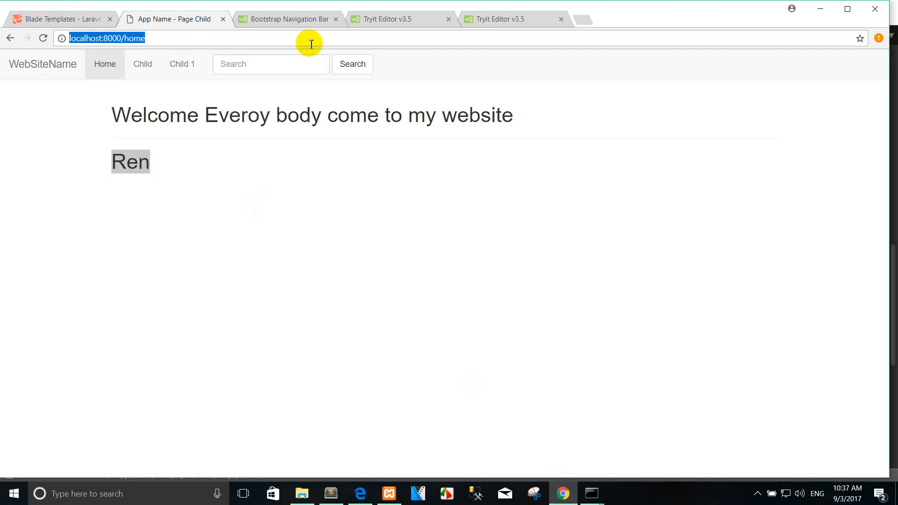
{"action": "left_click", "coordinate": [112, 163]}
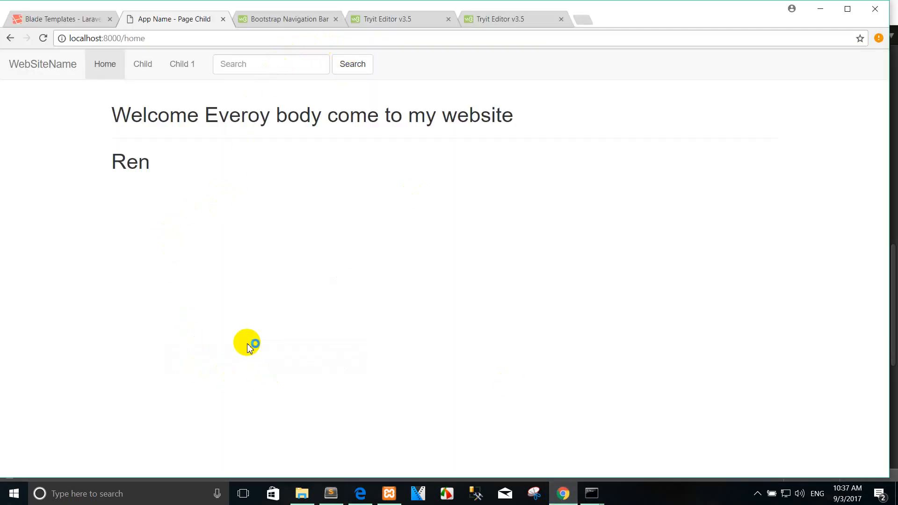
{"action": "key", "text": "F12"}
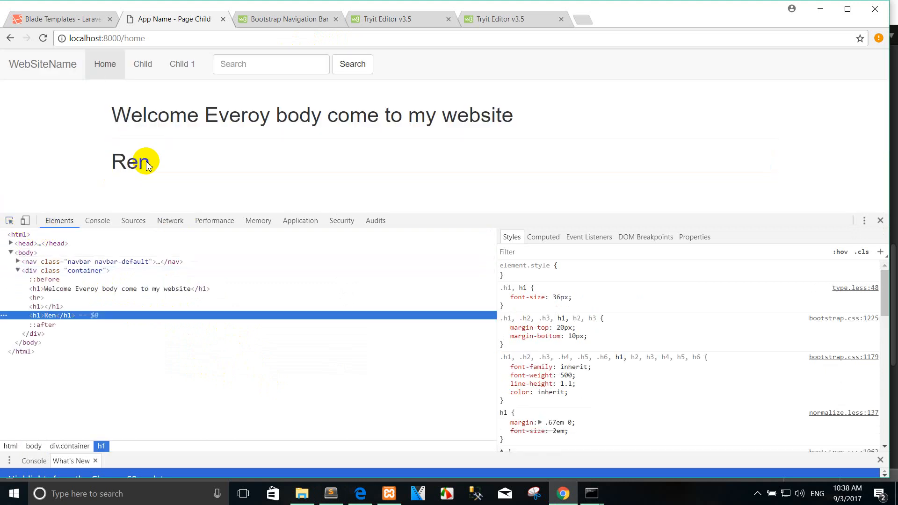
{"action": "mouse_move", "coordinate": [51, 315]}
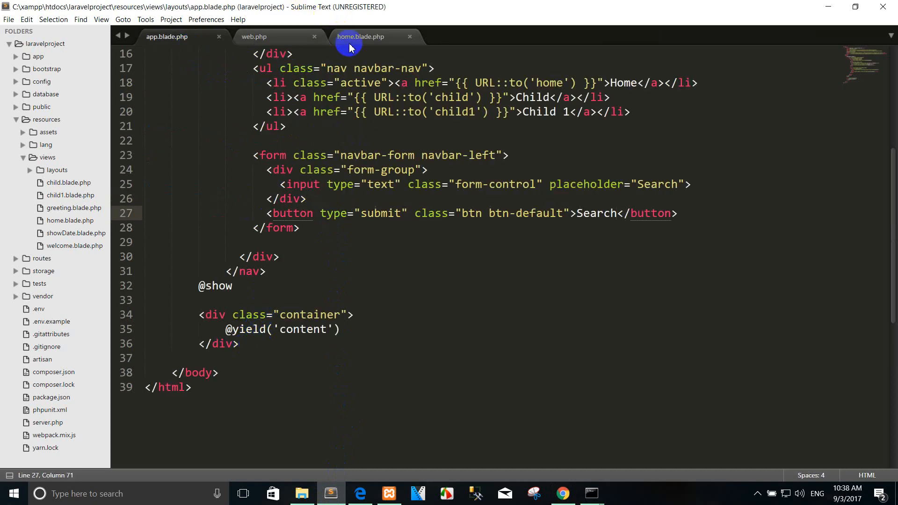
- Revert the name output in home.blade.php to escaped {{ $name }}, saved
{"action": "left_click", "coordinate": [361, 36]}
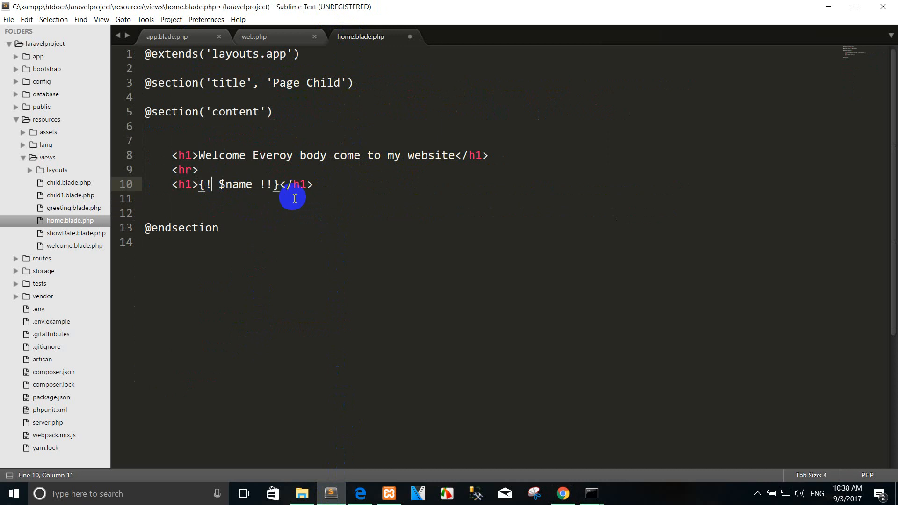
{"action": "type", "text": "{}"}
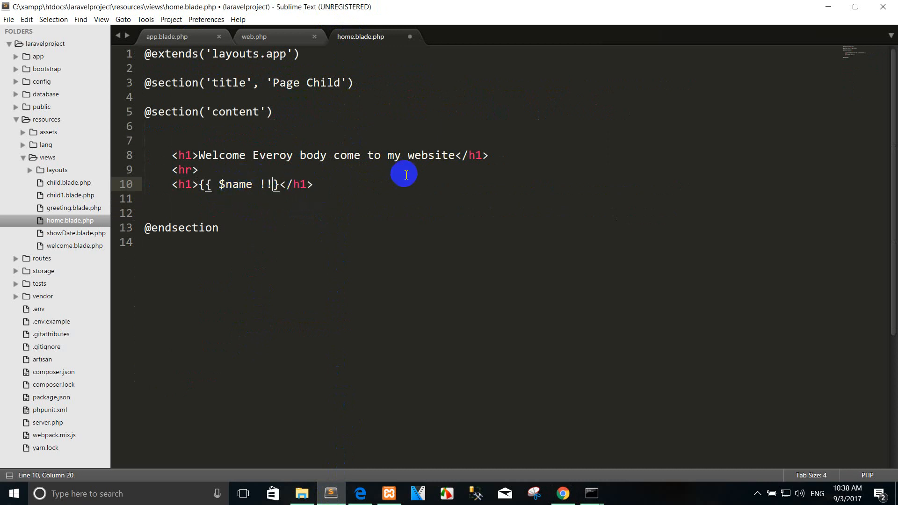
{"action": "key", "text": "Backspace"}
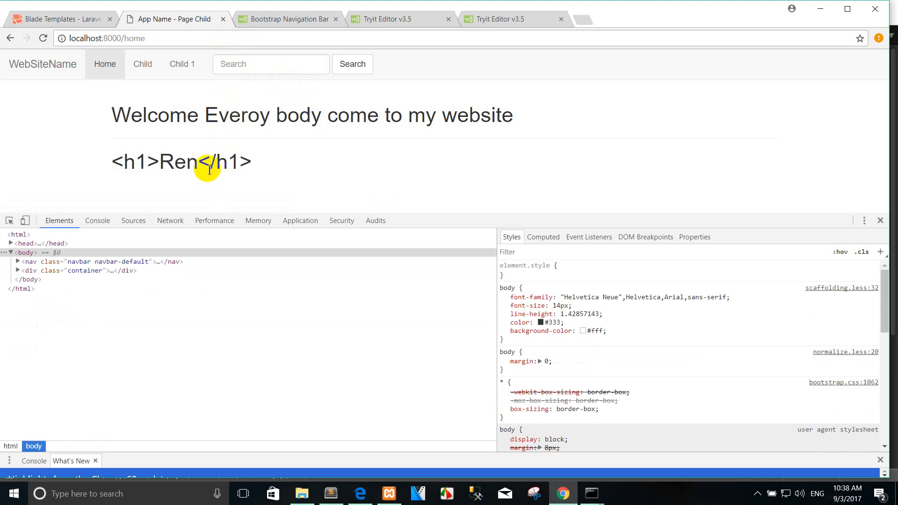
{"action": "mouse_move", "coordinate": [159, 189]}
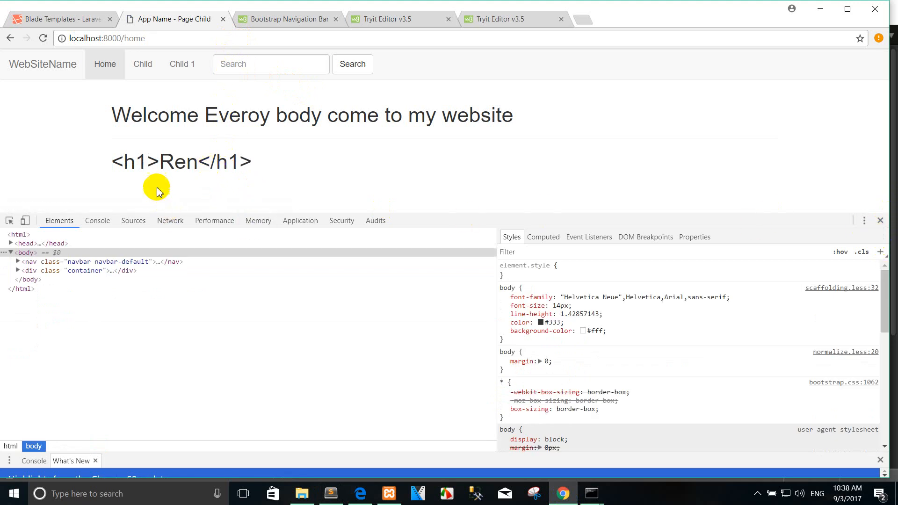
- Highlight the literal <h1>Ren</h1> text on the Home page, close DevTools, and return to the Blade docs
{"action": "triple_click", "coordinate": [181, 162]}
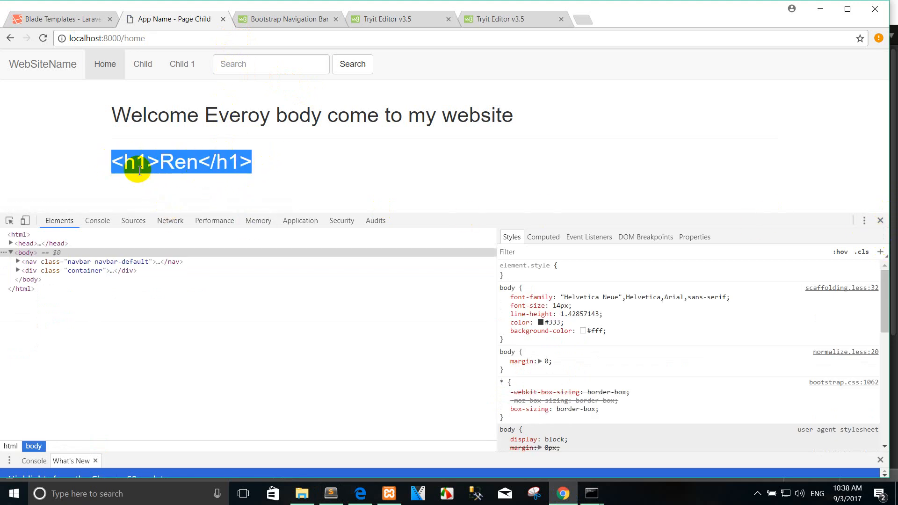
{"action": "mouse_move", "coordinate": [861, 199]}
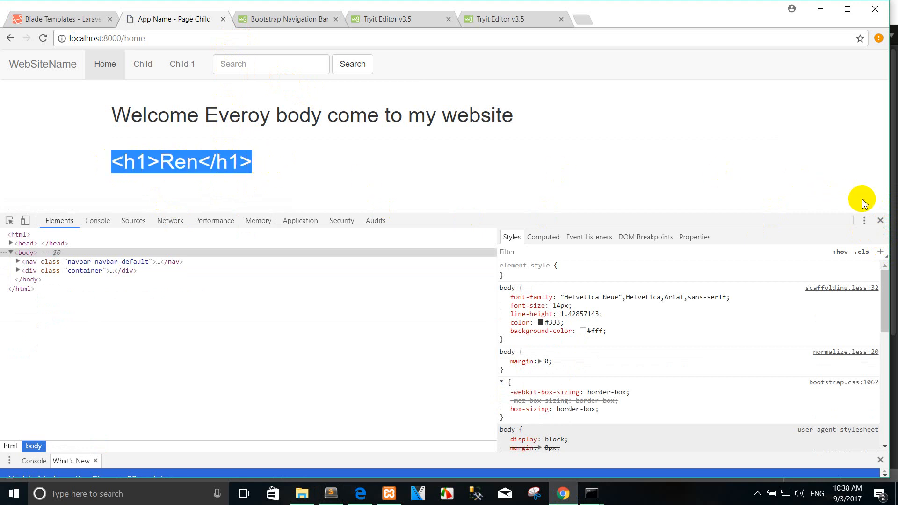
{"action": "left_click", "coordinate": [881, 219]}
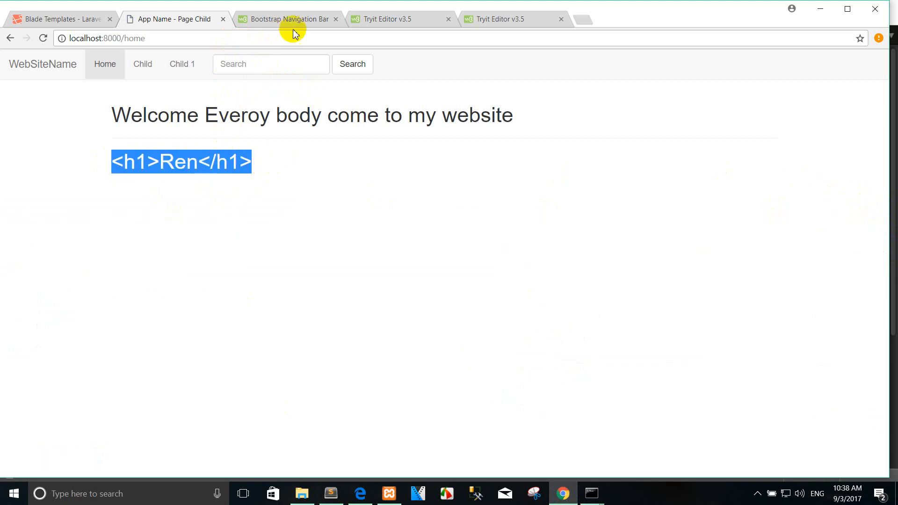
{"action": "left_click", "coordinate": [56, 18]}
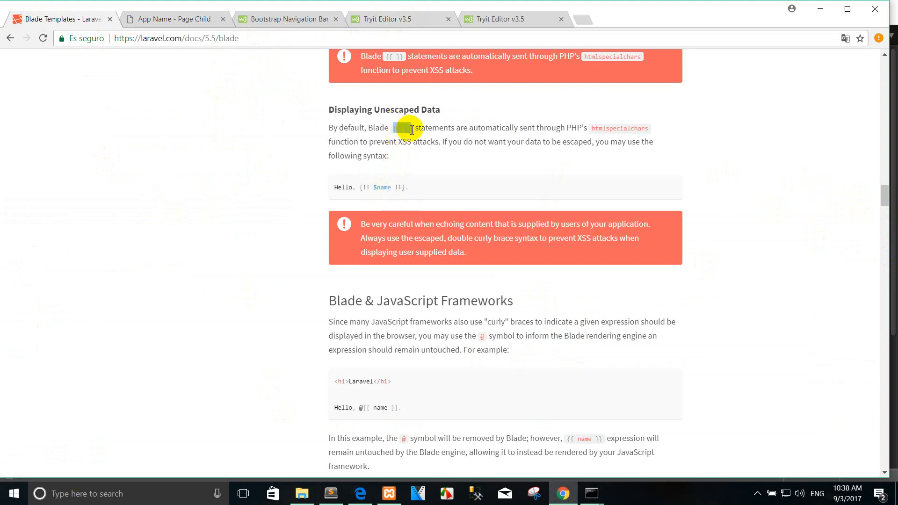
{"action": "left_click", "coordinate": [172, 19]}
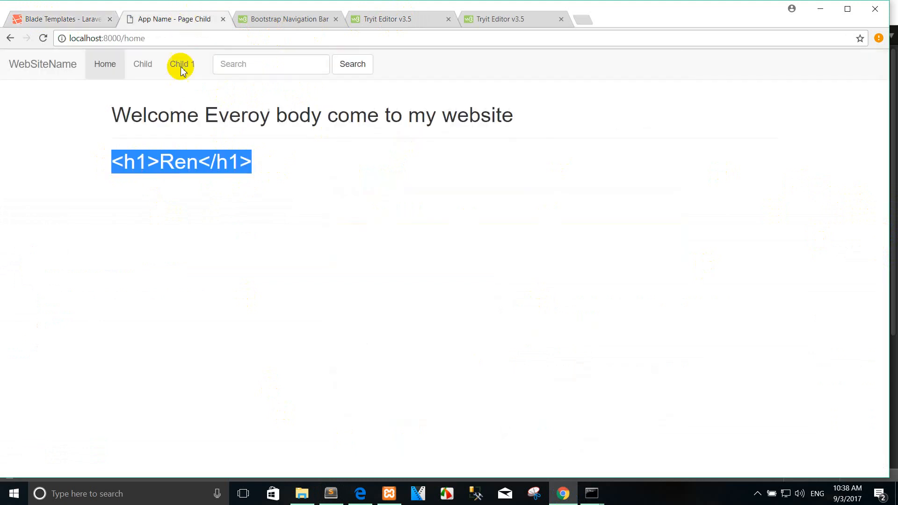
{"action": "mouse_move", "coordinate": [258, 164]}
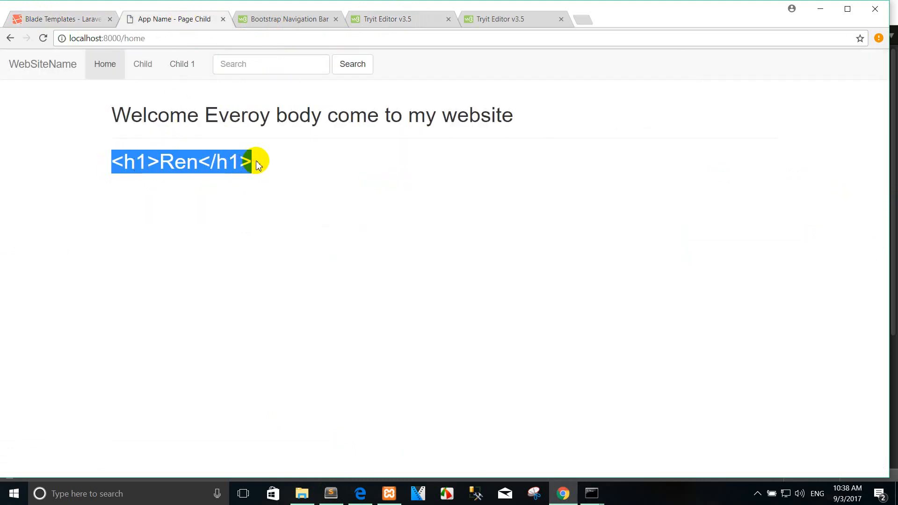
{"action": "left_click", "coordinate": [269, 151]}
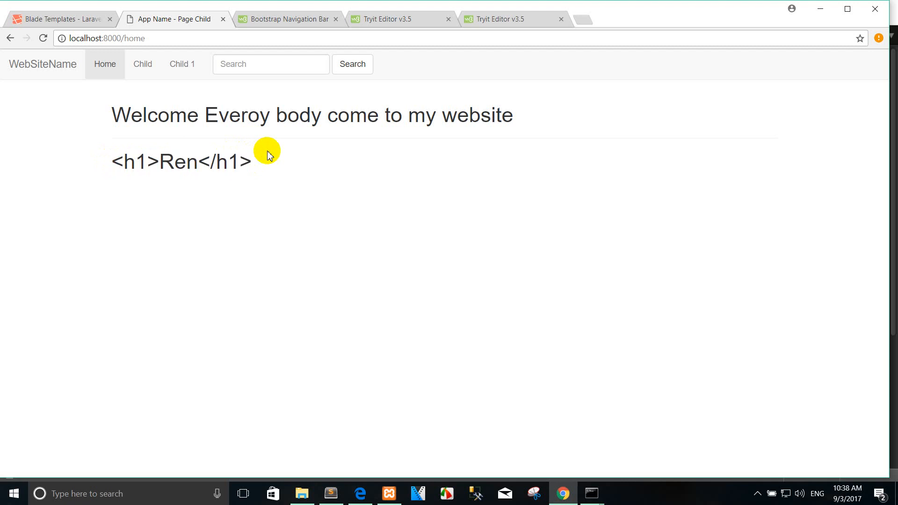
{"action": "left_click", "coordinate": [61, 18]}
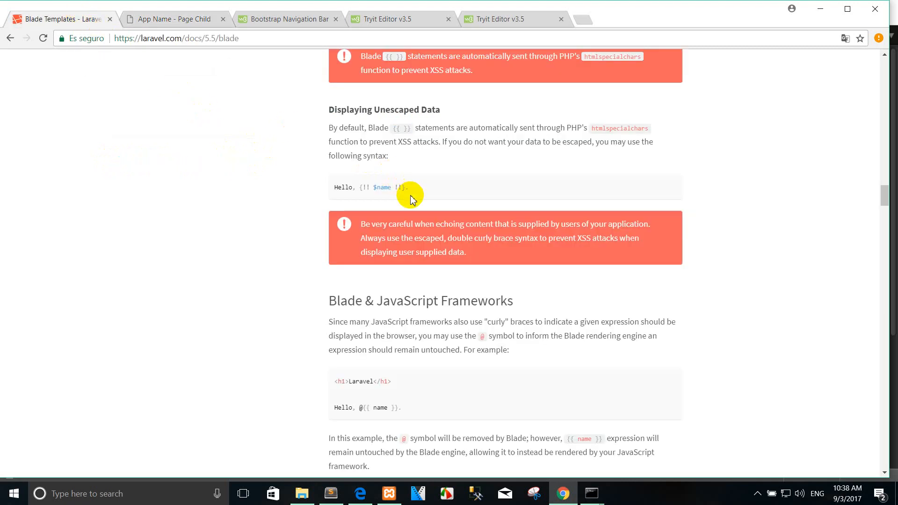
{"action": "scroll", "scroll_direction": "down", "scroll_amount": 3}
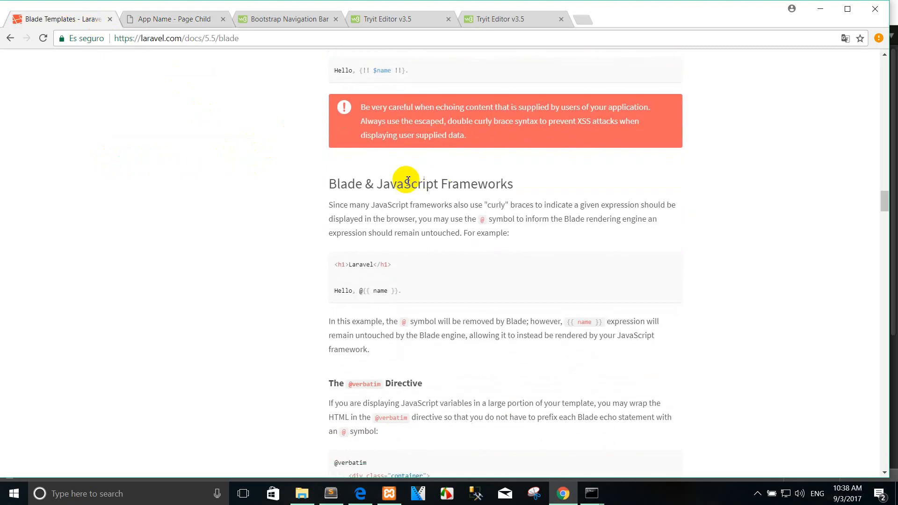
{"action": "mouse_move", "coordinate": [325, 187]}
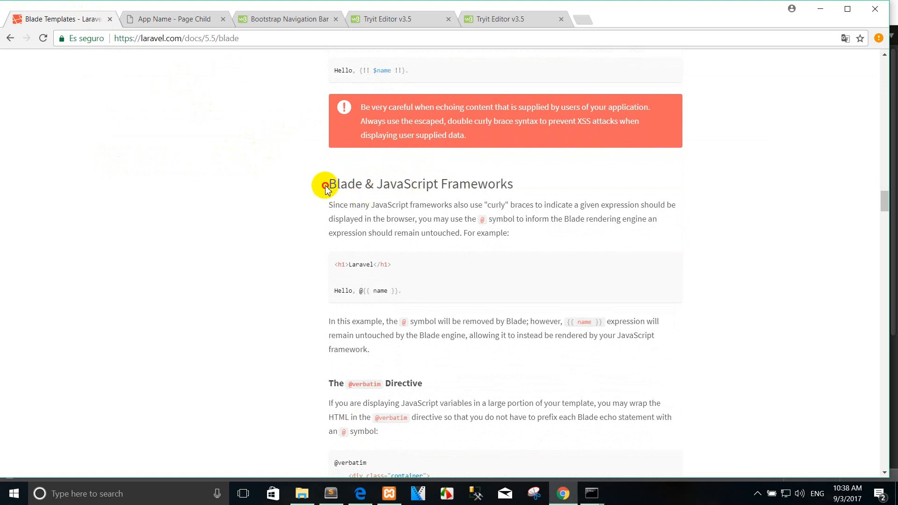
{"action": "scroll", "scroll_direction": "down", "scroll_amount": 3}
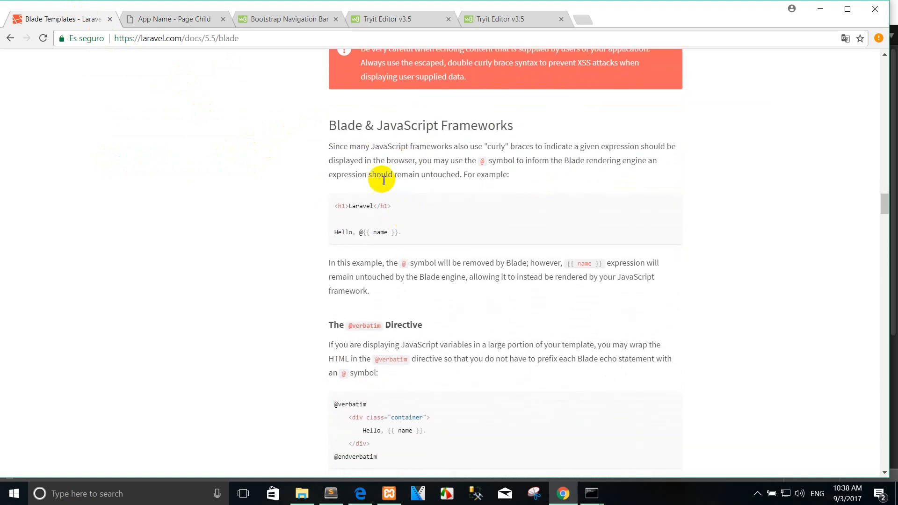
{"action": "mouse_move", "coordinate": [475, 168]}
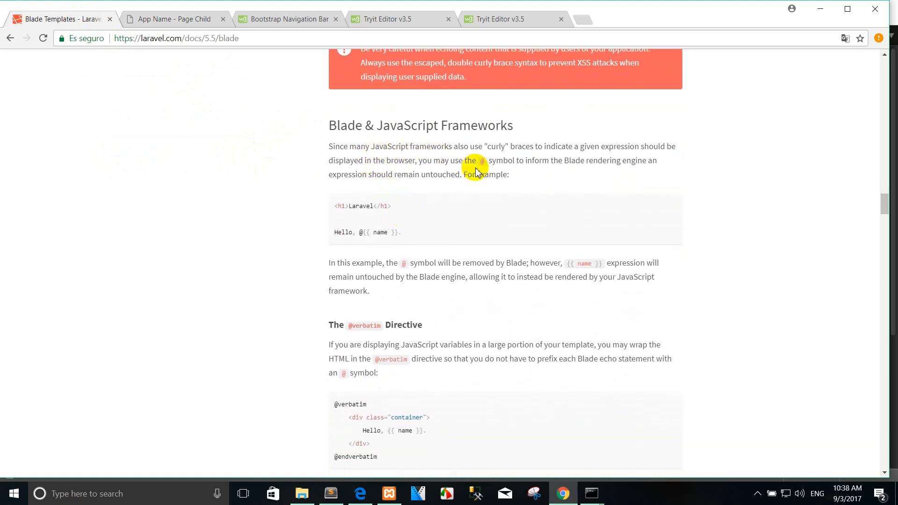
{"action": "mouse_move", "coordinate": [541, 159]}
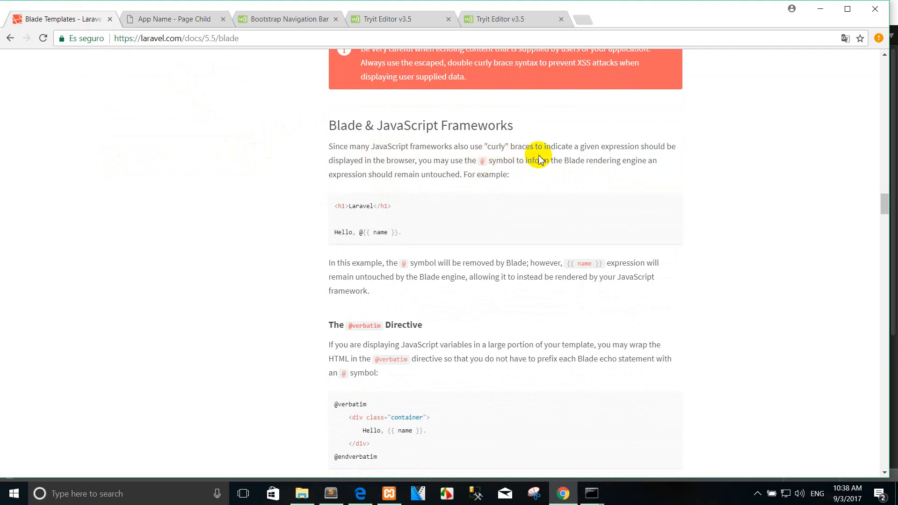
{"action": "mouse_move", "coordinate": [640, 148]}
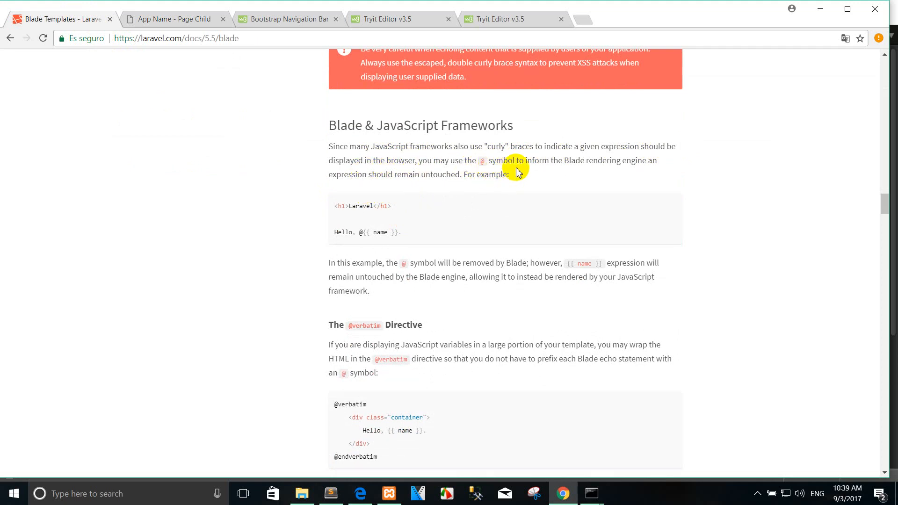
{"action": "mouse_move", "coordinate": [614, 171]}
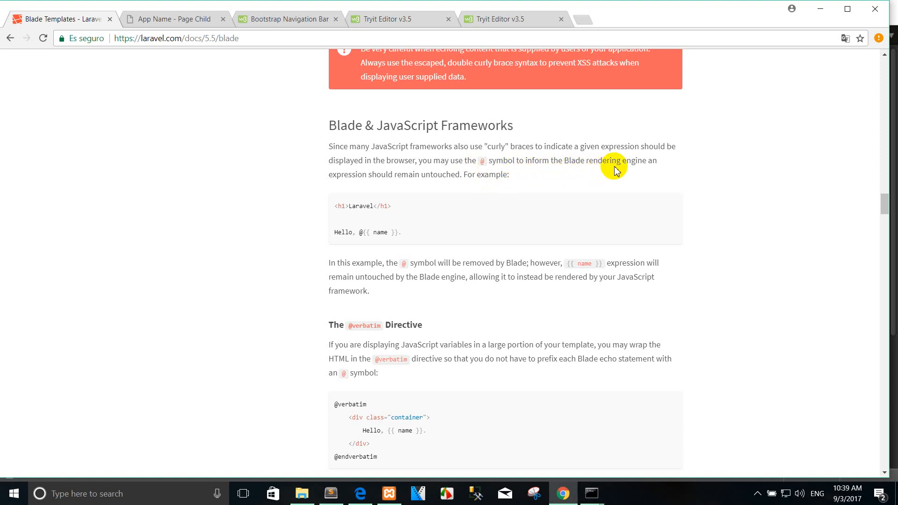
{"action": "mouse_move", "coordinate": [460, 194]}
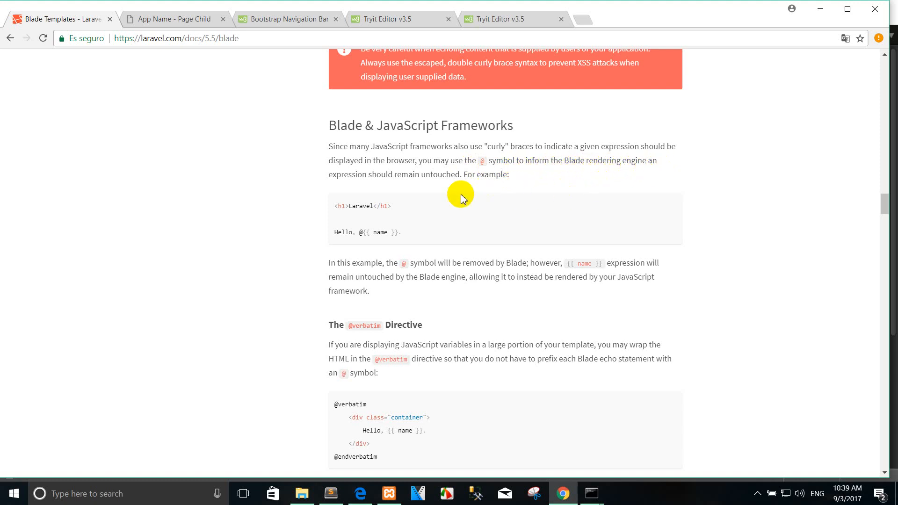
{"action": "mouse_move", "coordinate": [445, 184]}
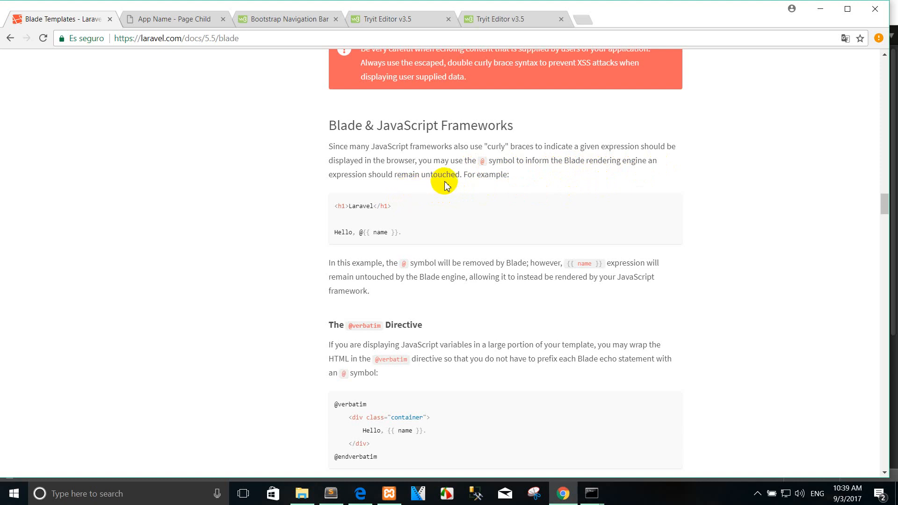
{"action": "mouse_move", "coordinate": [436, 189]}
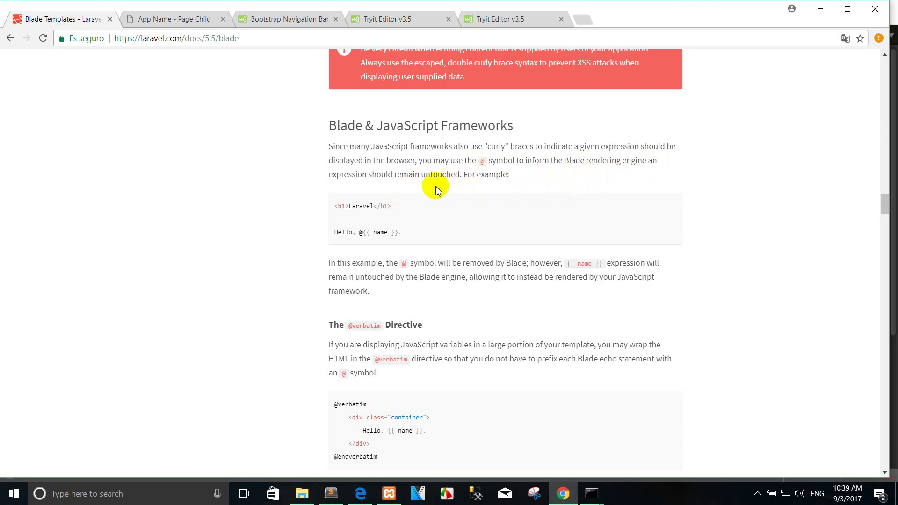
{"action": "mouse_move", "coordinate": [441, 199]}
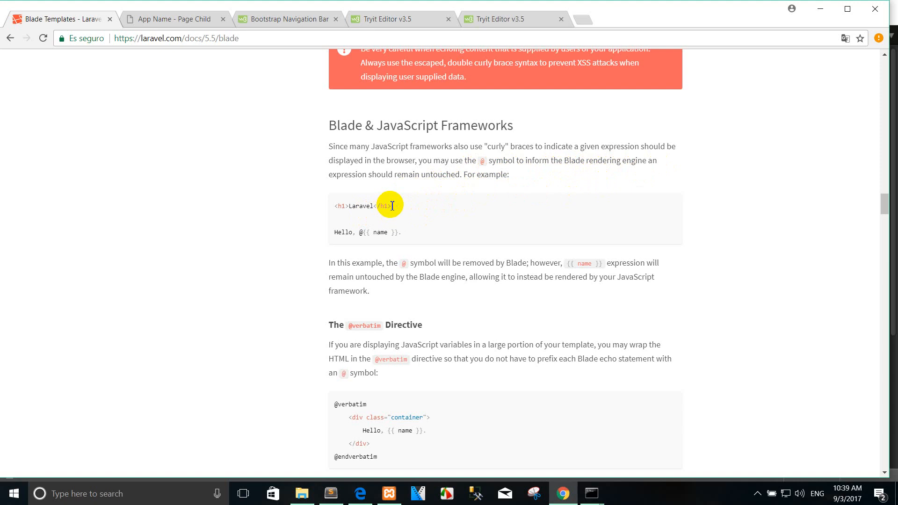
{"action": "mouse_move", "coordinate": [343, 460]}
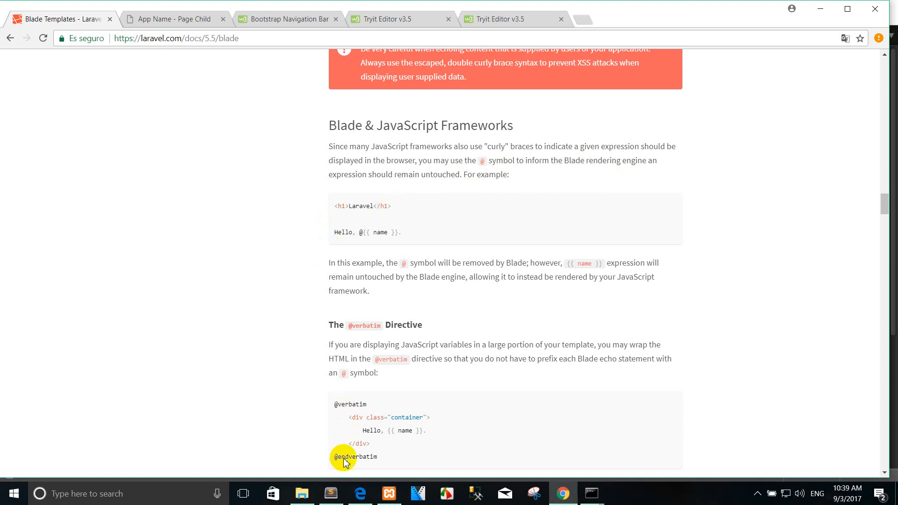
- Open resources/assets/js/app.js from the sidebar, showing the Vue setup code
{"action": "left_click", "coordinate": [331, 494]}
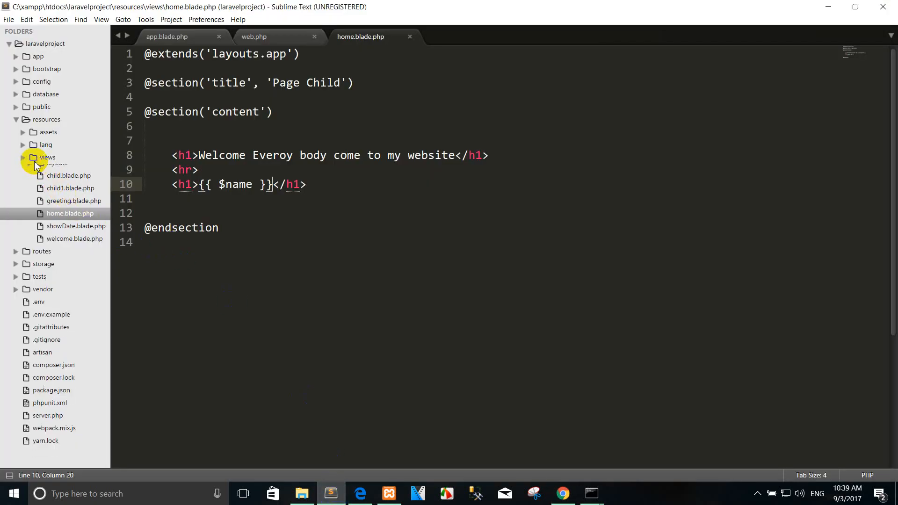
{"action": "left_click", "coordinate": [39, 132]}
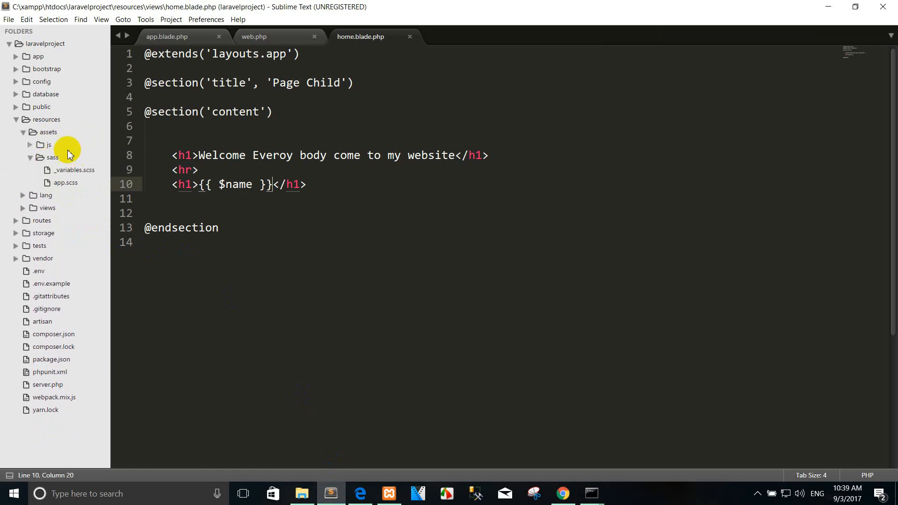
{"action": "double_click", "coordinate": [66, 183]}
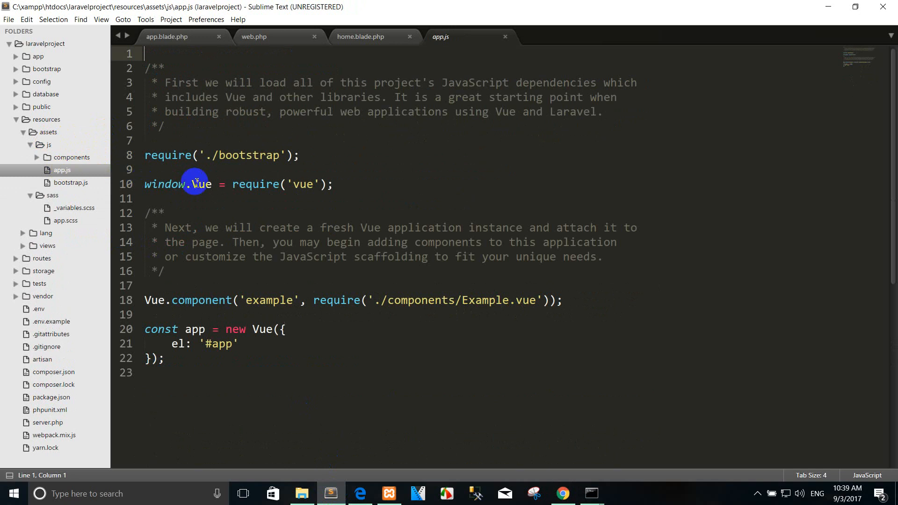
{"action": "mouse_move", "coordinate": [430, 301]}
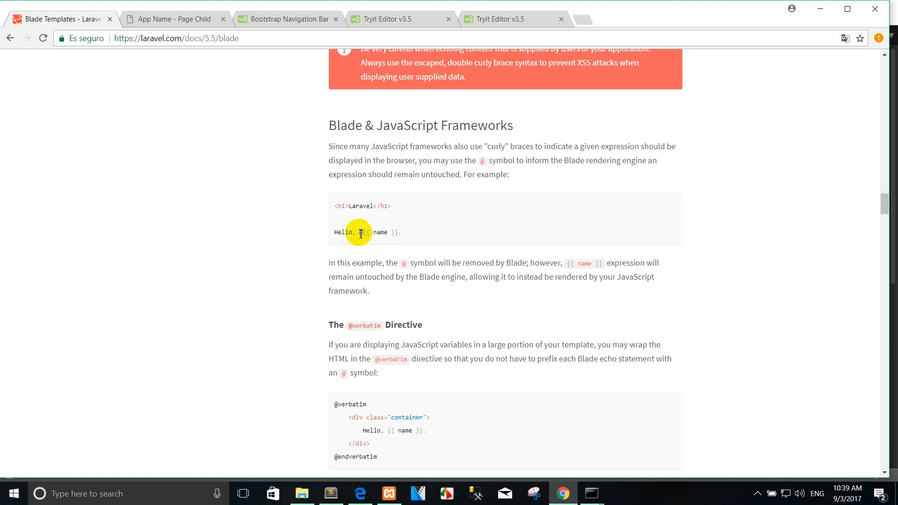
- Select and copy the <h1>Laravel</h1> / Hello, @{{ name }} example from the Blade docs
{"action": "scroll", "scroll_direction": "down", "scroll_amount": 3}
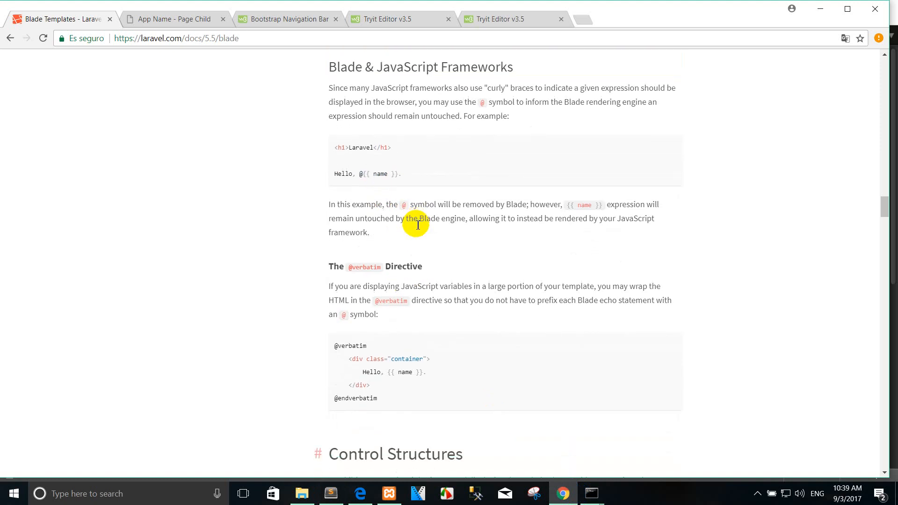
{"action": "left_click_drag", "start_coordinate": [335, 147], "coordinate": [395, 174]}
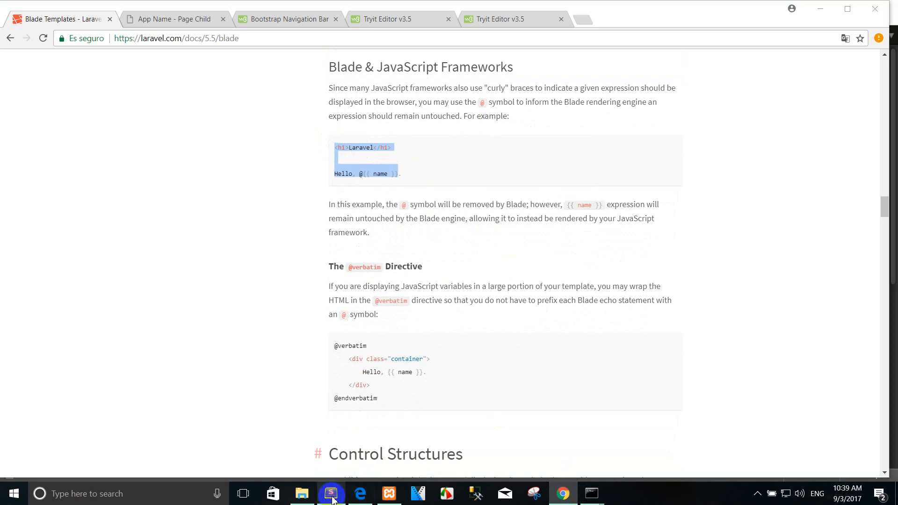
{"action": "left_click", "coordinate": [331, 494]}
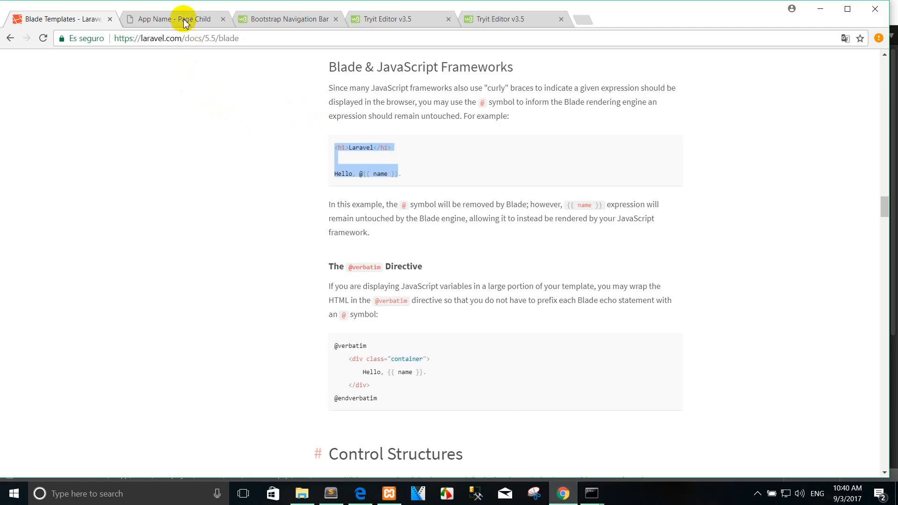
- Adjust the @ before {{ name }} in home.blade.php and reload /home to see Hello, {{ name }} literally
{"action": "left_click", "coordinate": [176, 18]}
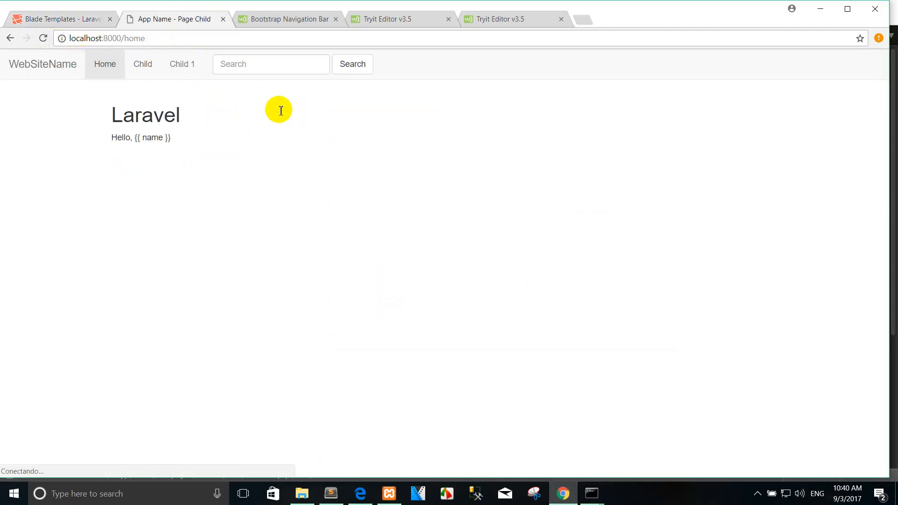
{"action": "mouse_move", "coordinate": [206, 135]}
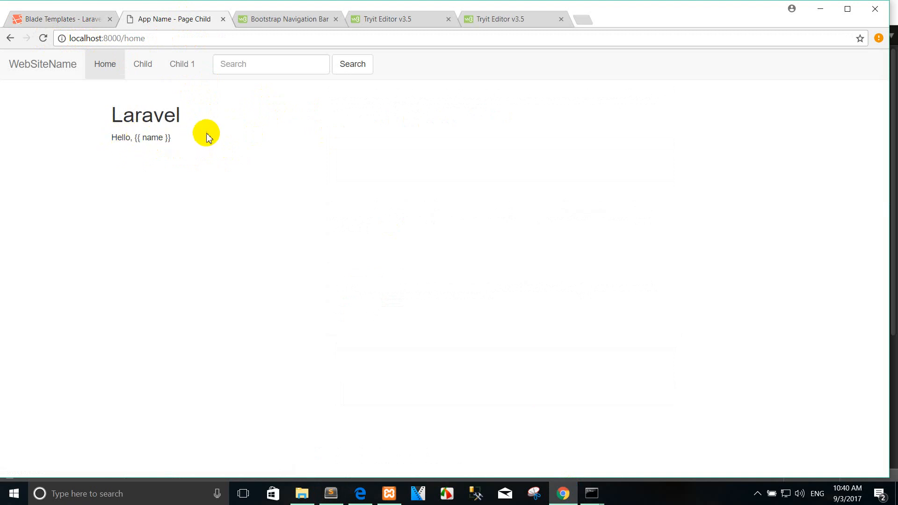
{"action": "left_click", "coordinate": [331, 495]}
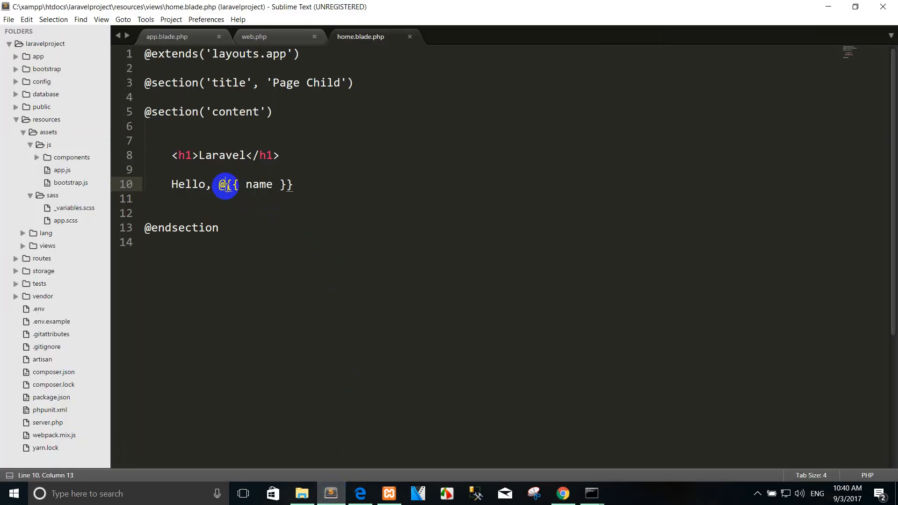
{"action": "key", "text": "BackSpace"}
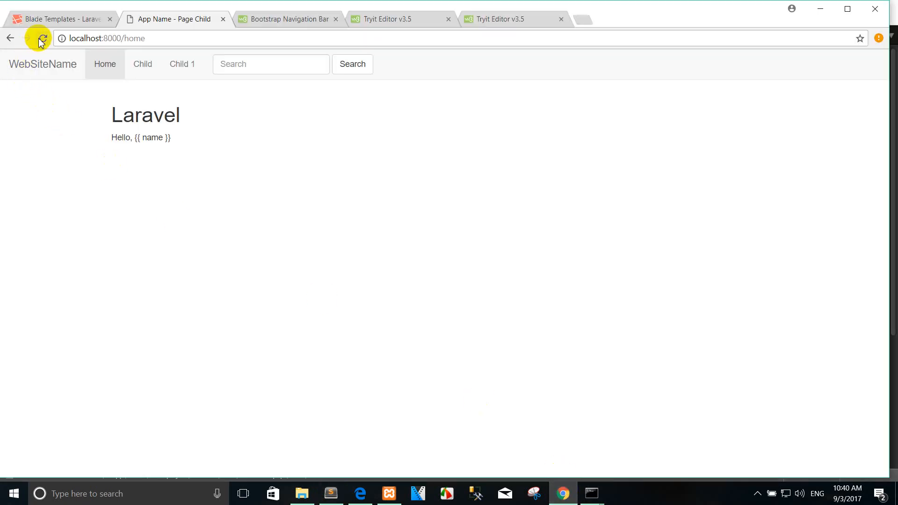
{"action": "left_click", "coordinate": [41, 38]}
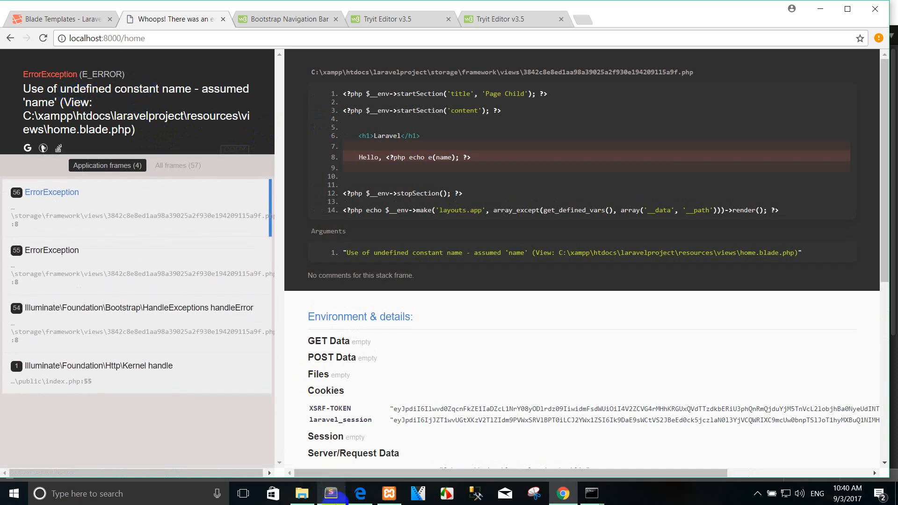
- Review the name variable passed from web.php, then return to the Blade documentation
{"action": "left_click", "coordinate": [331, 494]}
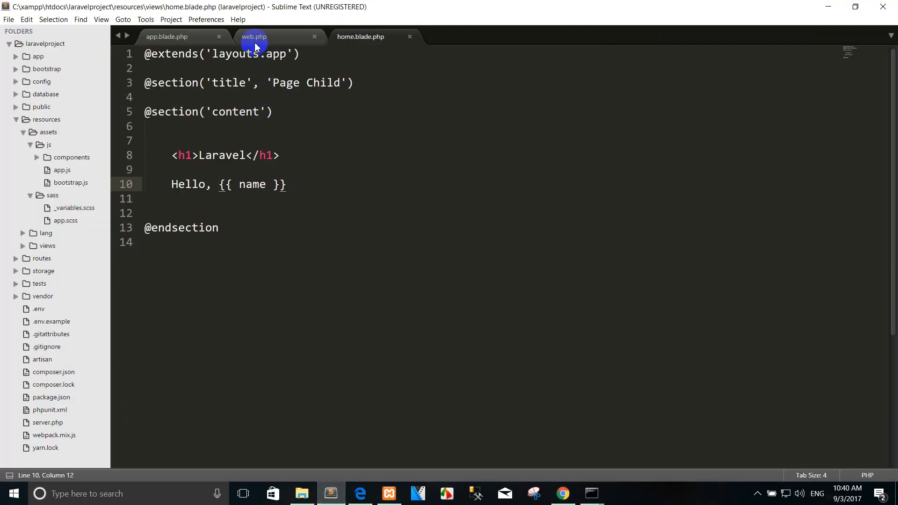
{"action": "left_click", "coordinate": [254, 36]}
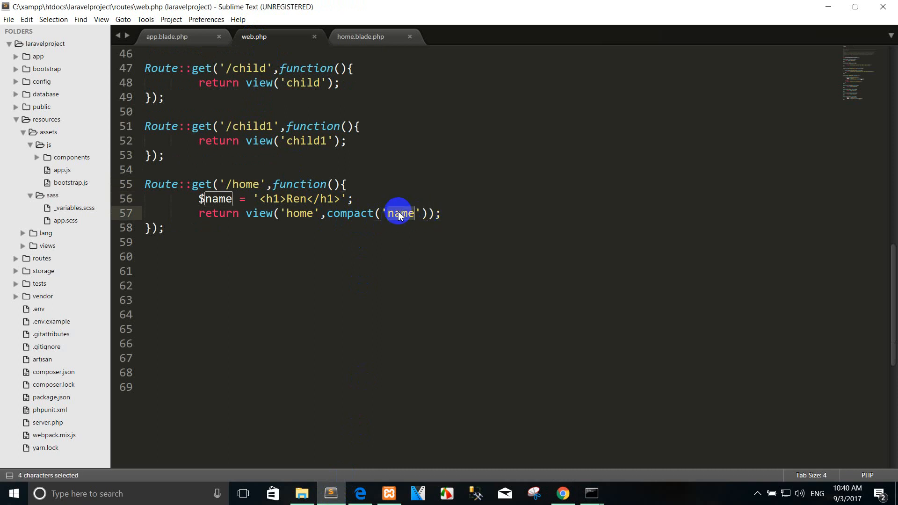
{"action": "left_click", "coordinate": [360, 37]}
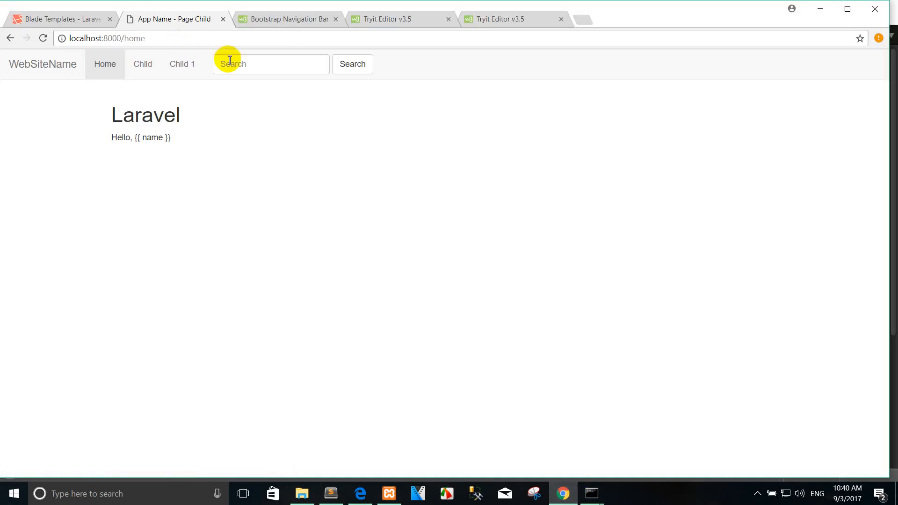
{"action": "mouse_move", "coordinate": [334, 414]}
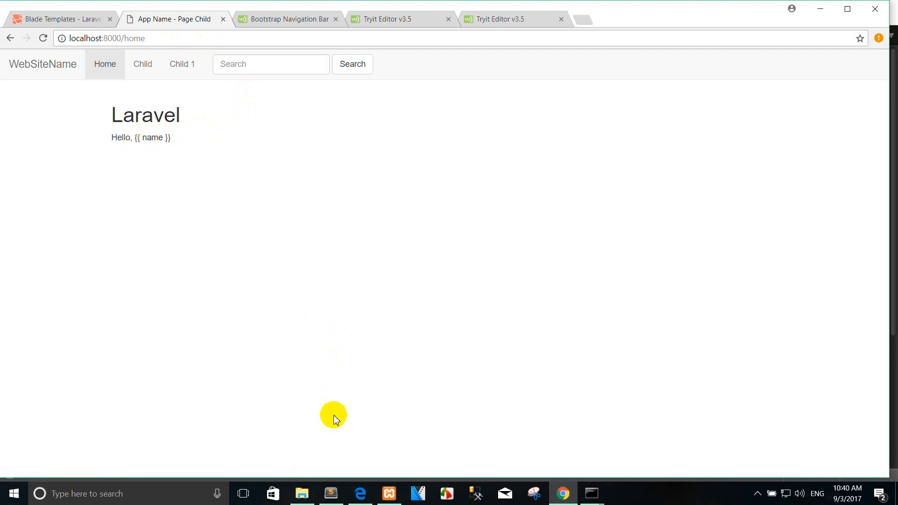
{"action": "left_click", "coordinate": [331, 494]}
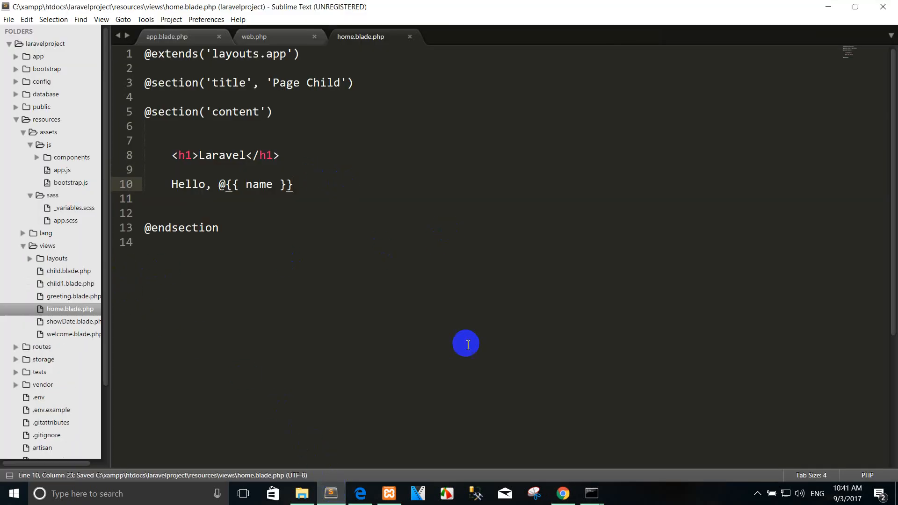
{"action": "left_click", "coordinate": [562, 495]}
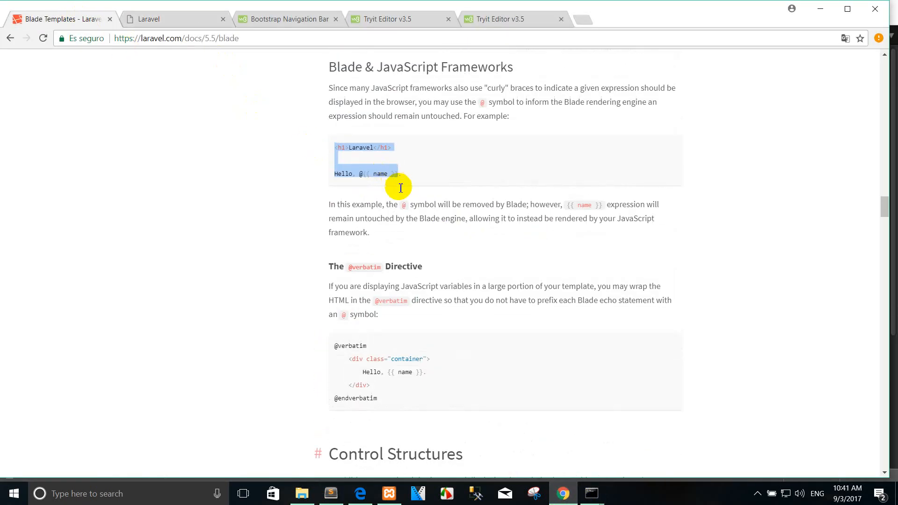
{"action": "left_click", "coordinate": [389, 212]}
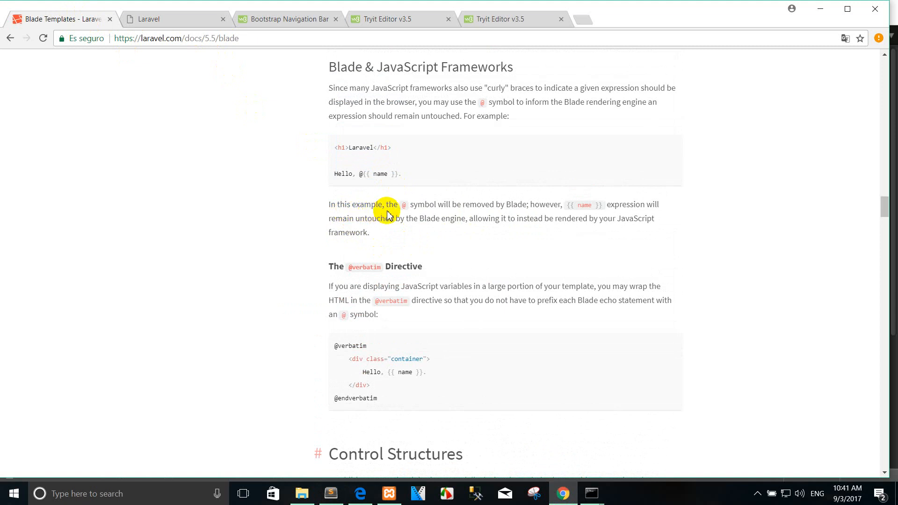
{"action": "mouse_move", "coordinate": [538, 211]}
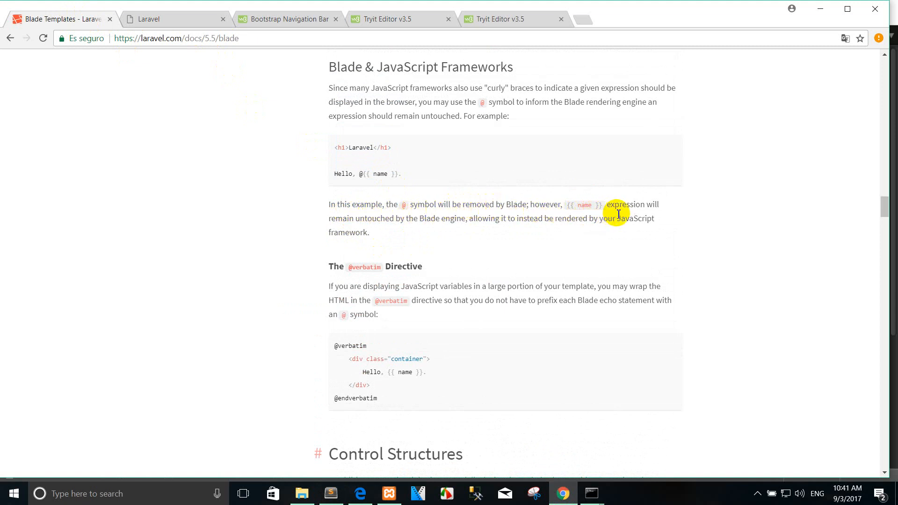
{"action": "scroll", "scroll_direction": "down", "scroll_amount": 3}
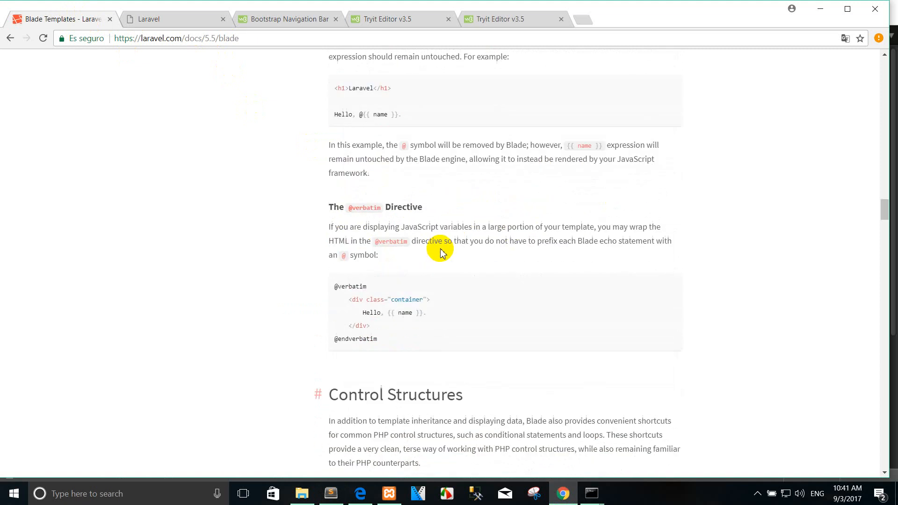
{"action": "scroll", "scroll_direction": "down", "scroll_amount": 3}
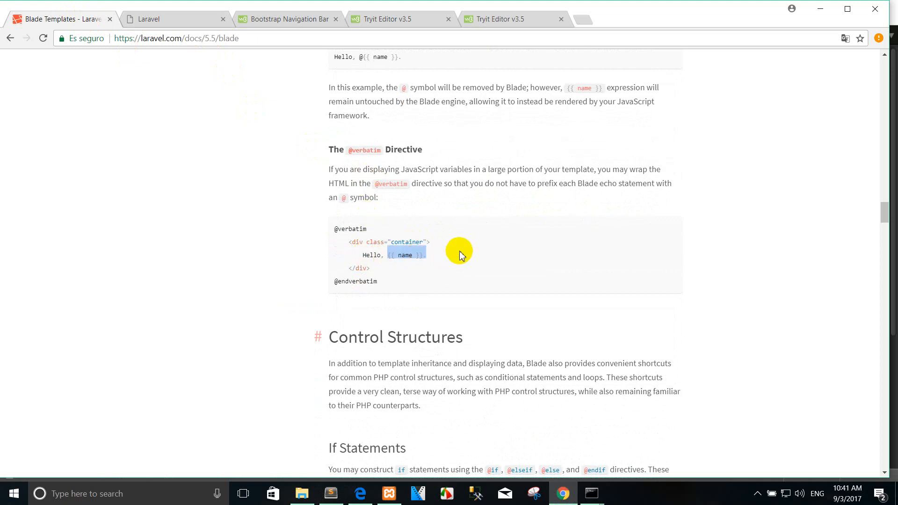
{"action": "left_click_drag", "start_coordinate": [459, 256], "coordinate": [414, 285]}
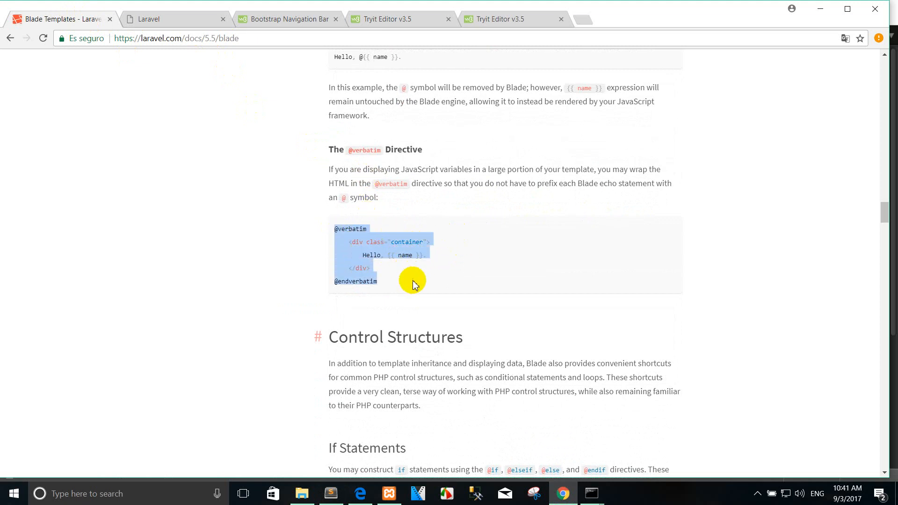
{"action": "scroll", "scroll_direction": "down", "scroll_amount": 3}
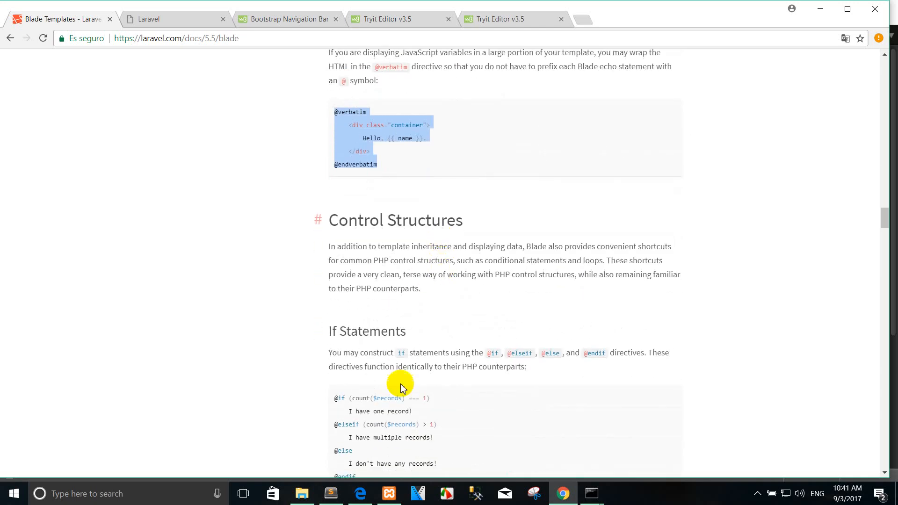
{"action": "left_click", "coordinate": [332, 494]}
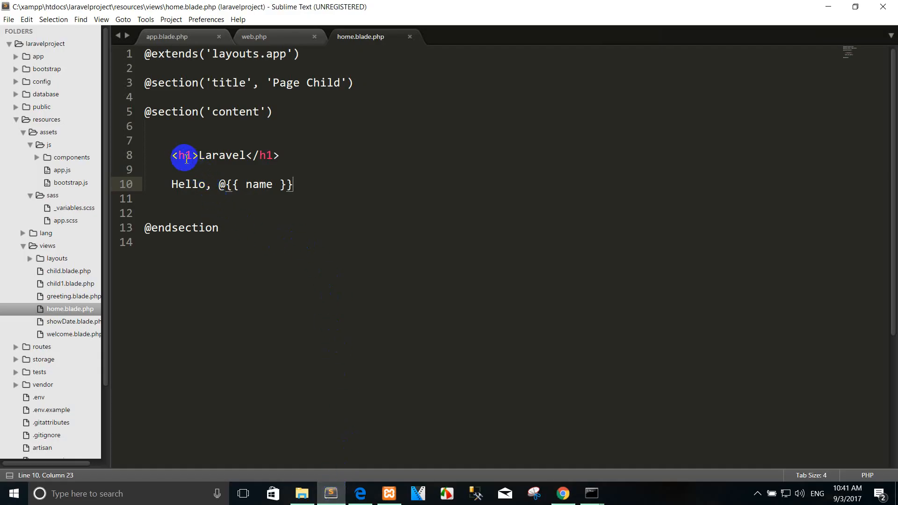
{"action": "type", "text": "@verbatim"}
{"action": "type", "text": "."}
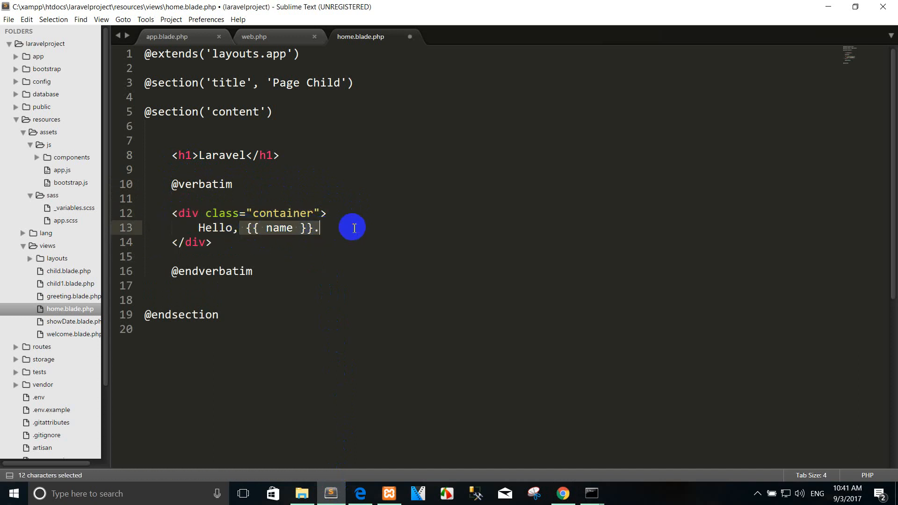
{"action": "left_click", "coordinate": [320, 227]}
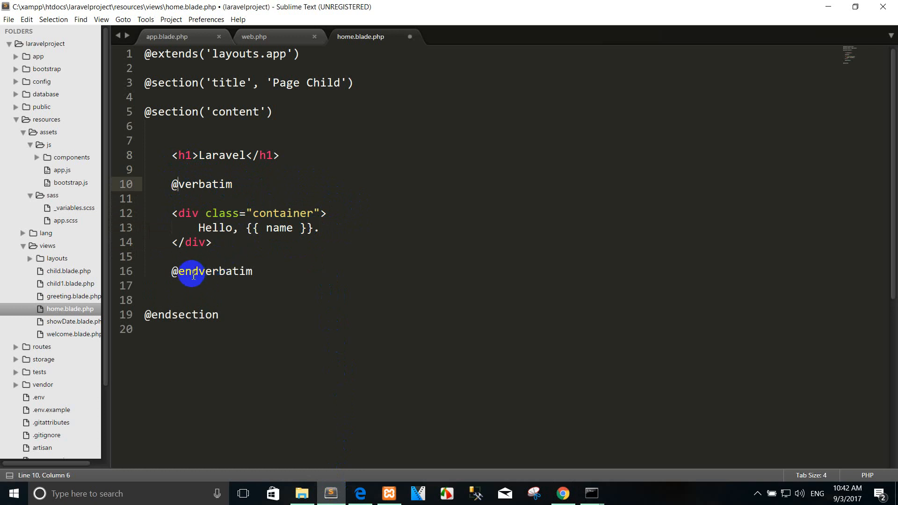
{"action": "left_click", "coordinate": [275, 271]}
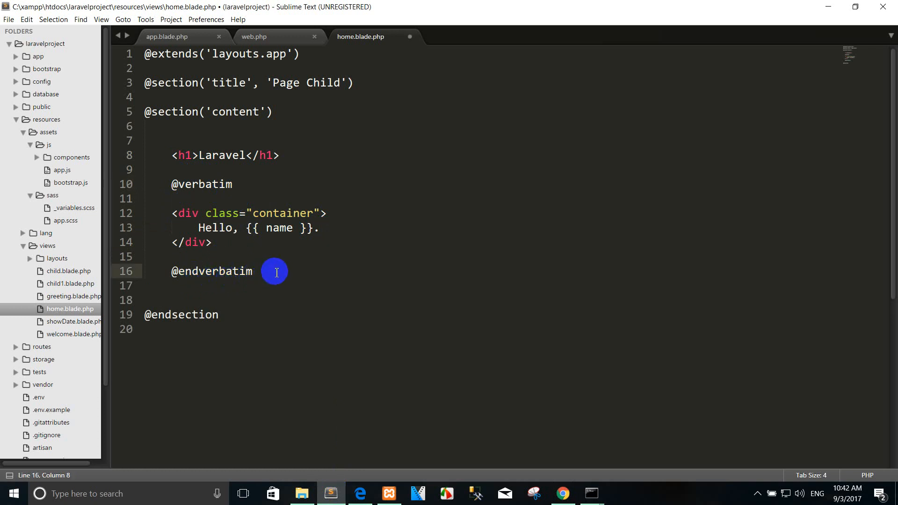
{"action": "left_click", "coordinate": [213, 243]}
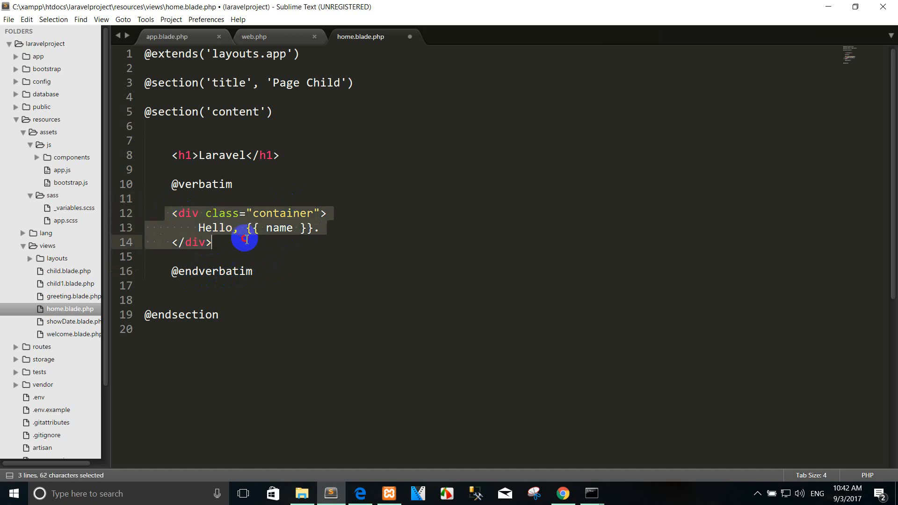
{"action": "left_click", "coordinate": [243, 240]}
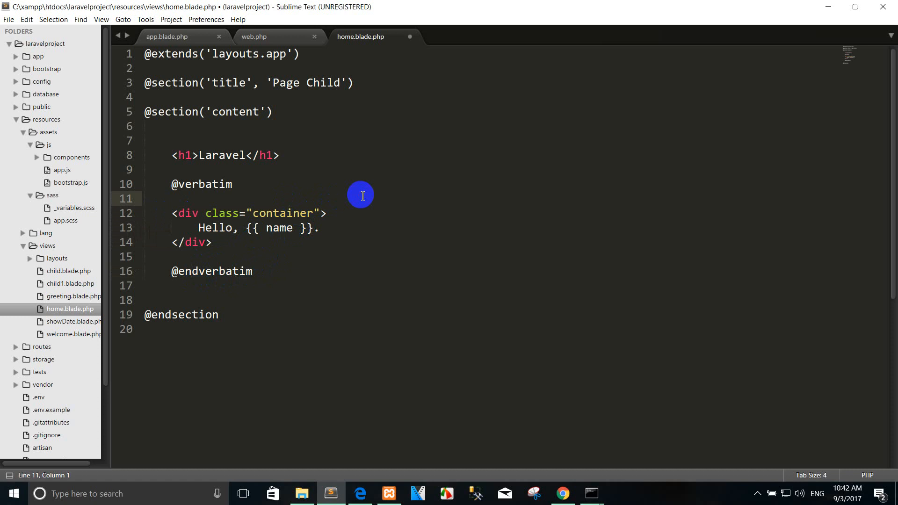
{"action": "mouse_move", "coordinate": [279, 260]}
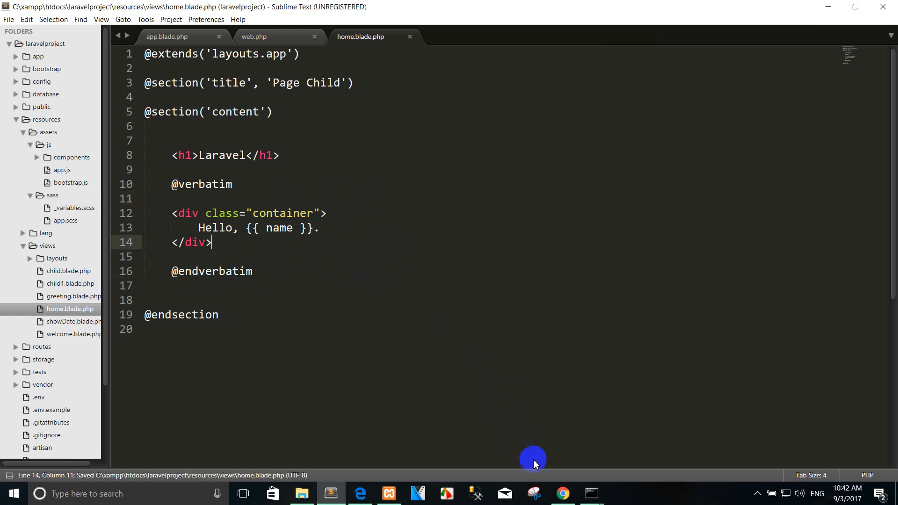
{"action": "left_click", "coordinate": [563, 494]}
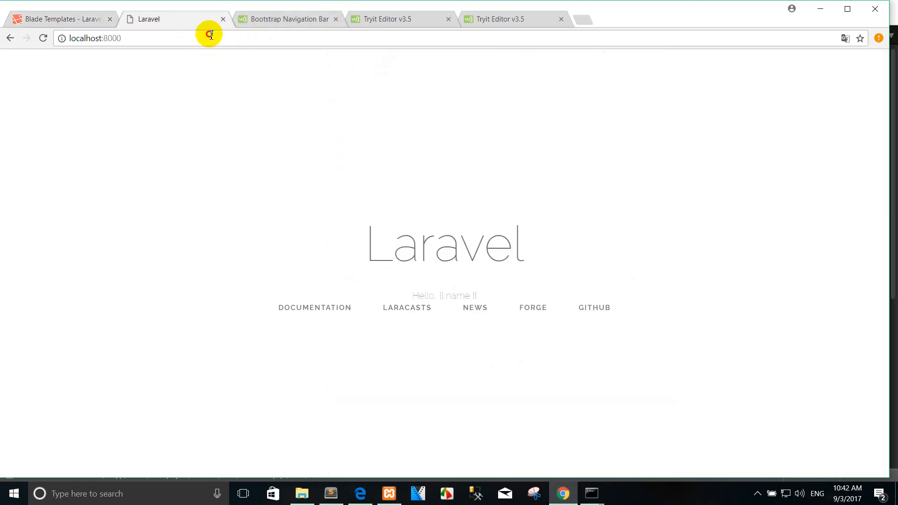
{"action": "left_click", "coordinate": [96, 38]}
{"action": "type", "text": "/ho"}
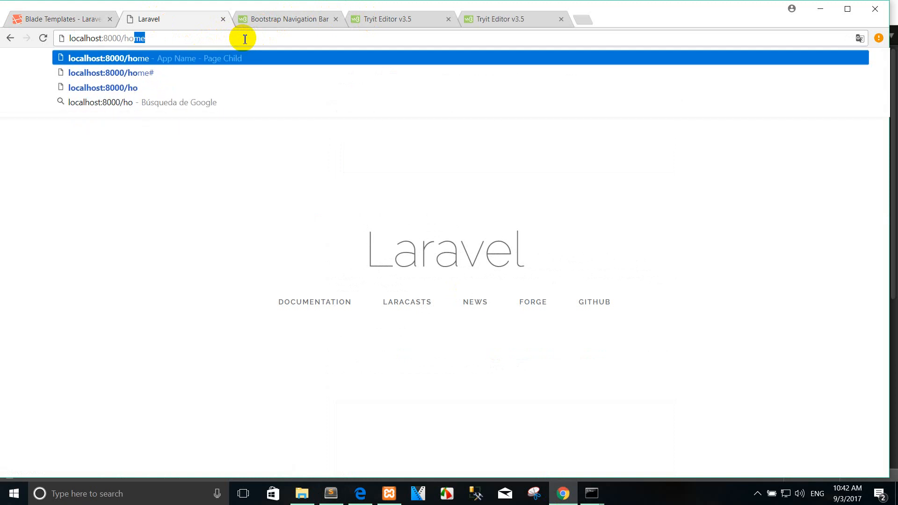
{"action": "key", "text": "Enter"}
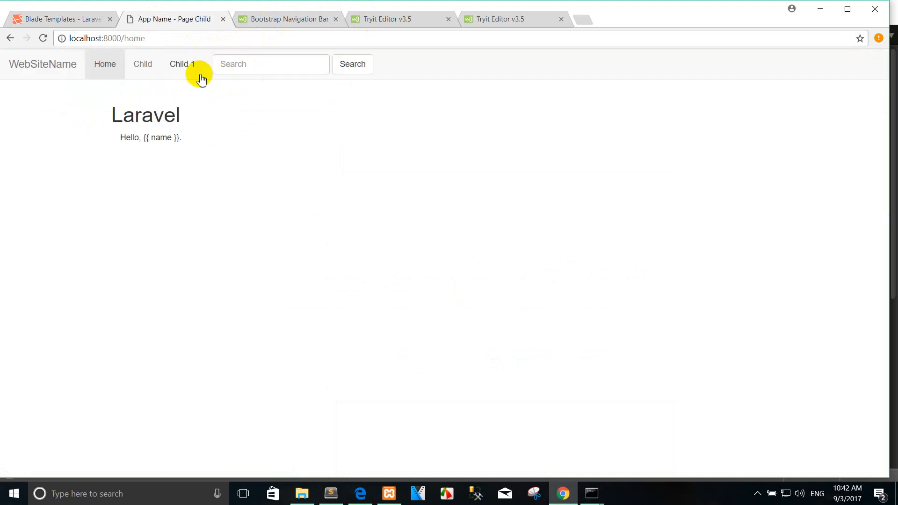
{"action": "mouse_move", "coordinate": [312, 478]}
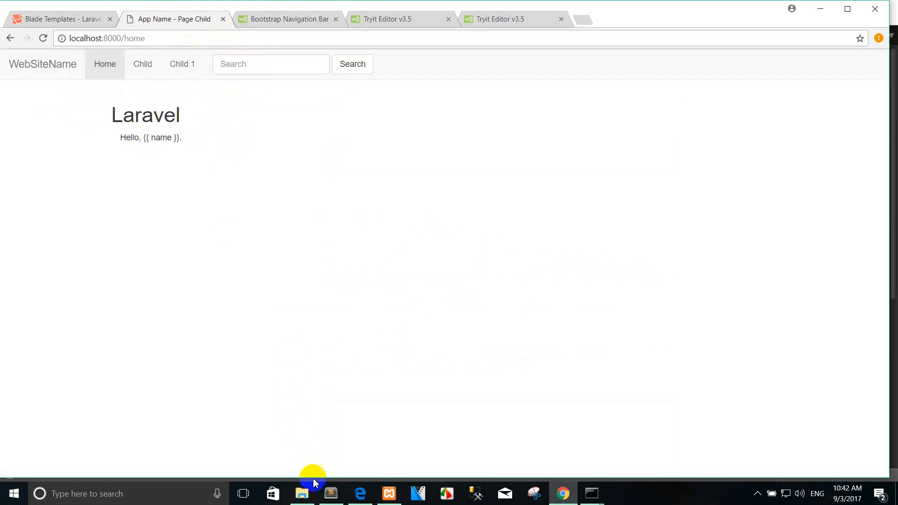
{"action": "left_click", "coordinate": [331, 494]}
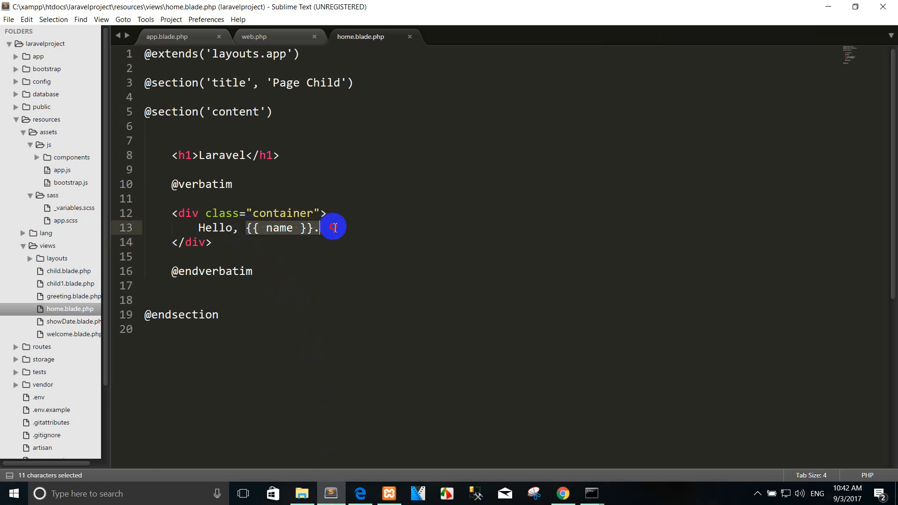
{"action": "key", "text": "ctrl+c"}
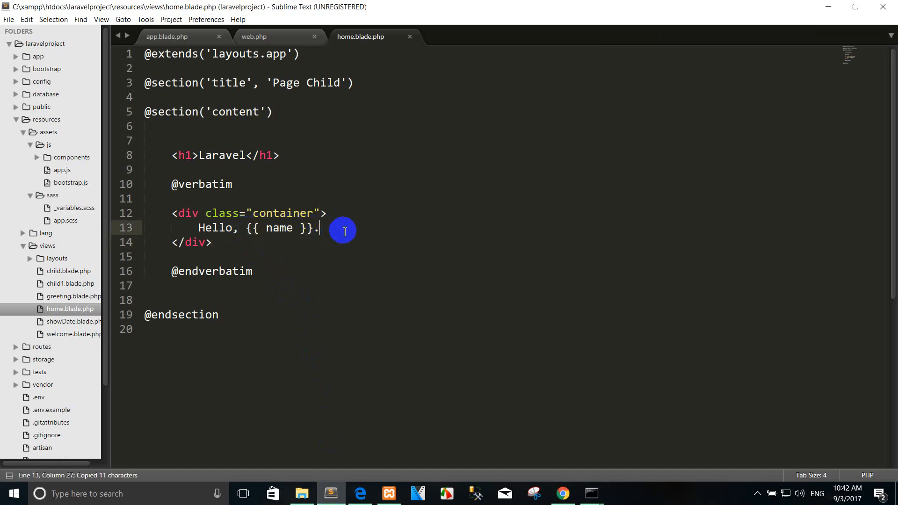
{"action": "left_click_drag", "start_coordinate": [198, 227], "coordinate": [318, 227]}
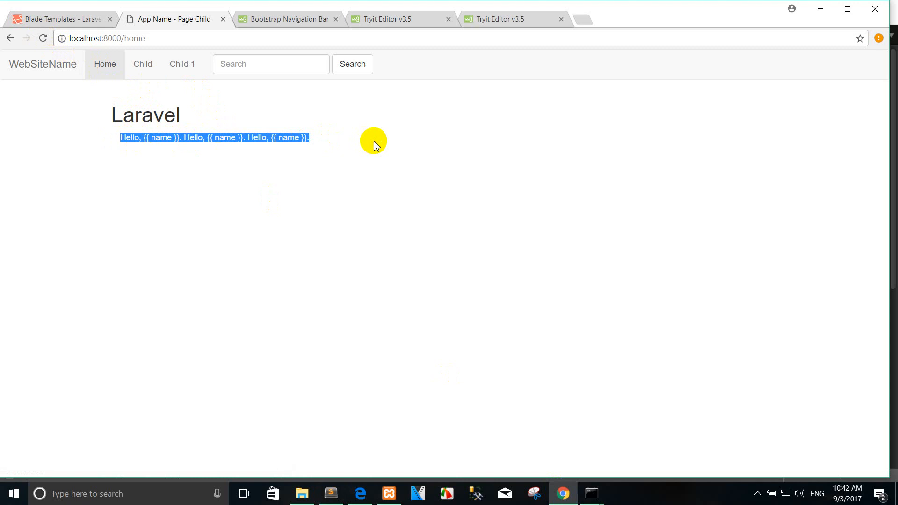
{"action": "left_click", "coordinate": [332, 494]}
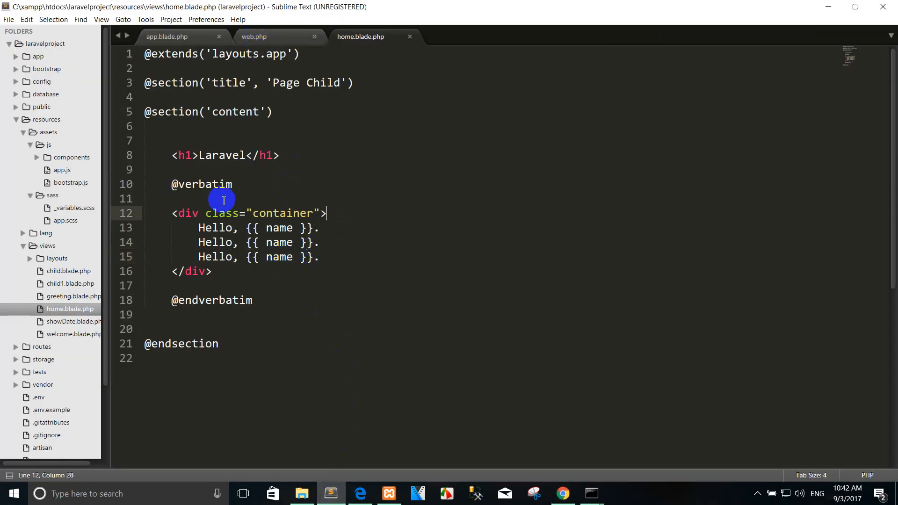
{"action": "left_click", "coordinate": [337, 237]}
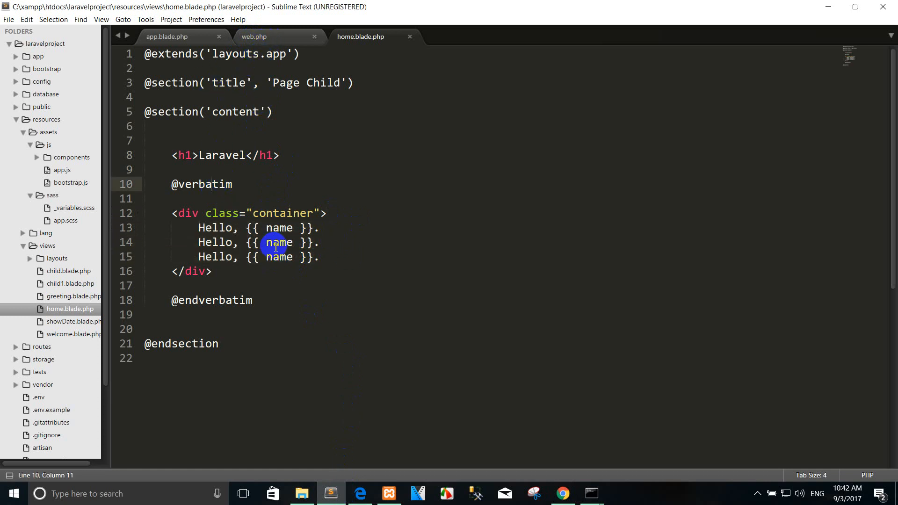
{"action": "left_click_drag", "start_coordinate": [197, 228], "coordinate": [319, 256]}
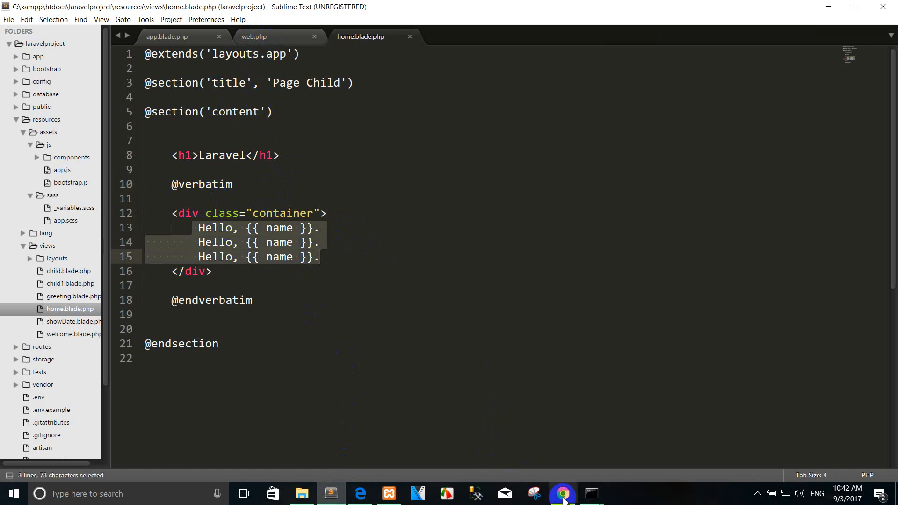
{"action": "left_click", "coordinate": [563, 493]}
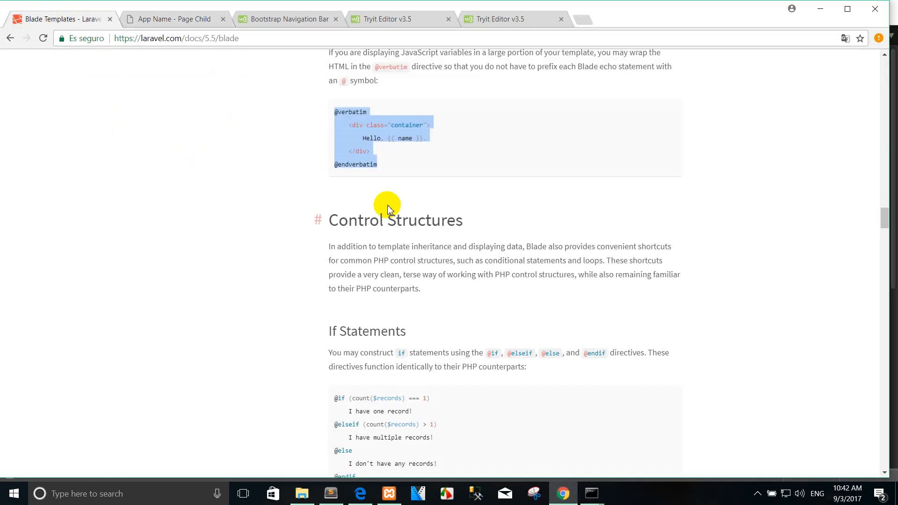
{"action": "scroll", "scroll_direction": "down", "scroll_amount": 3}
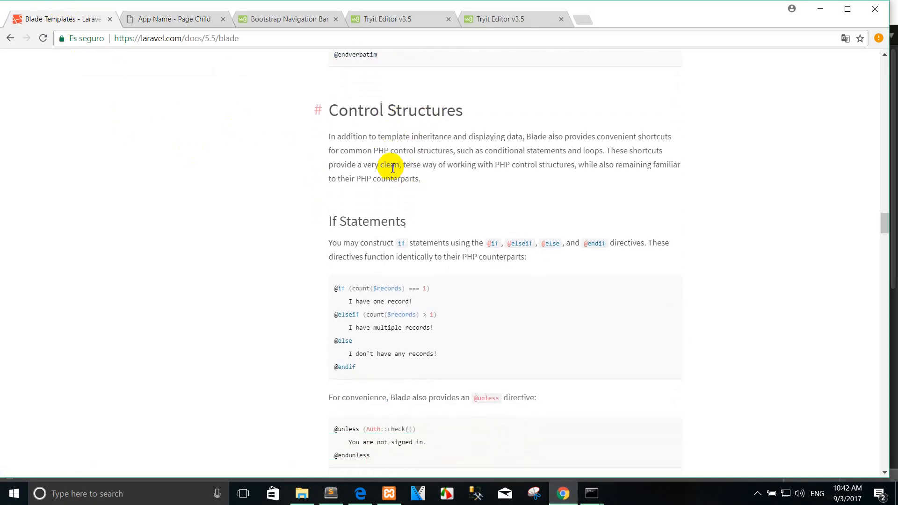
{"action": "scroll", "scroll_direction": "down", "scroll_amount": 3}
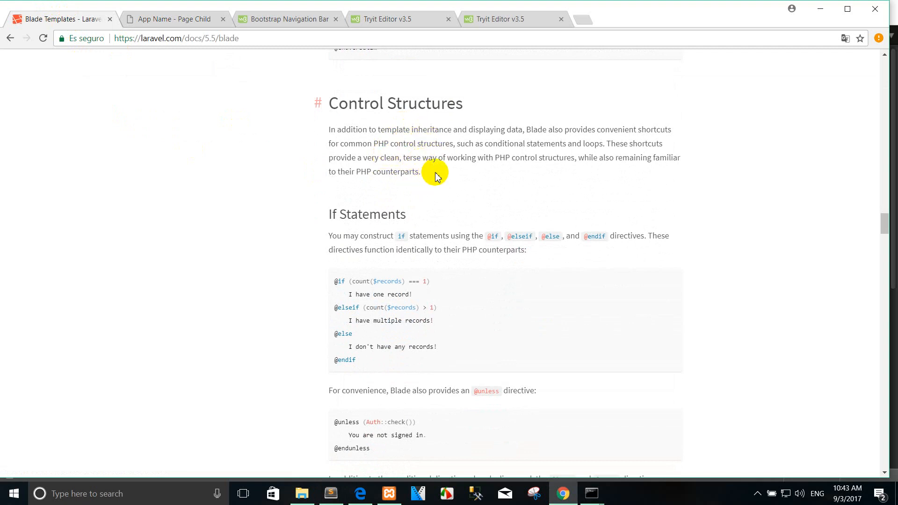
{"action": "mouse_move", "coordinate": [453, 219]}
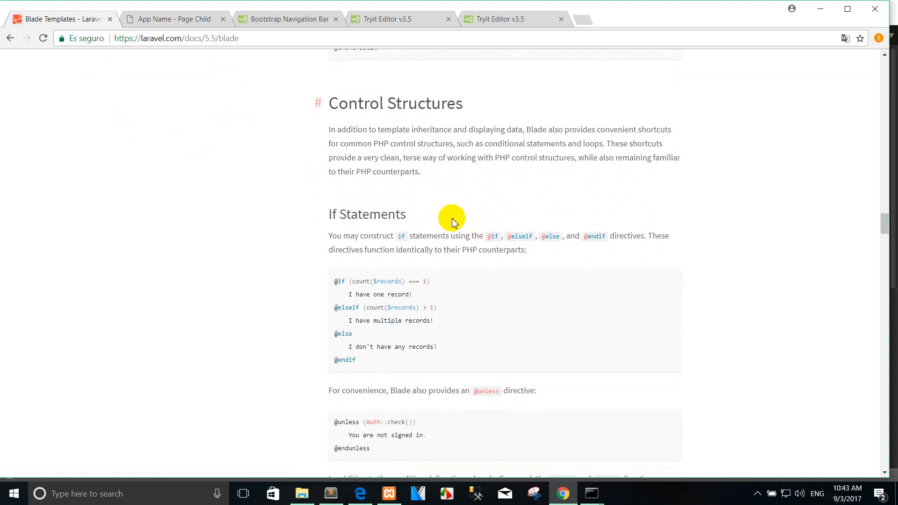
{"action": "scroll", "scroll_direction": "down", "scroll_amount": 3}
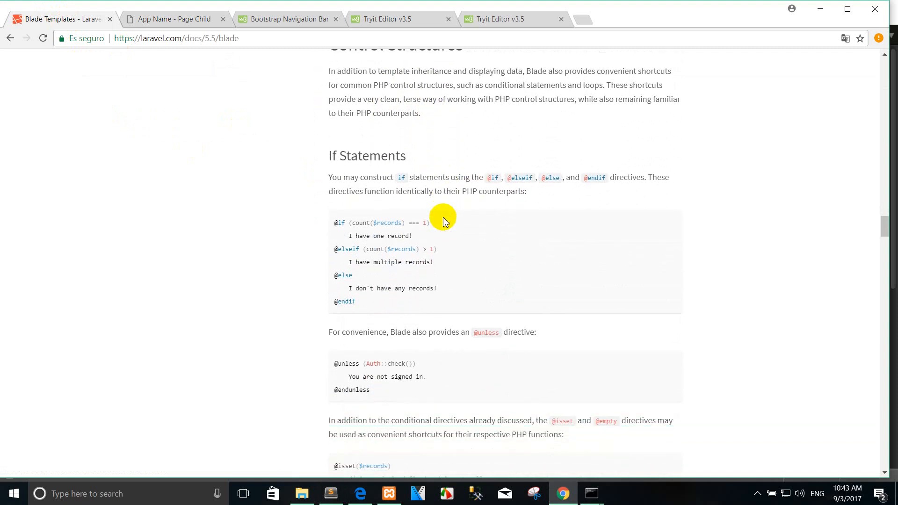
{"action": "scroll", "scroll_direction": "up", "scroll_amount": 3}
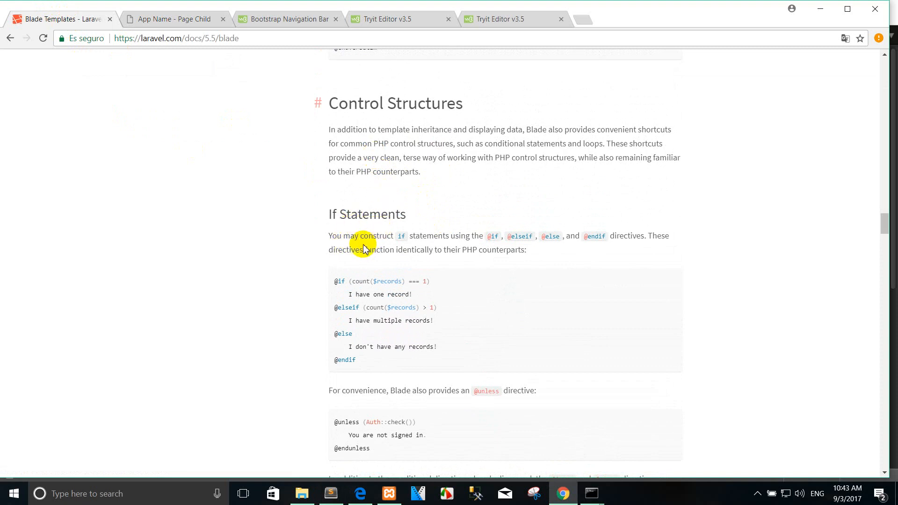
{"action": "mouse_move", "coordinate": [477, 242]}
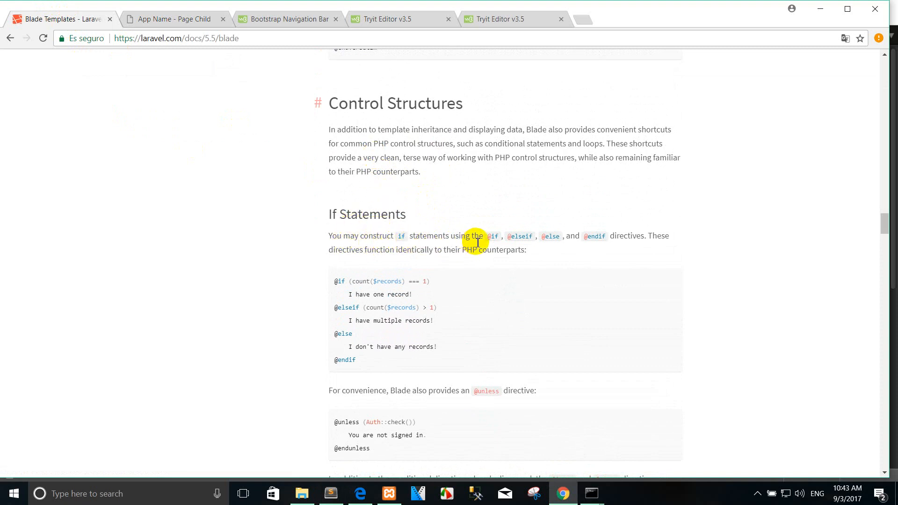
{"action": "mouse_move", "coordinate": [539, 241]}
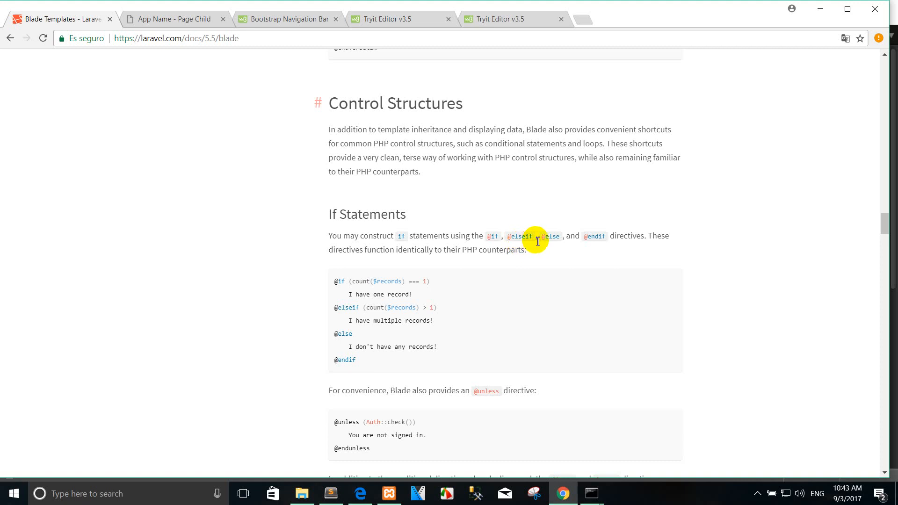
{"action": "mouse_move", "coordinate": [629, 249]}
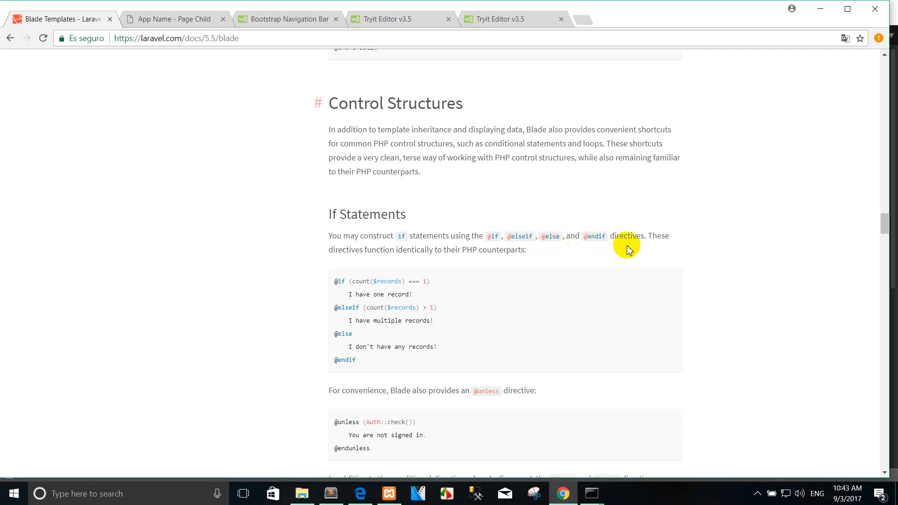
{"action": "scroll", "scroll_direction": "down", "scroll_amount": 3}
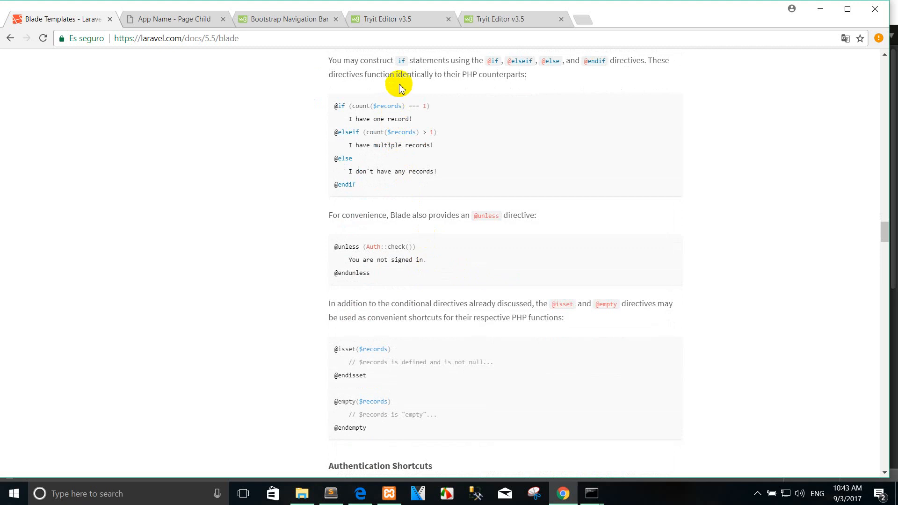
{"action": "mouse_move", "coordinate": [440, 91]}
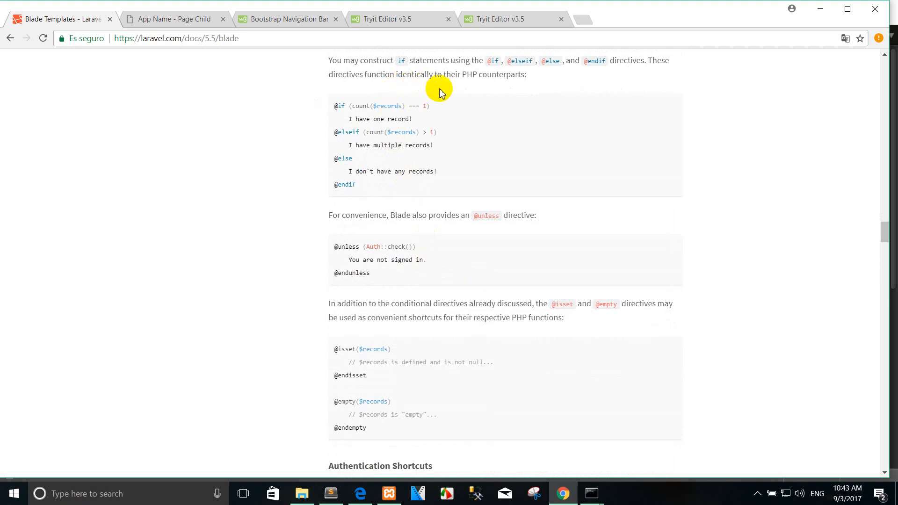
{"action": "mouse_move", "coordinate": [532, 88]}
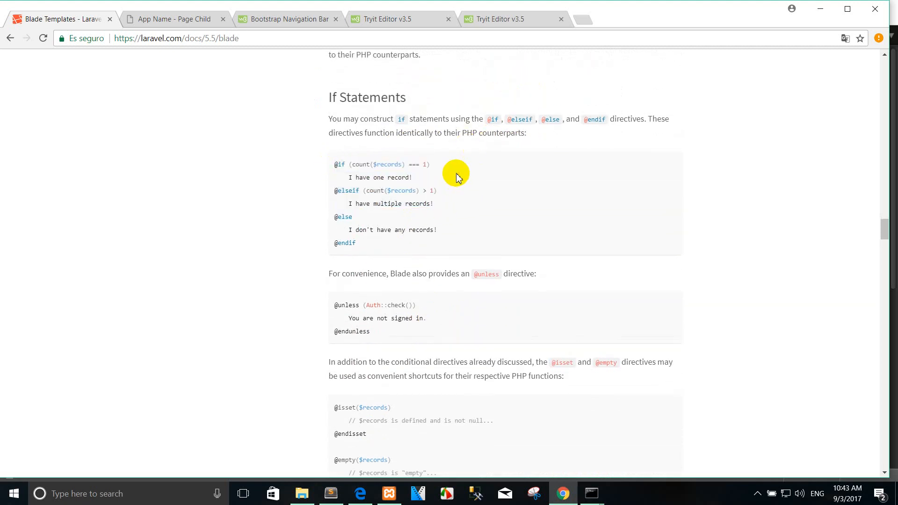
{"action": "mouse_move", "coordinate": [436, 181]}
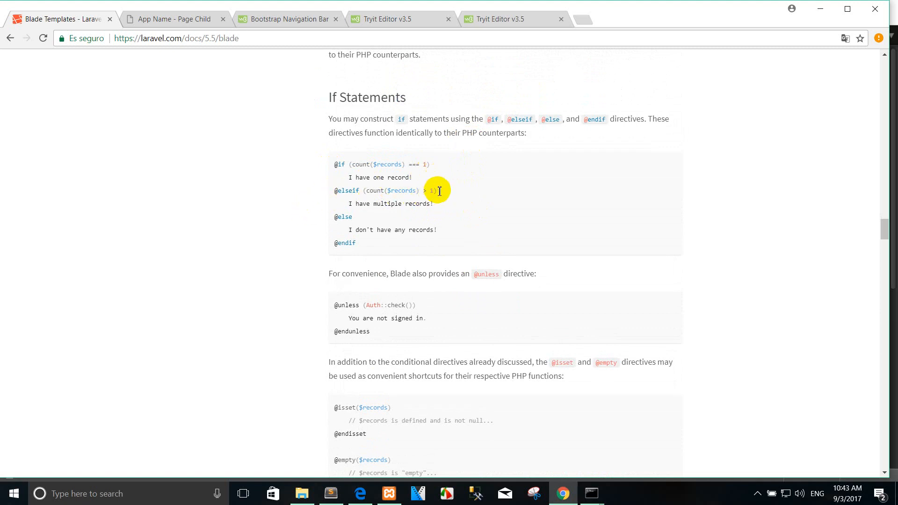
{"action": "scroll", "scroll_direction": "down", "scroll_amount": 3}
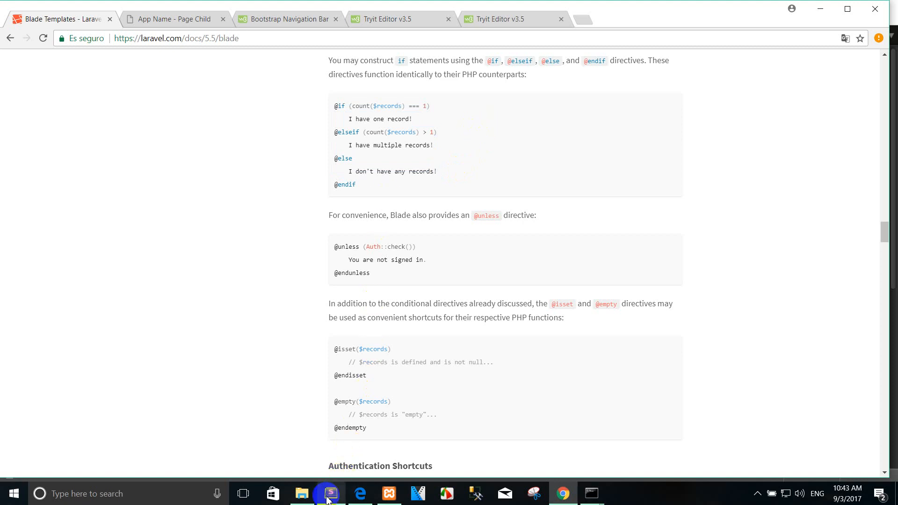
- In web.php's /home route define $data = ['ren','alex','petro']
{"action": "left_click", "coordinate": [331, 494]}
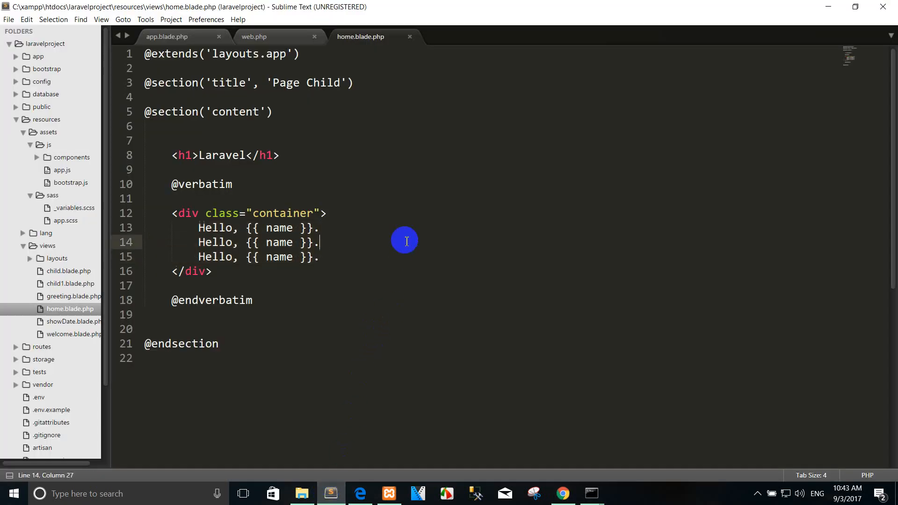
{"action": "left_click", "coordinate": [167, 36]}
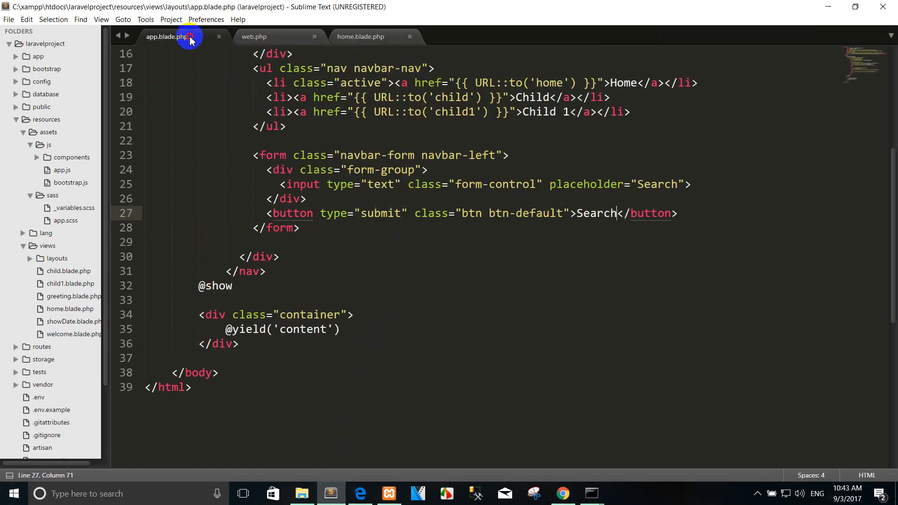
{"action": "left_click", "coordinate": [253, 36]}
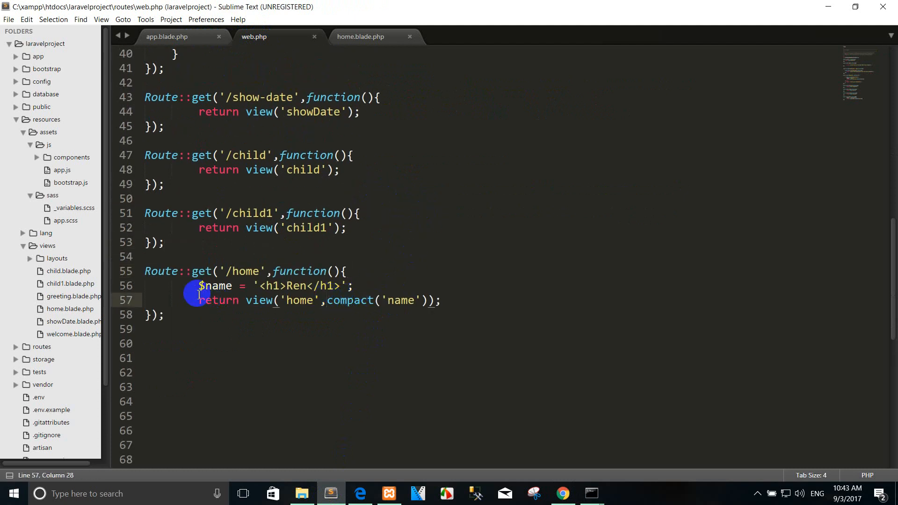
{"action": "type", "text": "s"}
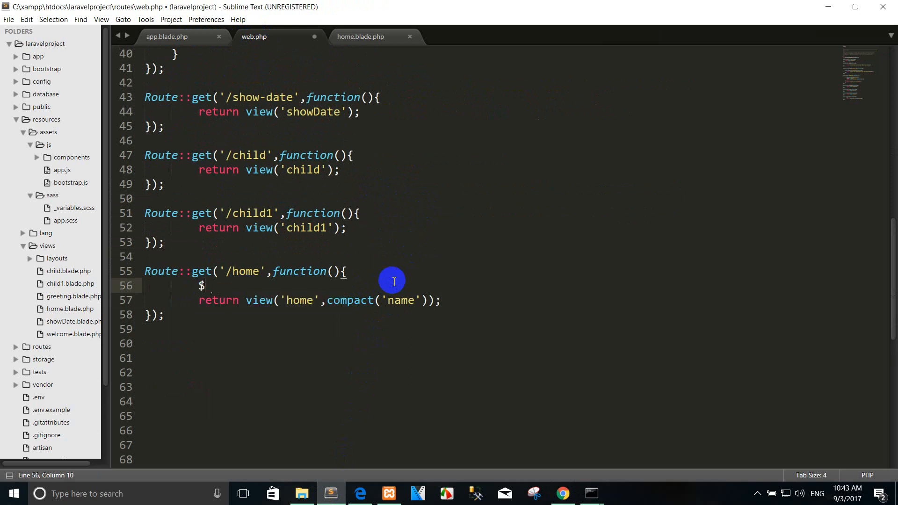
{"action": "type", "text": "data ="}
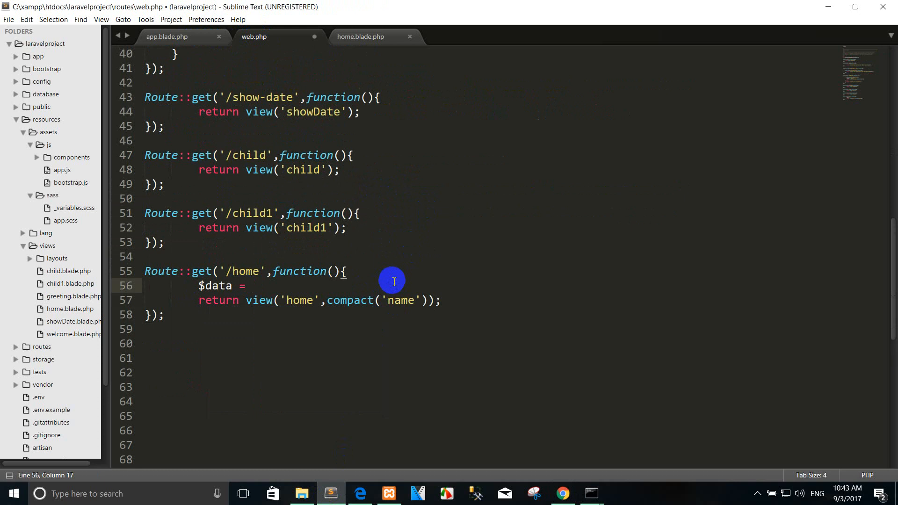
{"action": "type", "text": "[]"}
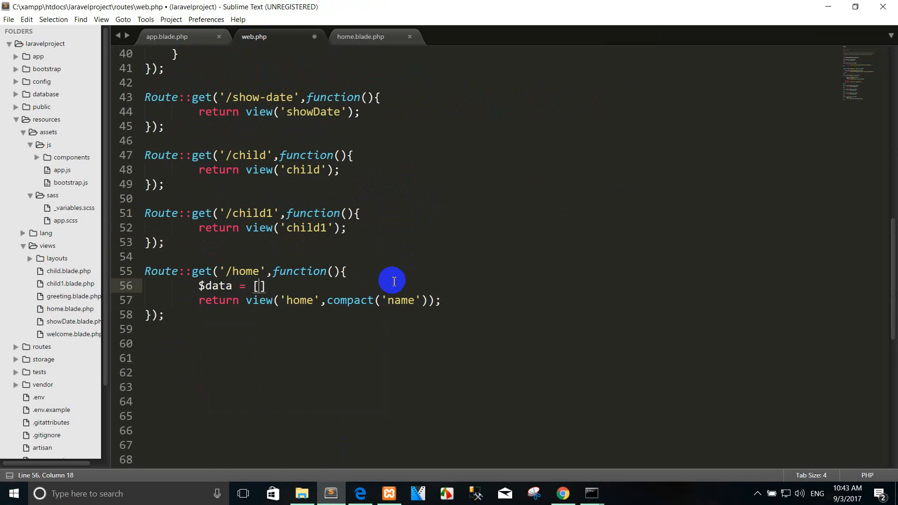
{"action": "type", "text": "'ren'"}
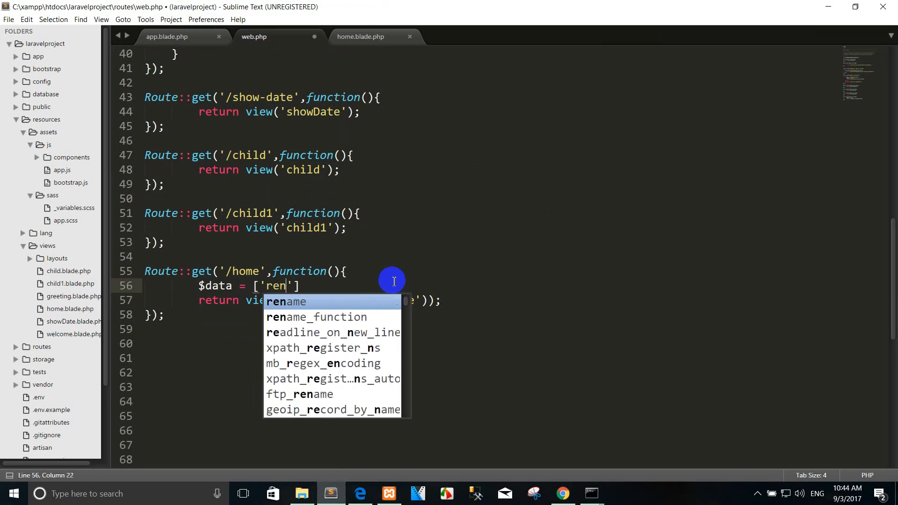
{"action": "type", "text": "', al"}
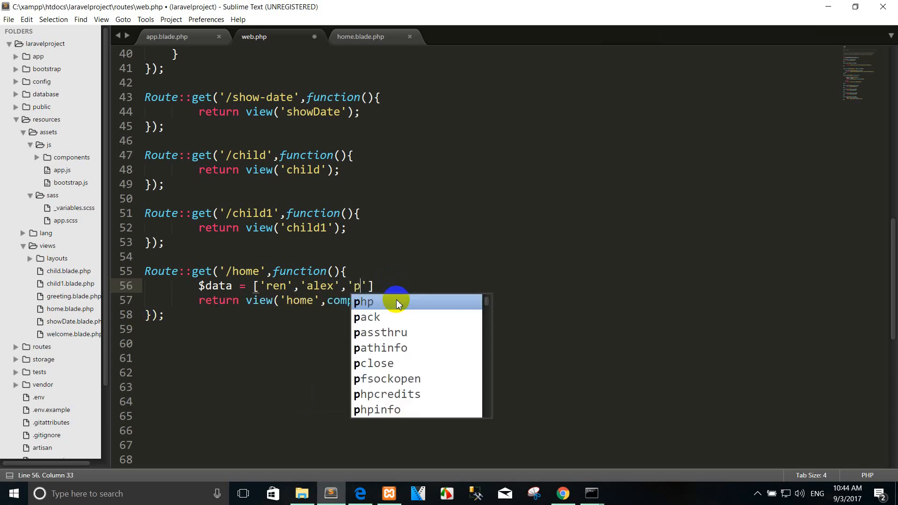
{"action": "type", "text": "hear"}
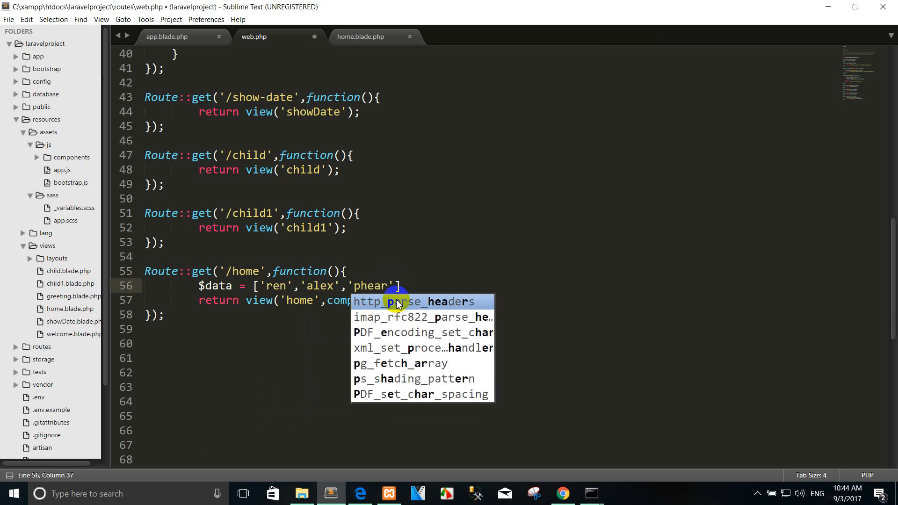
{"action": "type", "text": "tro"}
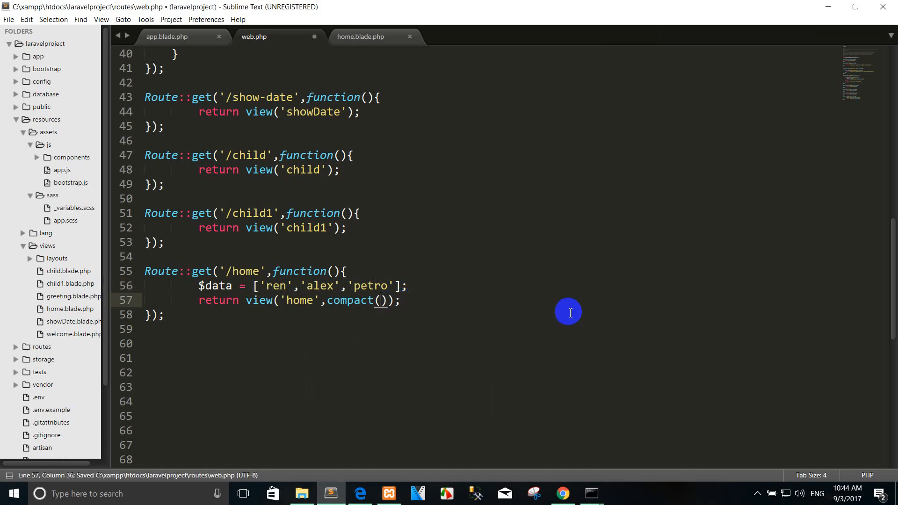
- Pass it to the view with compact('data') and save web.php
{"action": "type", "text": "'data'"}
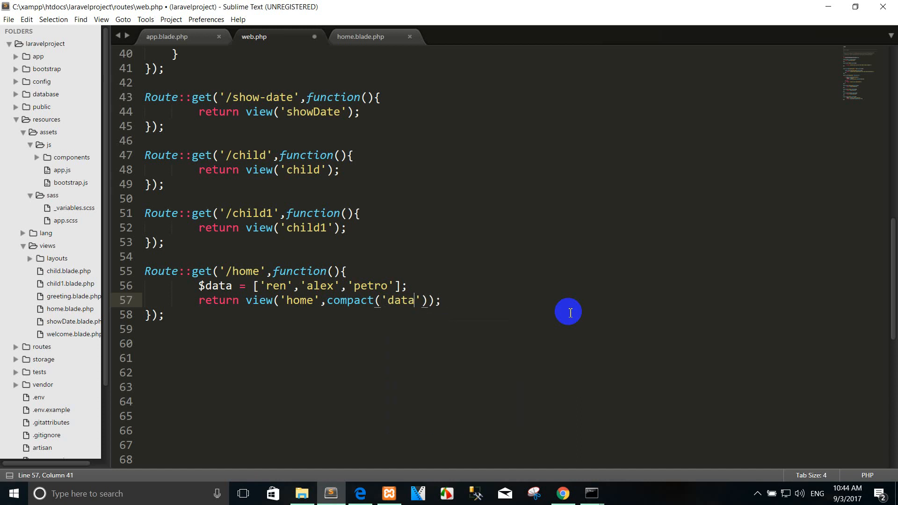
{"action": "key", "text": "ctrl+s"}
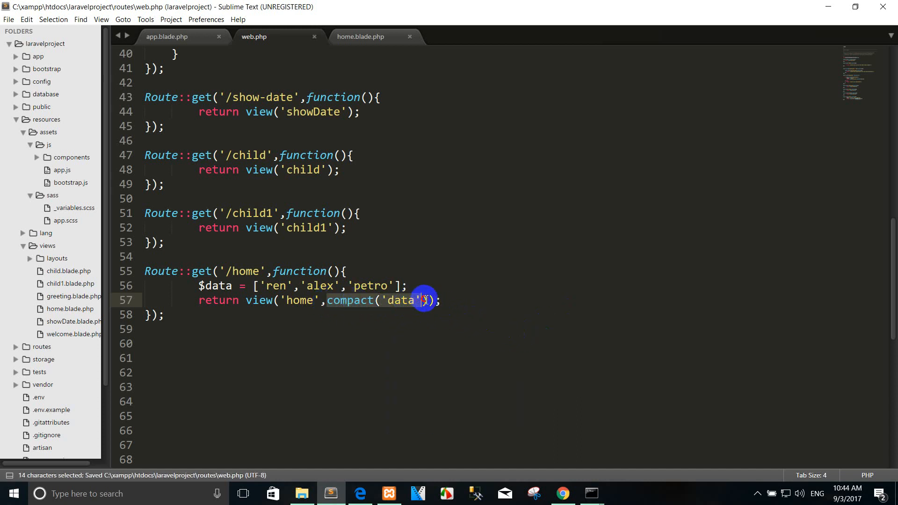
- Replace compact('data') with ['records'=>$data] in the /home view() call and save
{"action": "left_click", "coordinate": [563, 493]}
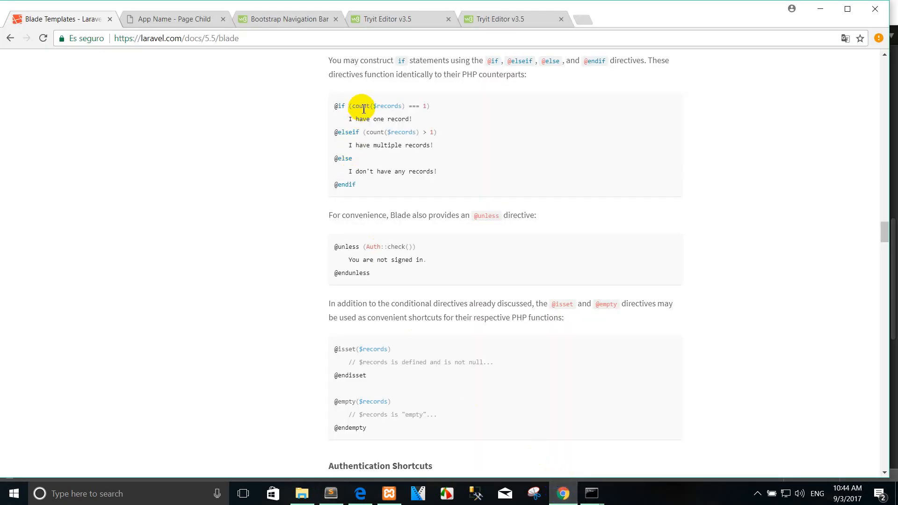
{"action": "double_click", "coordinate": [391, 106]}
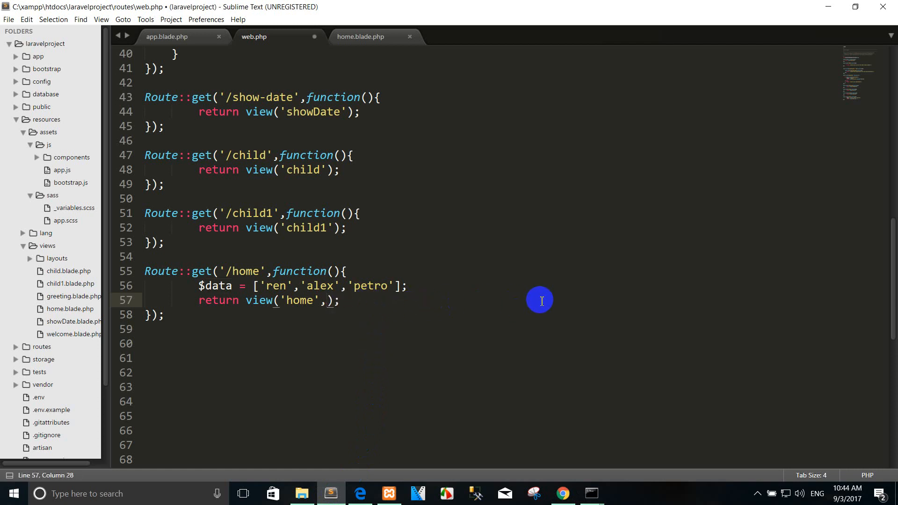
{"action": "type", "text": "["}
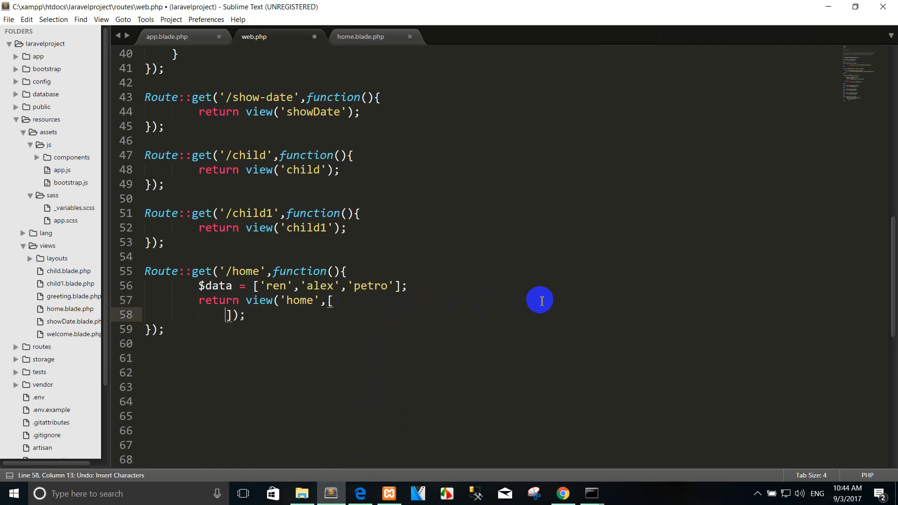
{"action": "type", "text": "'records']);"}
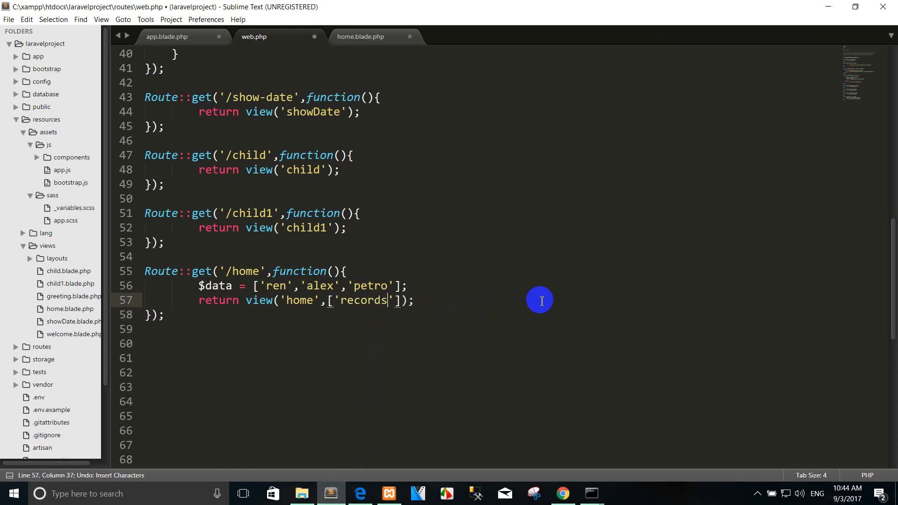
{"action": "type", "text": "'=>"}
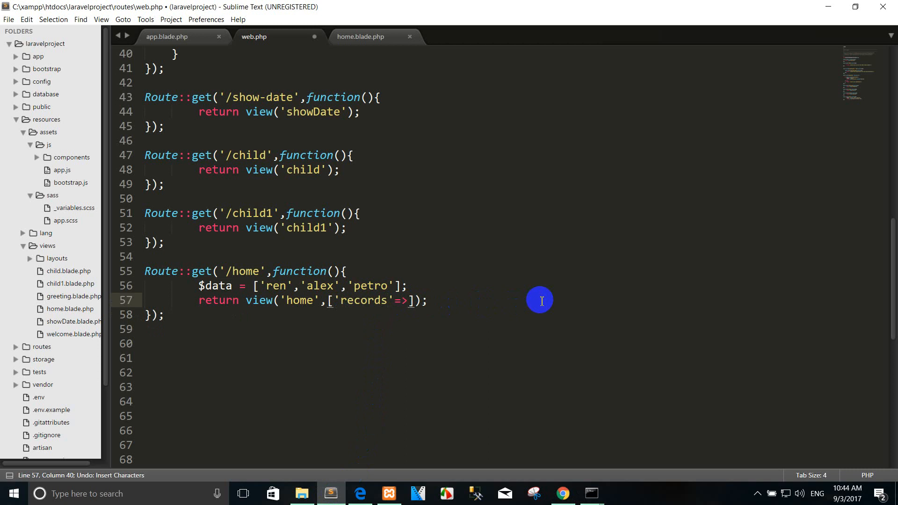
{"action": "type", "text": "$data"}
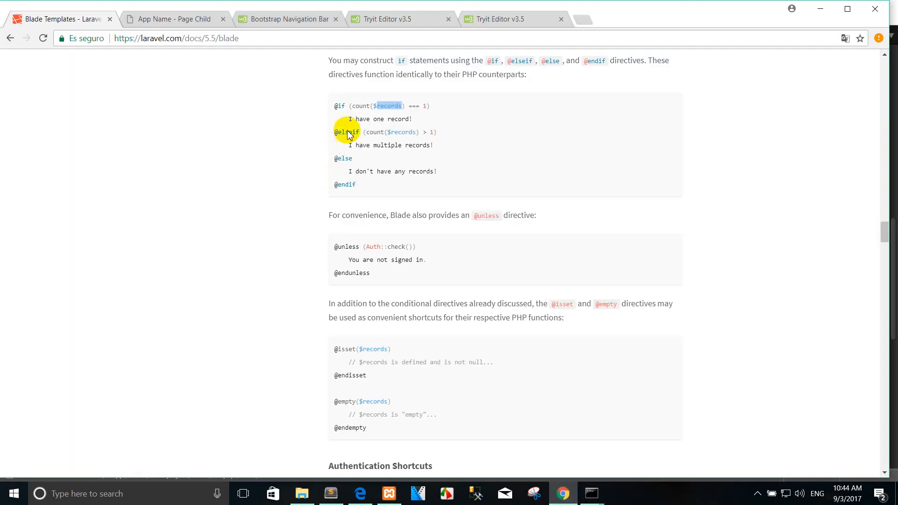
{"action": "right_click", "coordinate": [365, 135]}
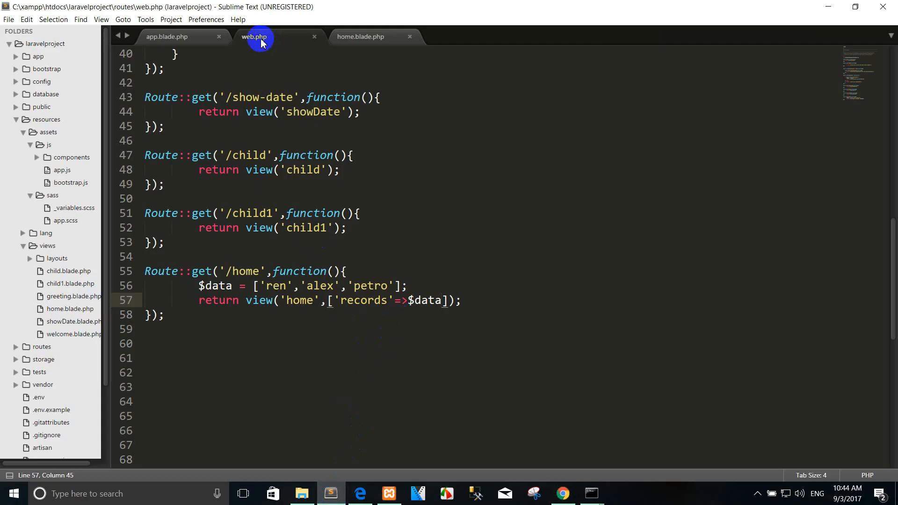
{"action": "left_click", "coordinate": [361, 37]}
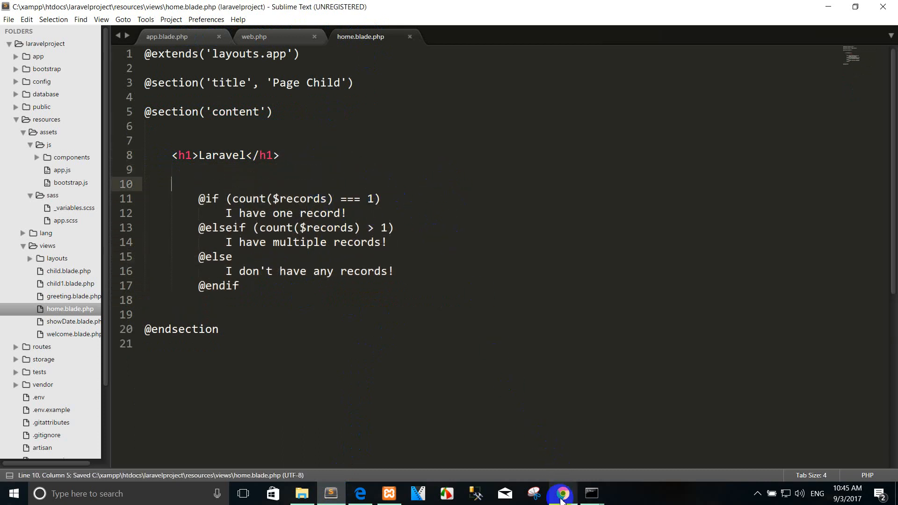
{"action": "left_click", "coordinate": [564, 493]}
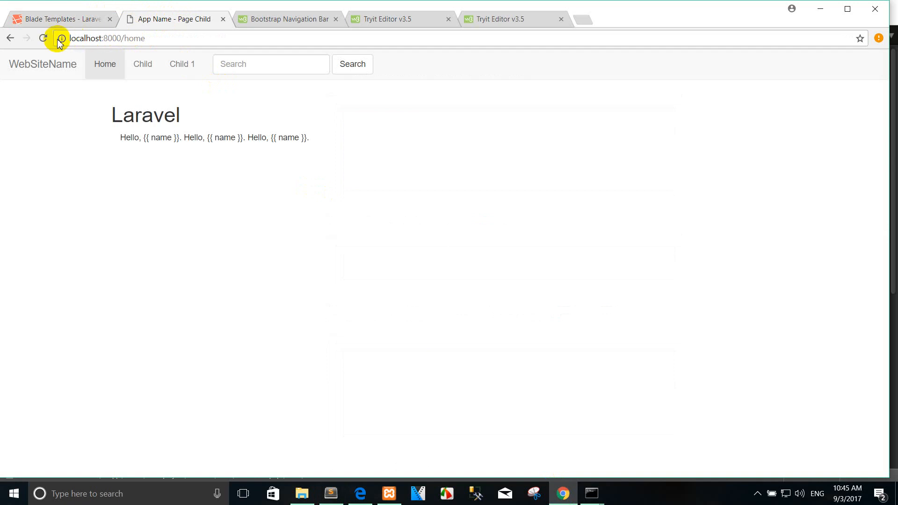
{"action": "left_click", "coordinate": [43, 40]}
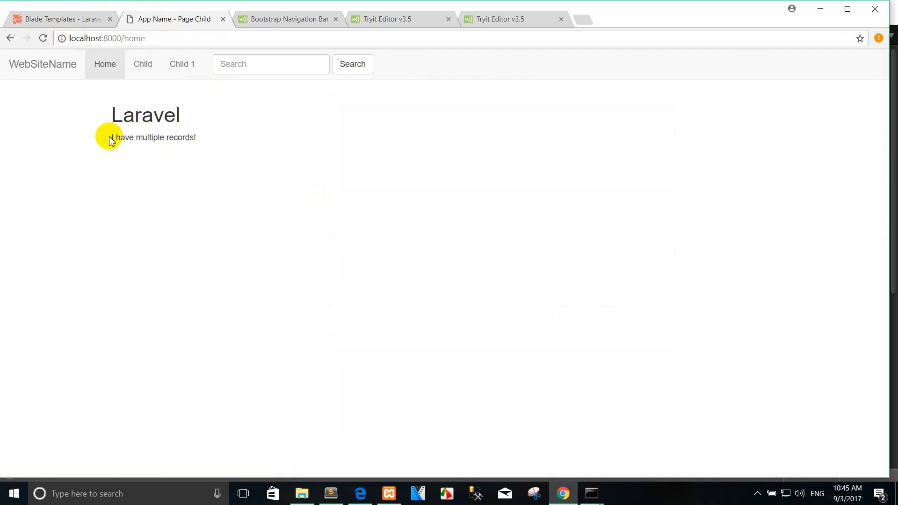
{"action": "mouse_move", "coordinate": [342, 429]}
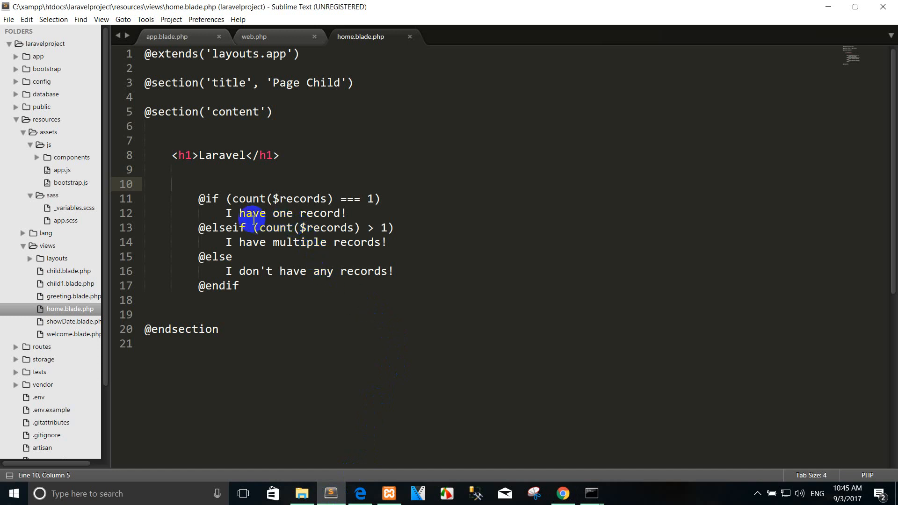
- Trim $data to ['ren'] in web.php, save, and confirm /home shows 'I have one record!'
{"action": "left_click", "coordinate": [252, 36]}
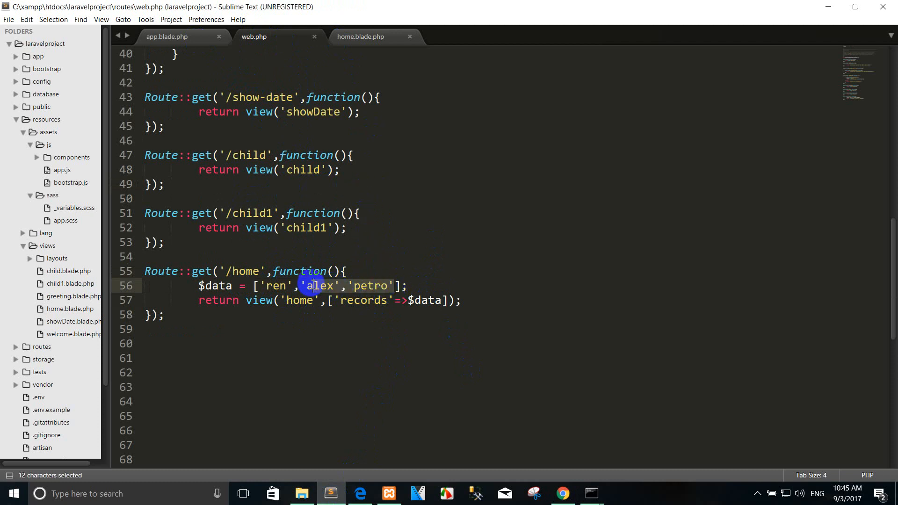
{"action": "key", "text": "Delete"}
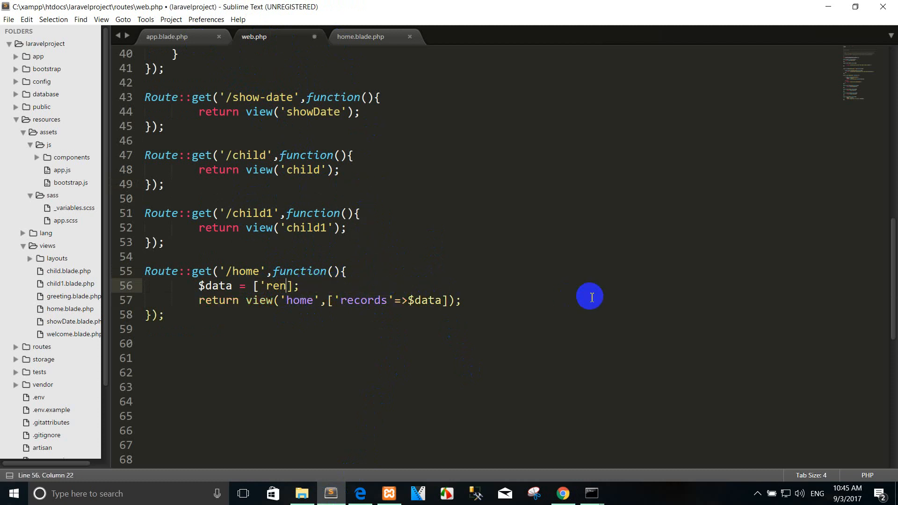
{"action": "key", "text": "ctrl+s"}
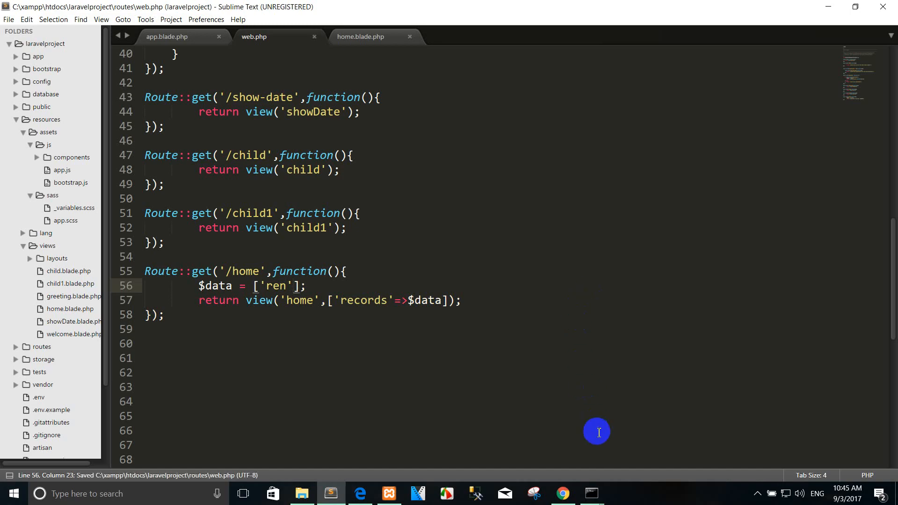
{"action": "left_click", "coordinate": [563, 494]}
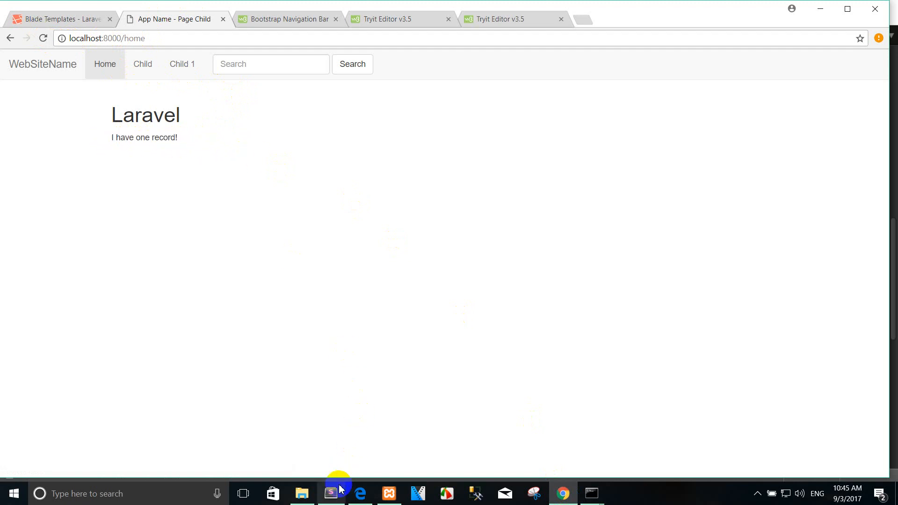
{"action": "left_click", "coordinate": [331, 494]}
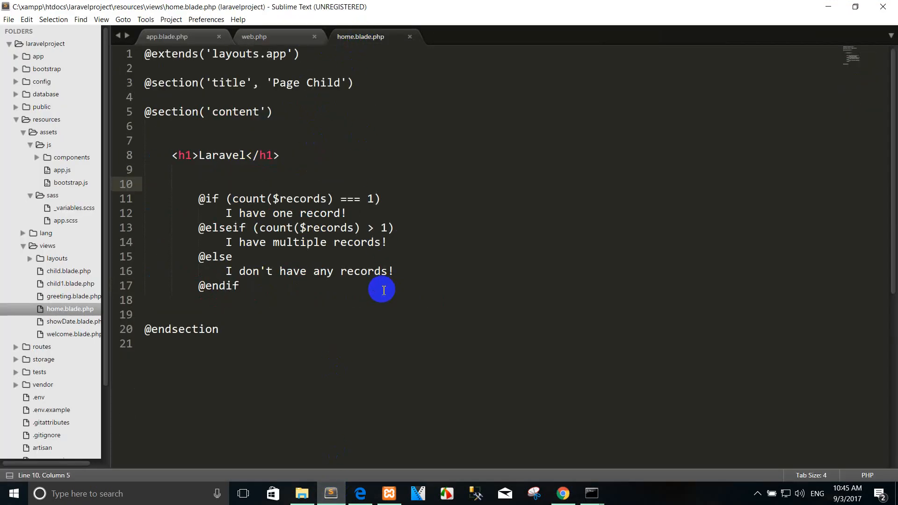
- Restore 'alex' and 'petro' in web.php's $data, save, and see the home page list multiple records
{"action": "double_click", "coordinate": [303, 198]}
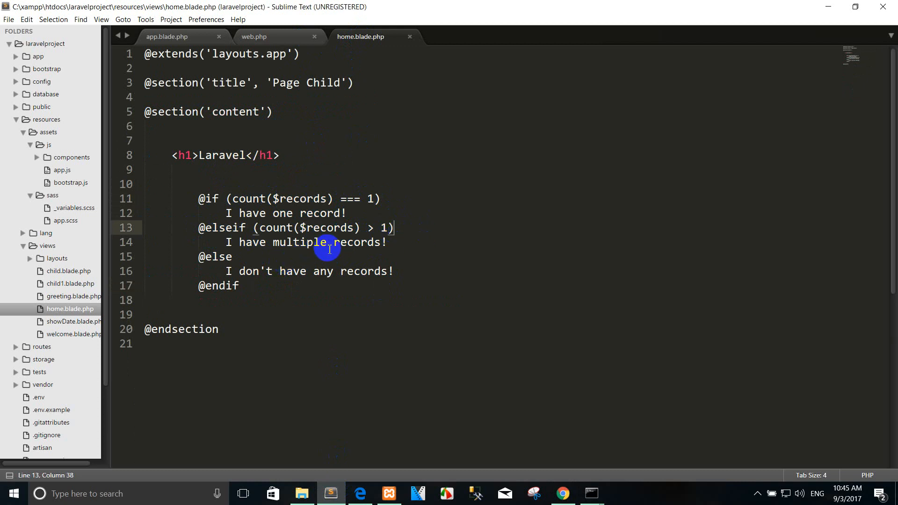
{"action": "left_click_drag", "start_coordinate": [198, 257], "coordinate": [239, 286]}
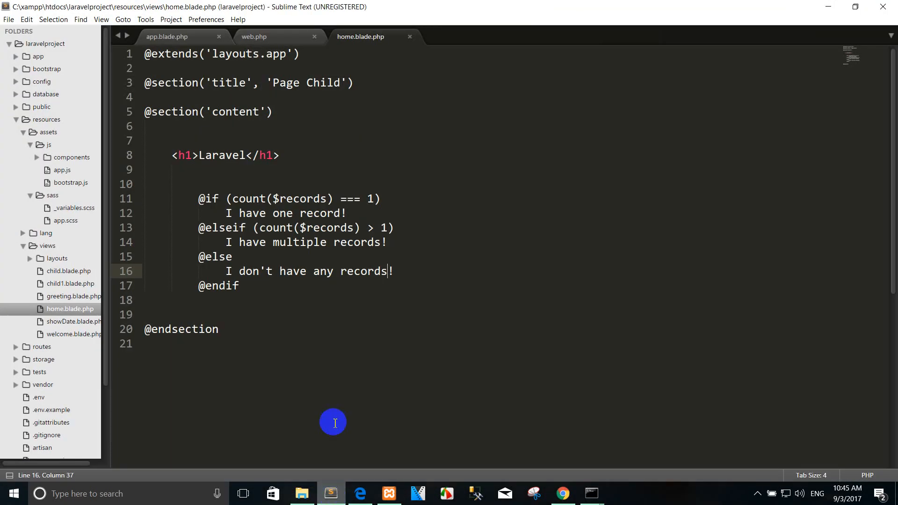
{"action": "left_click", "coordinate": [252, 36]}
{"action": "type", "text": "$data = ['ren];"}
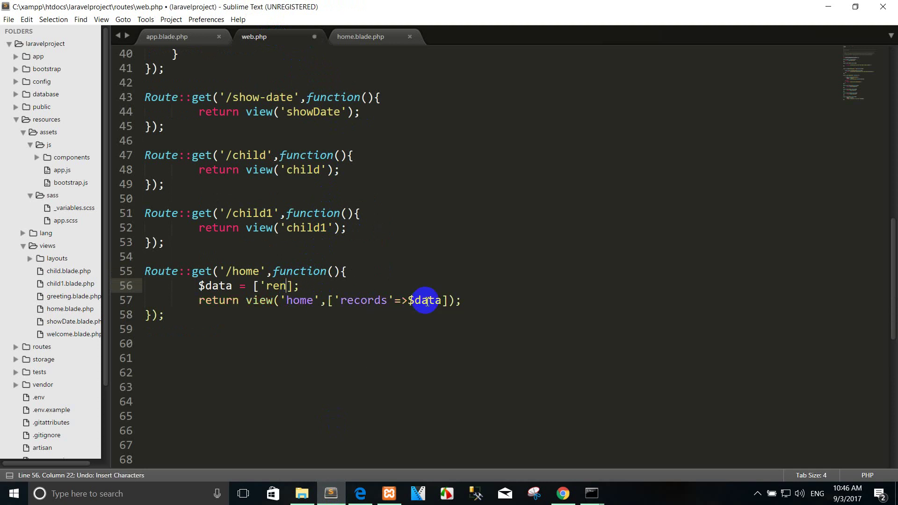
{"action": "type", "text": ",'"}
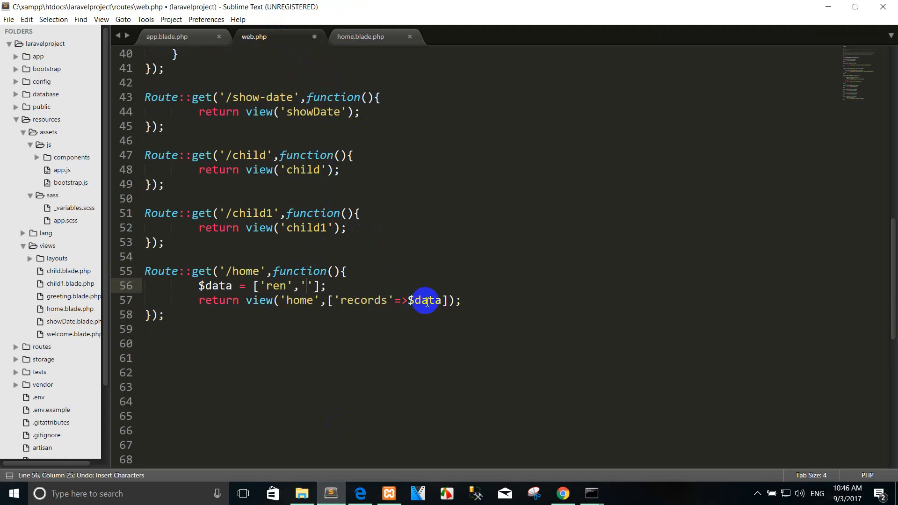
{"action": "type", "text": "alex"}
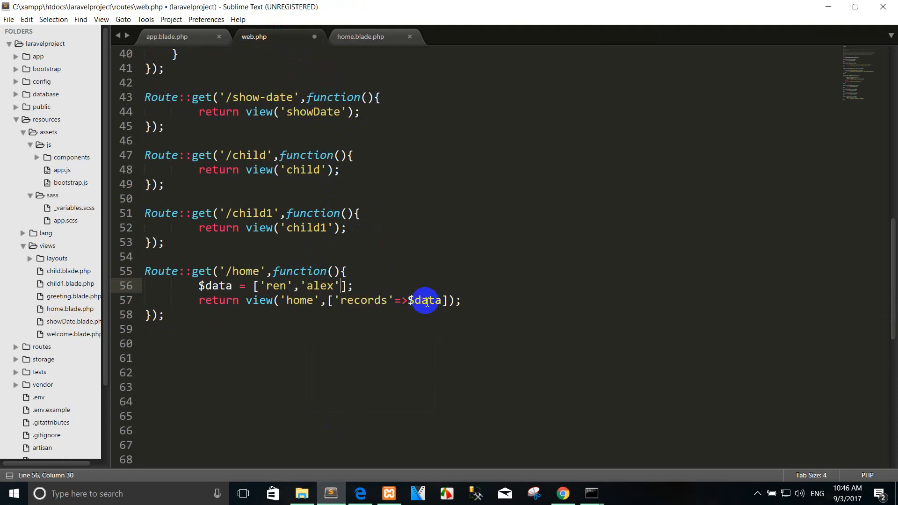
{"action": "type", "text": ",'petro'"}
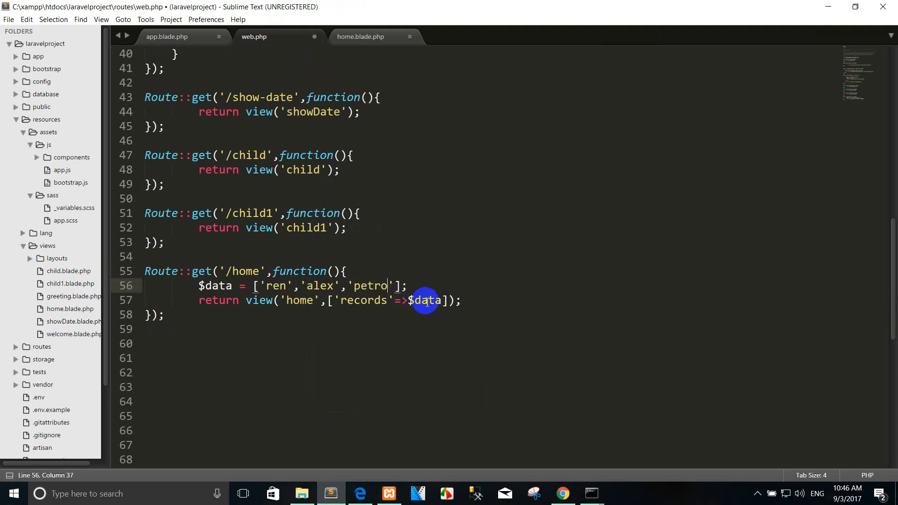
{"action": "key", "text": "ctrl+s"}
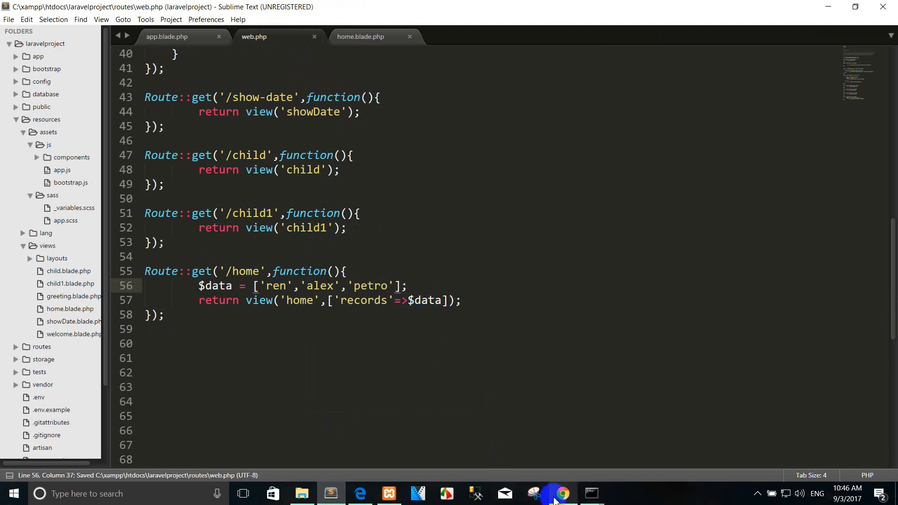
{"action": "left_click", "coordinate": [562, 494]}
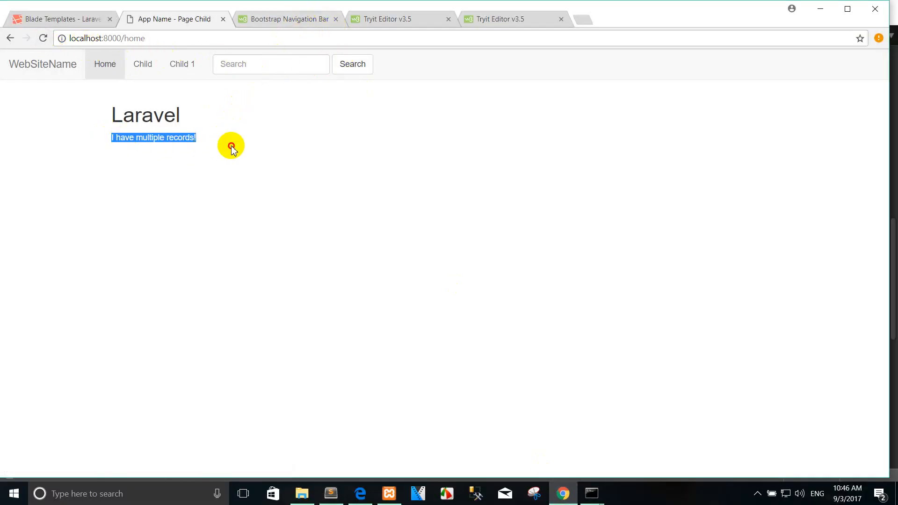
- Empty the $data array so the home page reports it has no records
{"action": "left_click", "coordinate": [331, 494]}
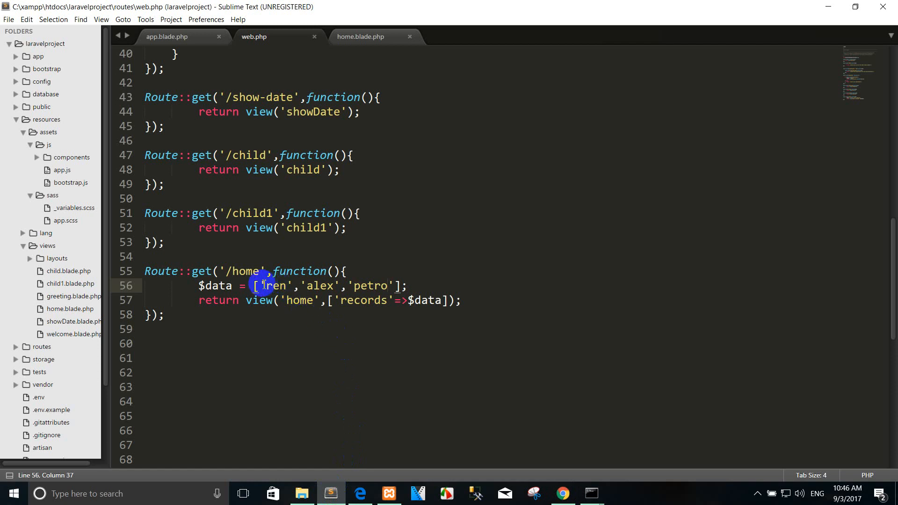
{"action": "key", "text": "ctrl+x"}
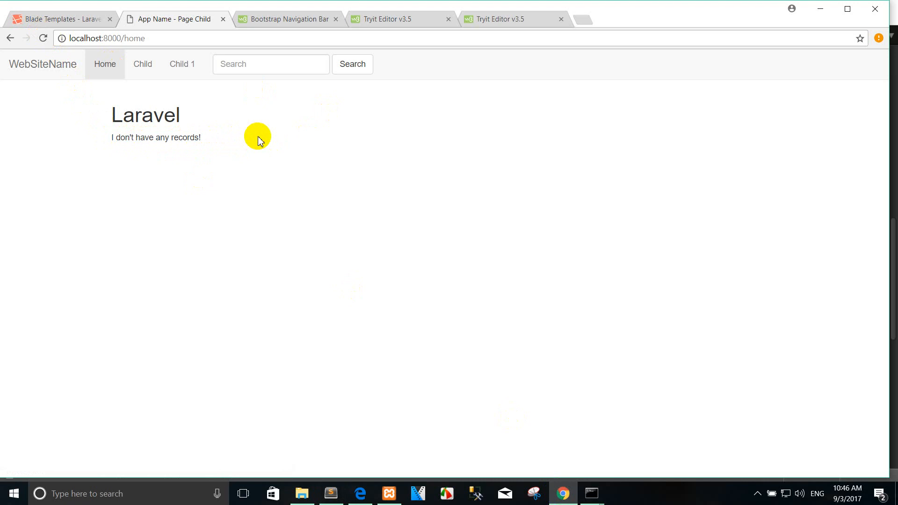
{"action": "left_click", "coordinate": [66, 19]}
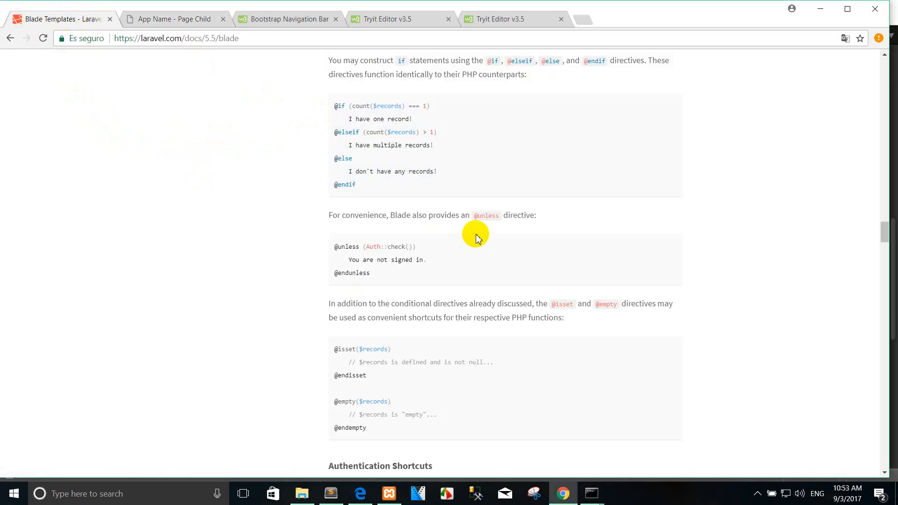
{"action": "mouse_move", "coordinate": [410, 221]}
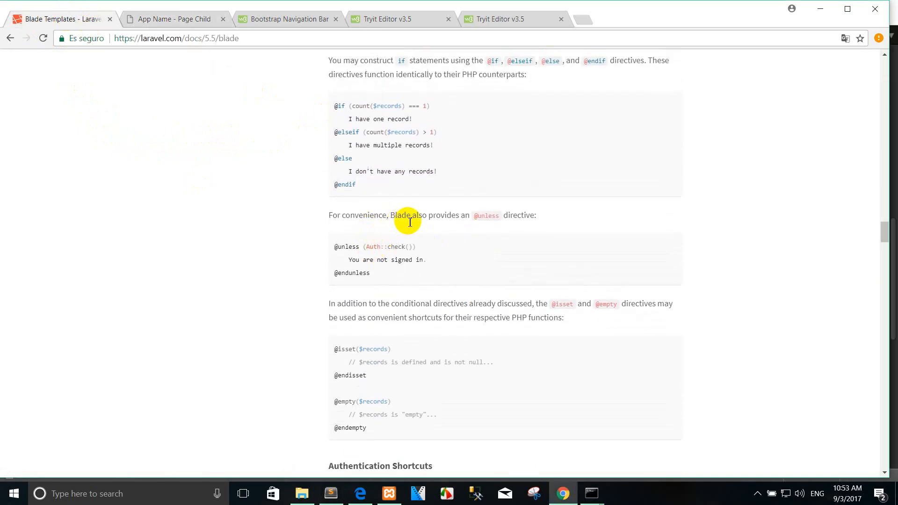
{"action": "mouse_move", "coordinate": [507, 231]}
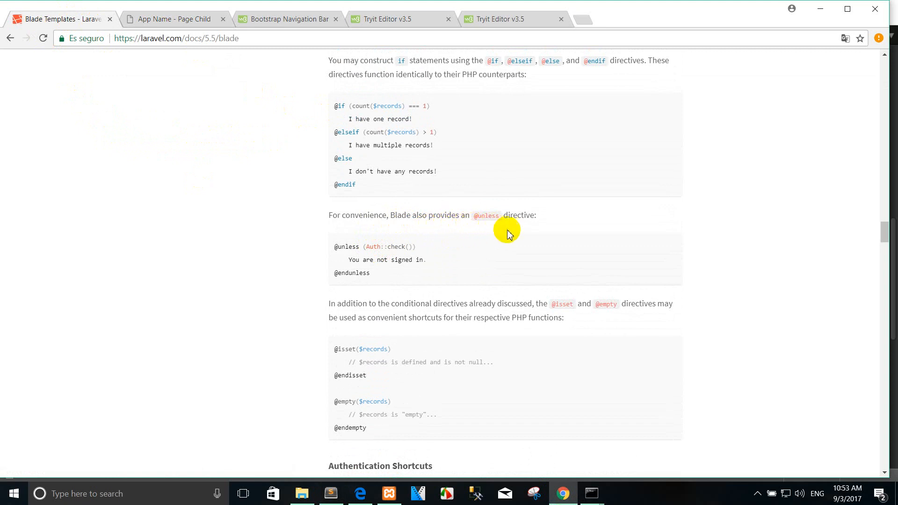
{"action": "mouse_move", "coordinate": [337, 247]}
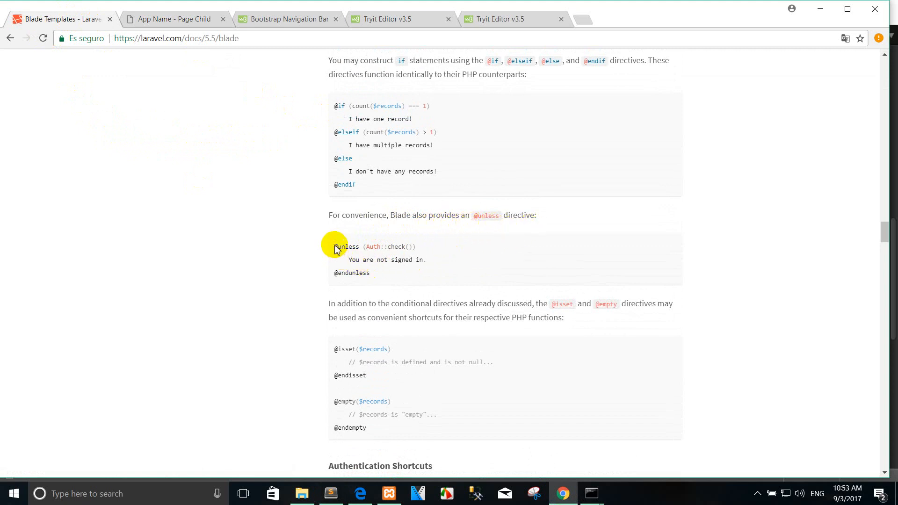
{"action": "left_click_drag", "start_coordinate": [335, 247], "coordinate": [405, 397]}
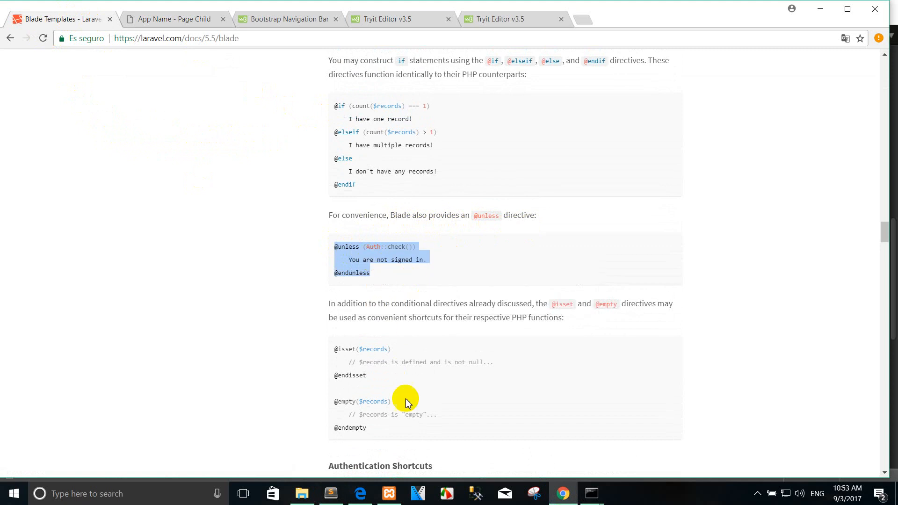
{"action": "mouse_move", "coordinate": [361, 247]}
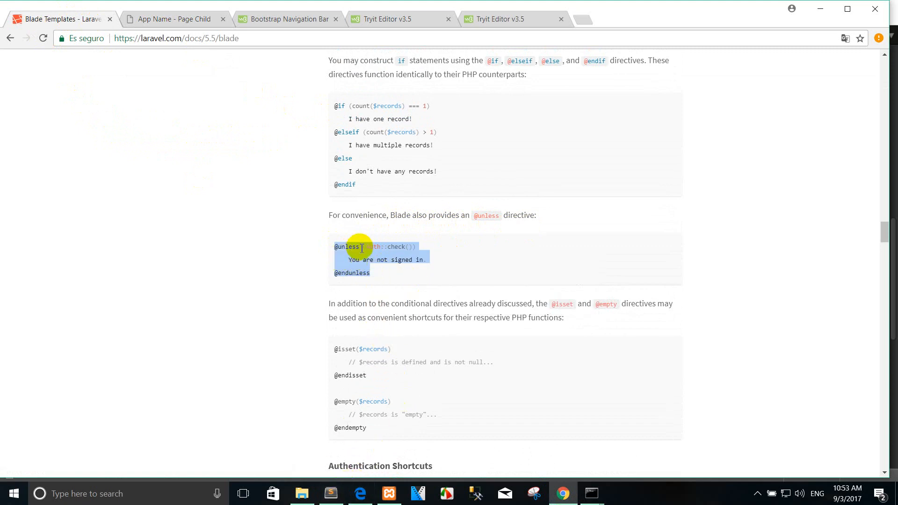
{"action": "mouse_move", "coordinate": [330, 484]}
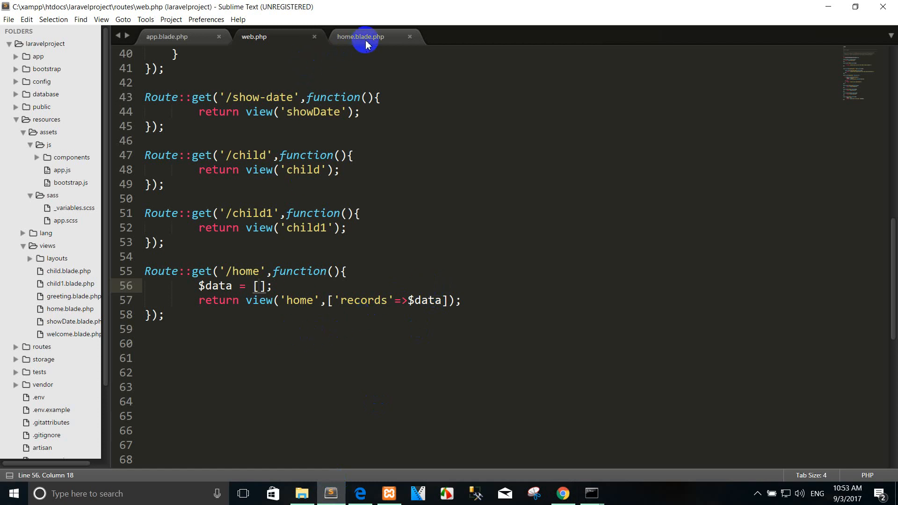
{"action": "left_click", "coordinate": [359, 37]}
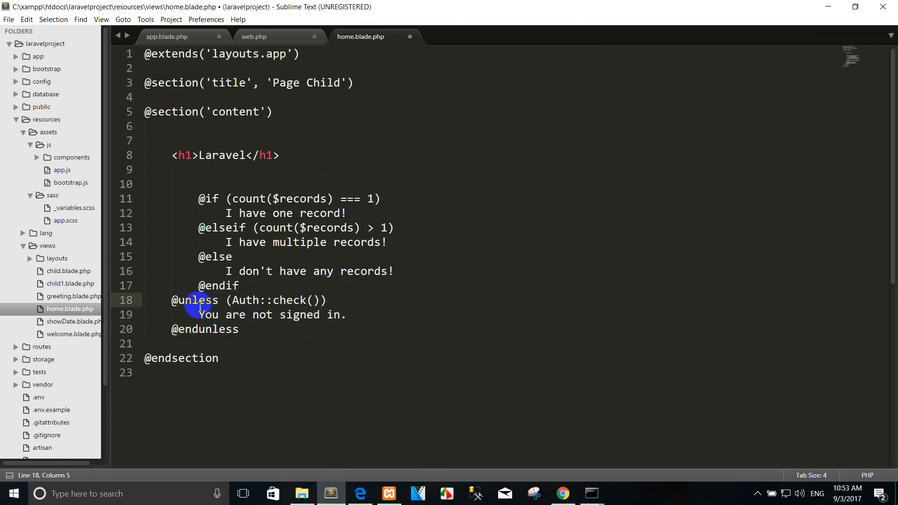
{"action": "left_click_drag", "start_coordinate": [197, 300], "coordinate": [266, 329]}
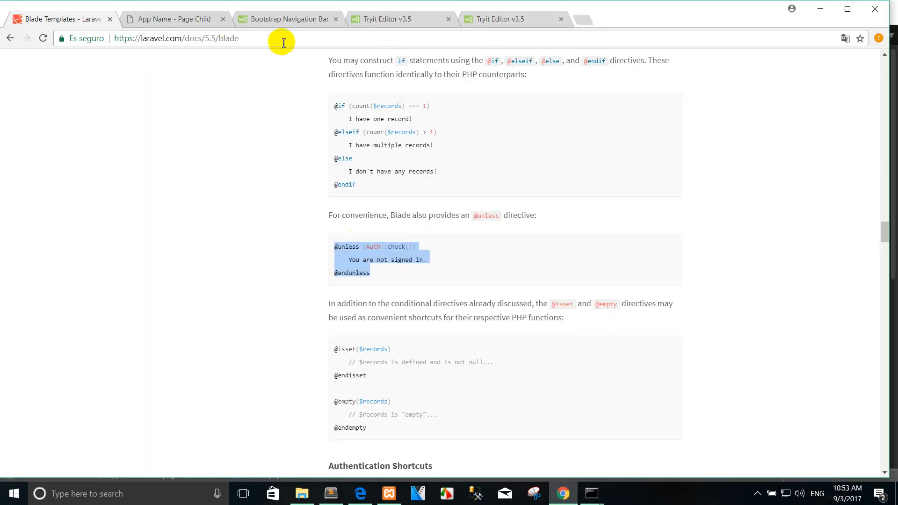
{"action": "left_click", "coordinate": [175, 39]}
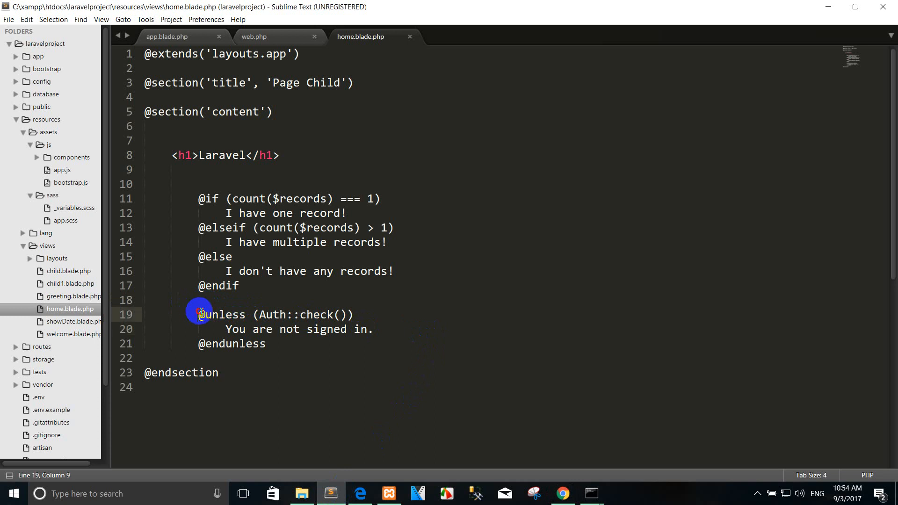
{"action": "left_click_drag", "start_coordinate": [197, 315], "coordinate": [278, 329]}
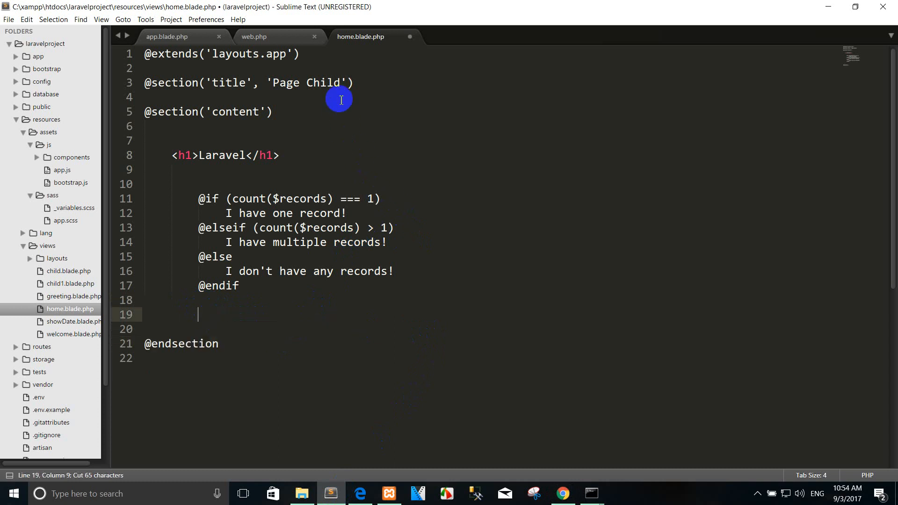
{"action": "left_click", "coordinate": [255, 37]}
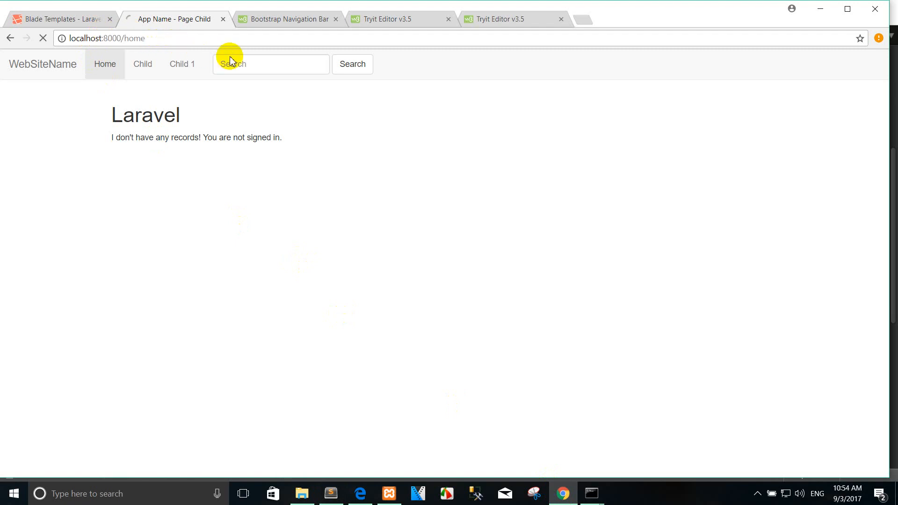
{"action": "left_click", "coordinate": [65, 20]}
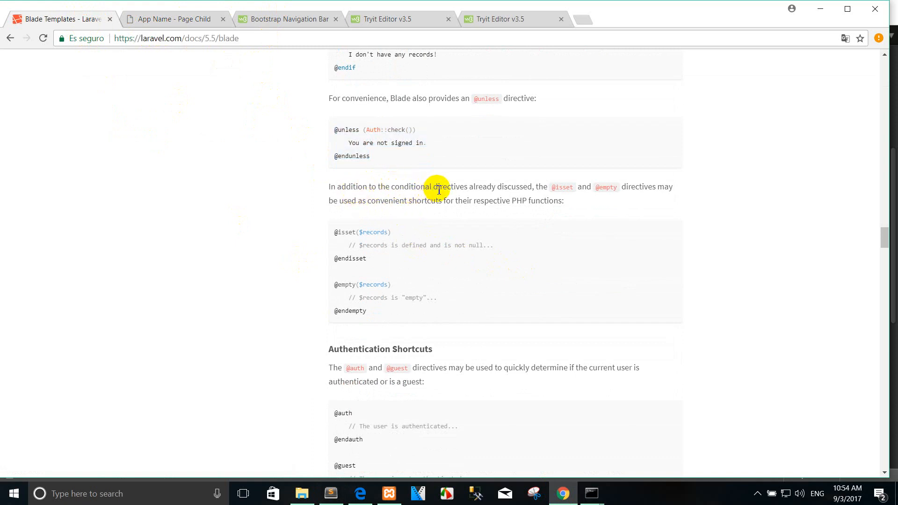
{"action": "mouse_move", "coordinate": [495, 189]}
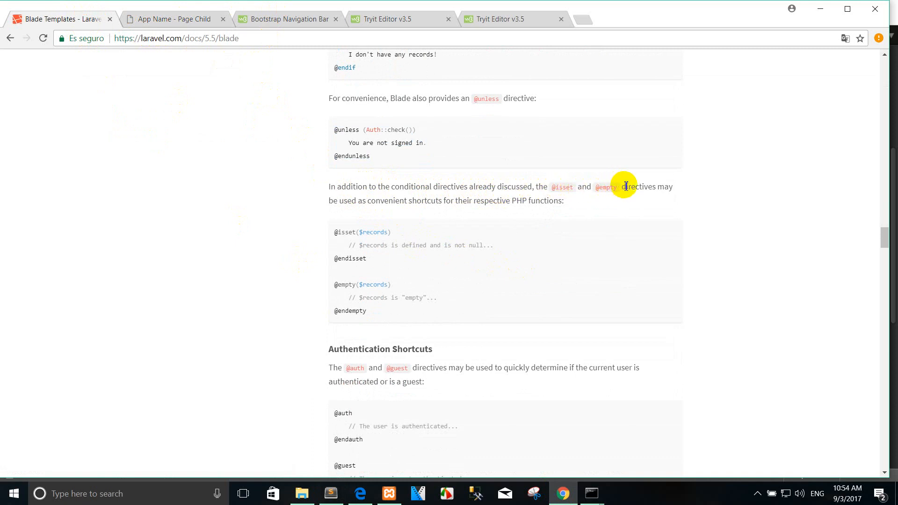
{"action": "mouse_move", "coordinate": [641, 207]}
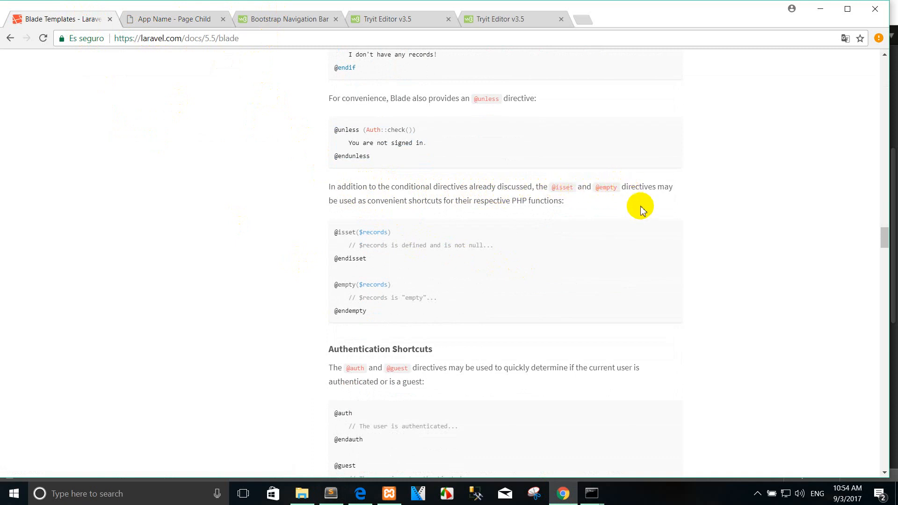
{"action": "mouse_move", "coordinate": [442, 220]}
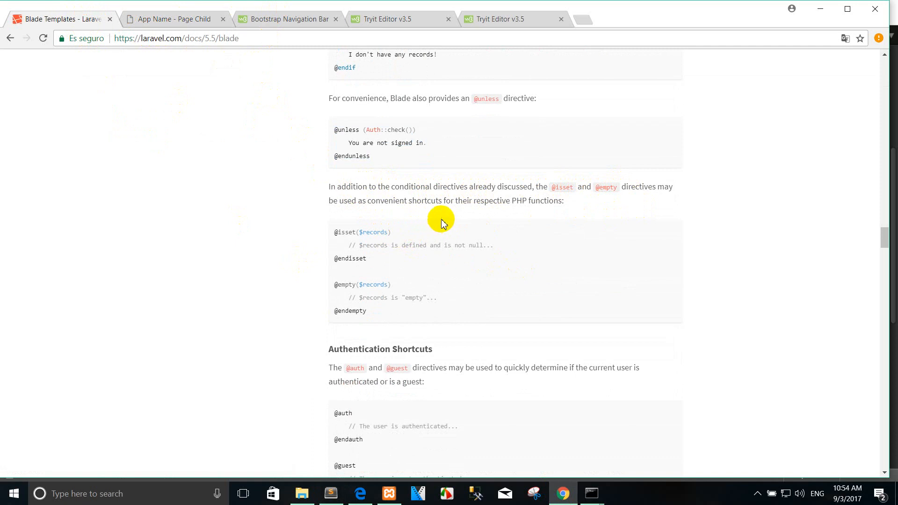
{"action": "mouse_move", "coordinate": [533, 209]}
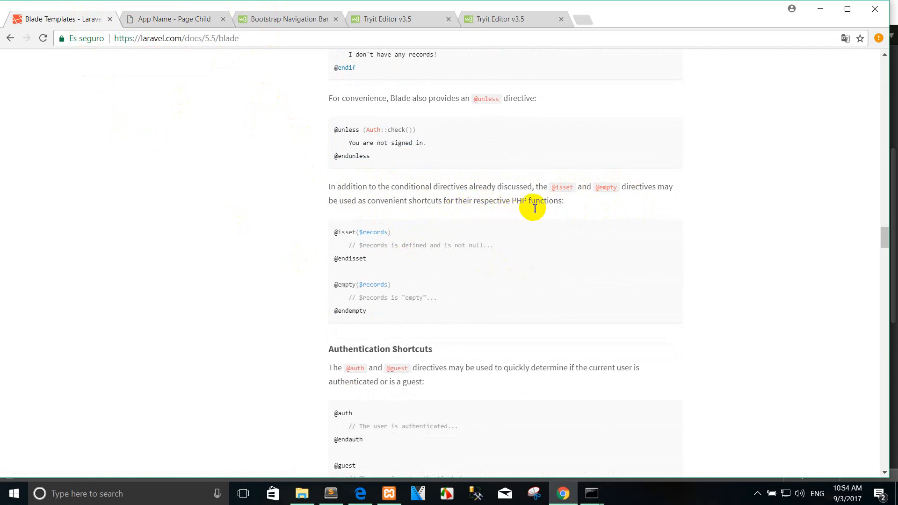
{"action": "scroll", "scroll_direction": "down", "scroll_amount": 3}
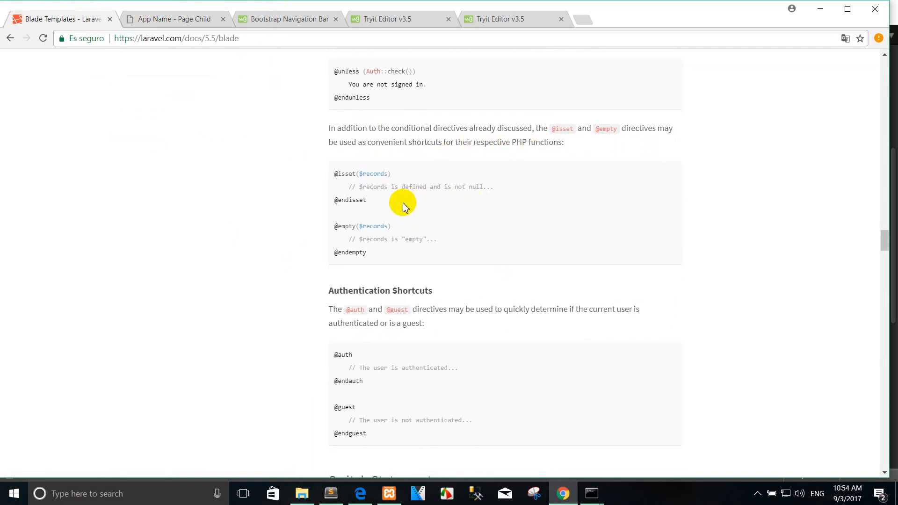
{"action": "mouse_move", "coordinate": [432, 199]}
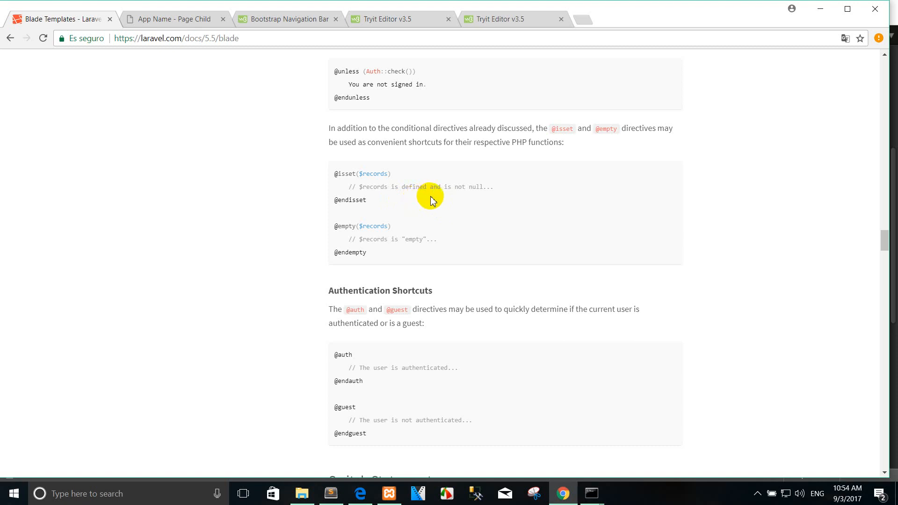
{"action": "mouse_move", "coordinate": [332, 176]}
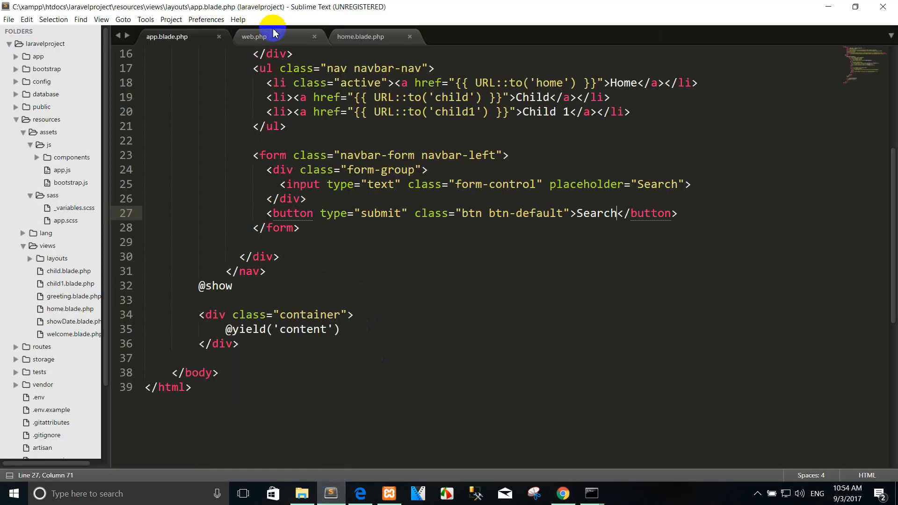
{"action": "left_click", "coordinate": [360, 37]}
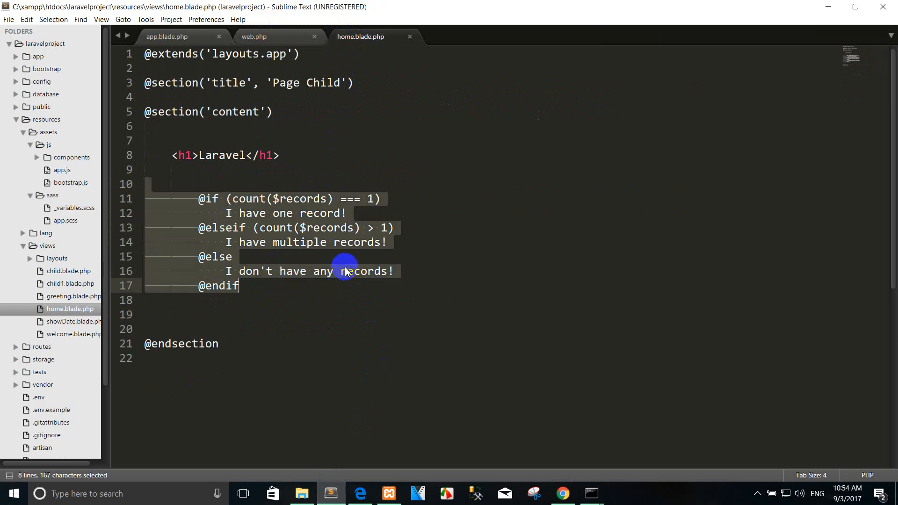
{"action": "type", "text": "@isset($records)"}
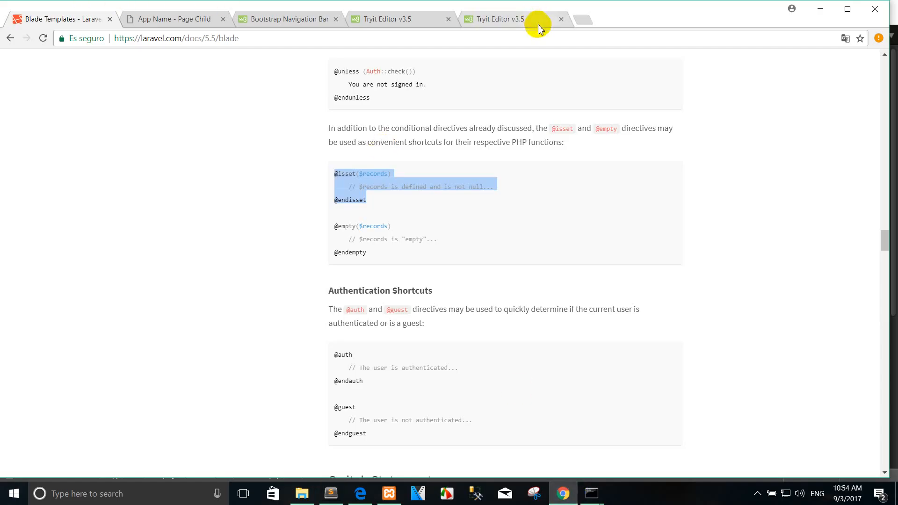
{"action": "left_click", "coordinate": [172, 19]}
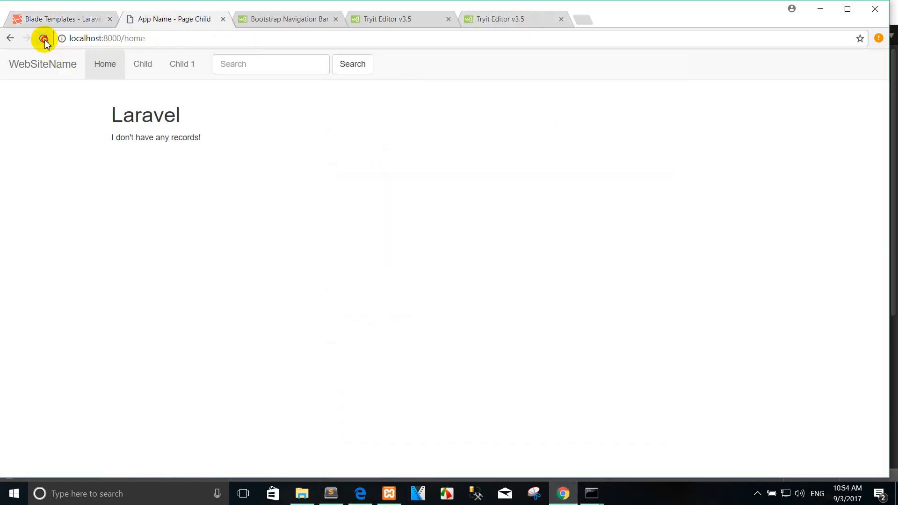
{"action": "left_click", "coordinate": [42, 39]}
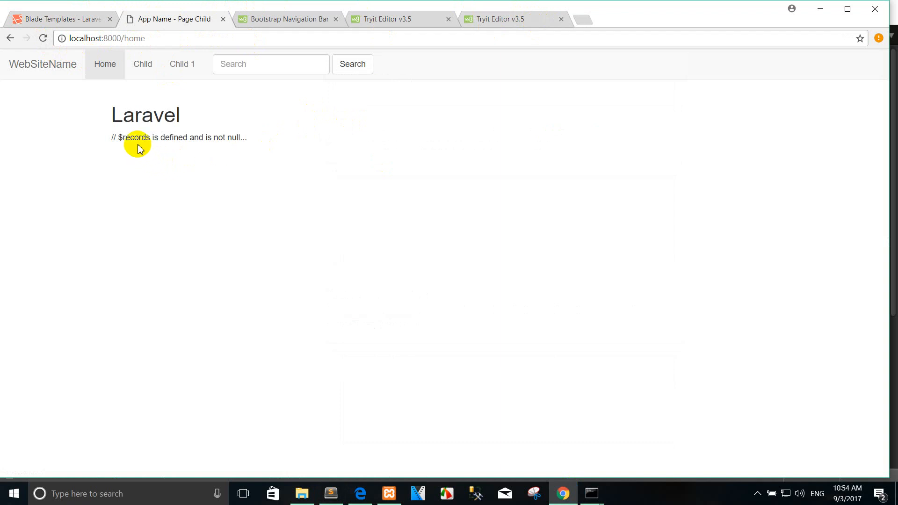
{"action": "mouse_move", "coordinate": [203, 151]}
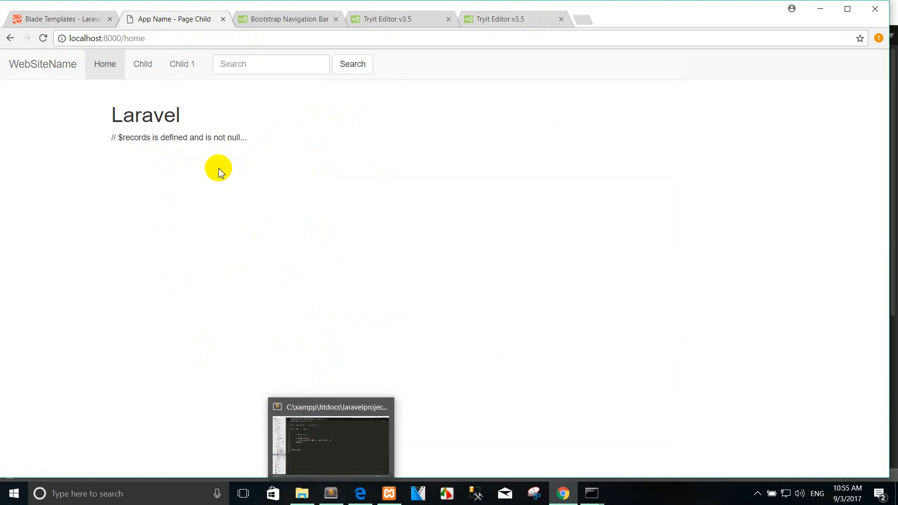
{"action": "mouse_move", "coordinate": [258, 139]}
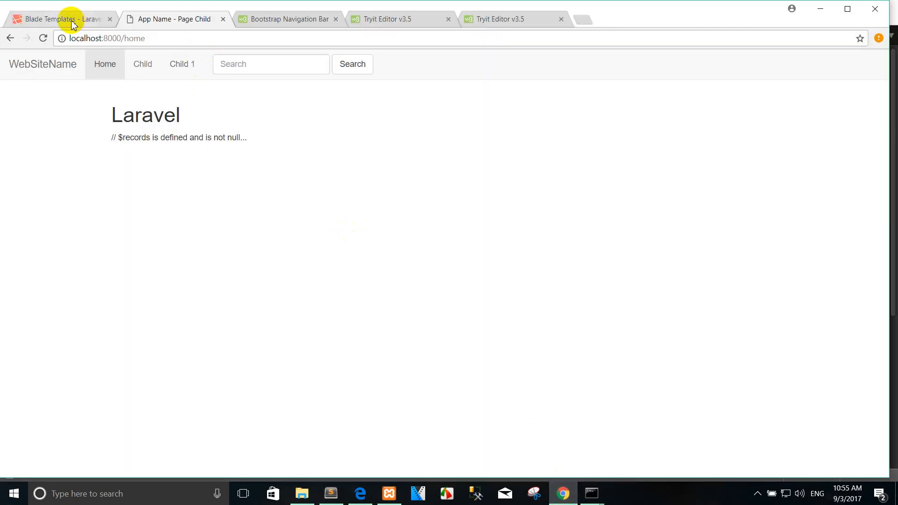
{"action": "left_click", "coordinate": [331, 494]}
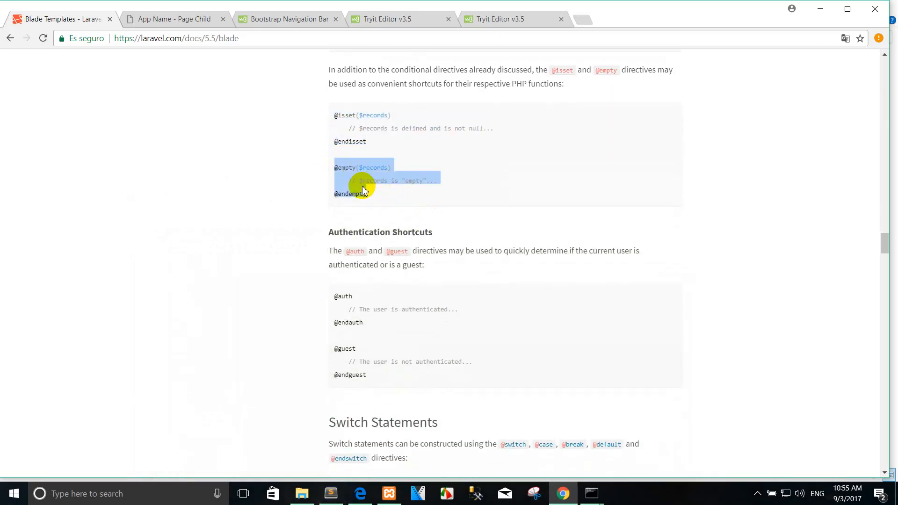
{"action": "left_click", "coordinate": [331, 495]}
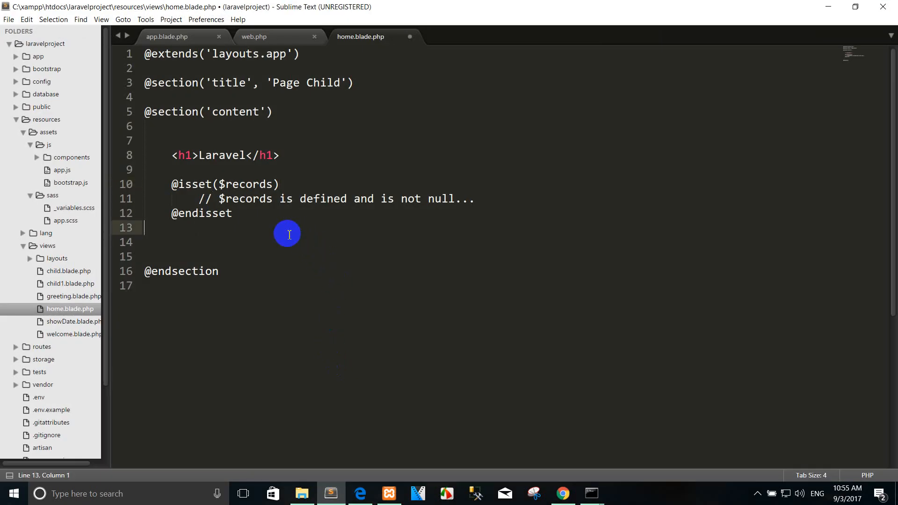
{"action": "type", "text": "@empty($records)"}
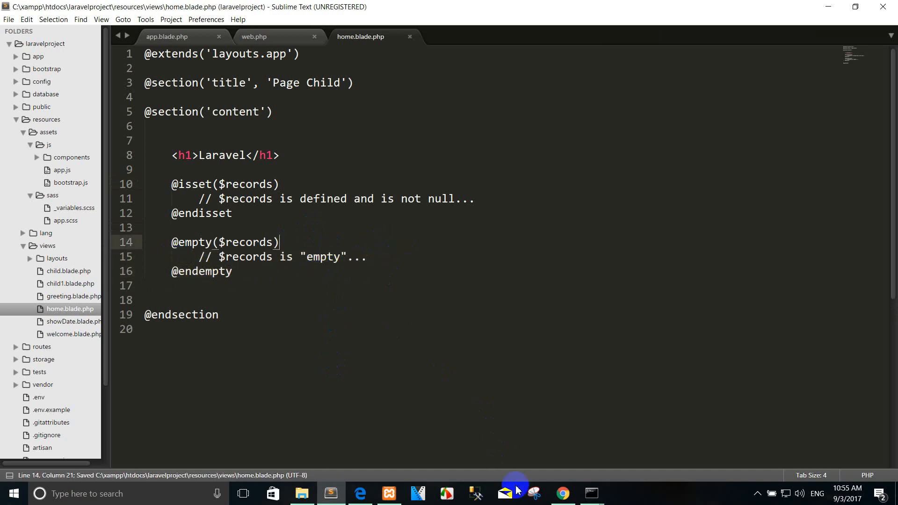
{"action": "left_click", "coordinate": [563, 494]}
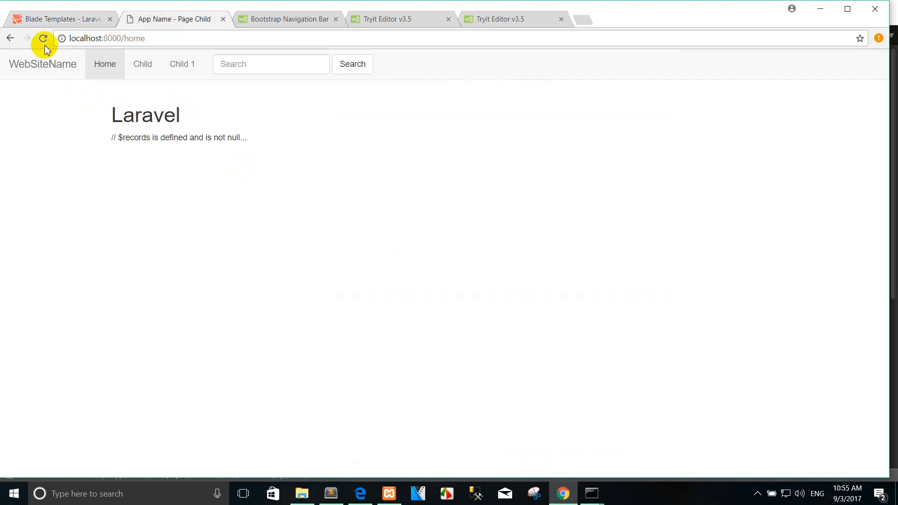
{"action": "left_click", "coordinate": [43, 38]}
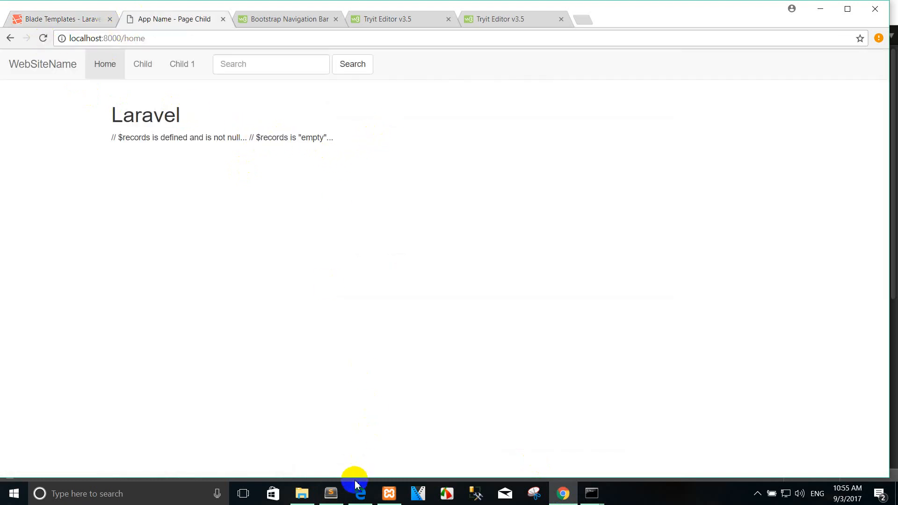
- Set the home route's $data to ['ren'] in web.php and check the page
{"action": "left_click", "coordinate": [331, 495]}
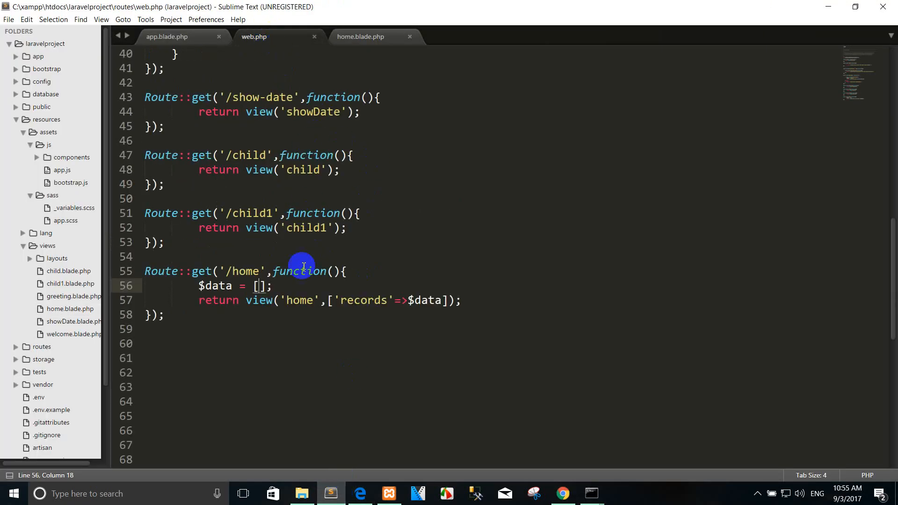
{"action": "type", "text": "'sd'"}
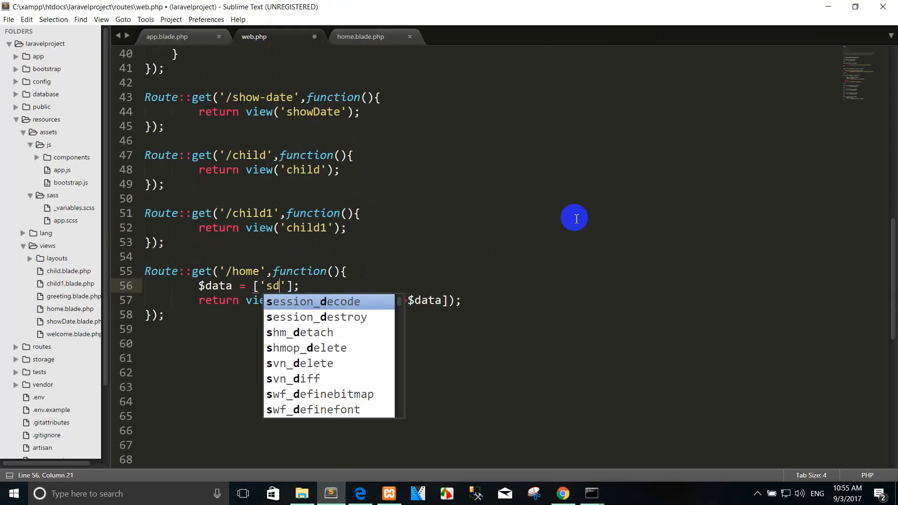
{"action": "type", "text": "ren"}
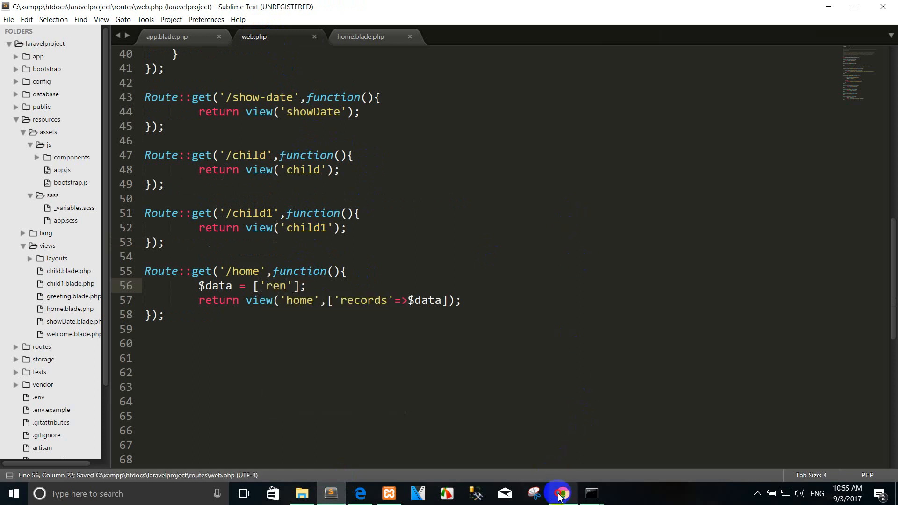
{"action": "left_click", "coordinate": [563, 494]}
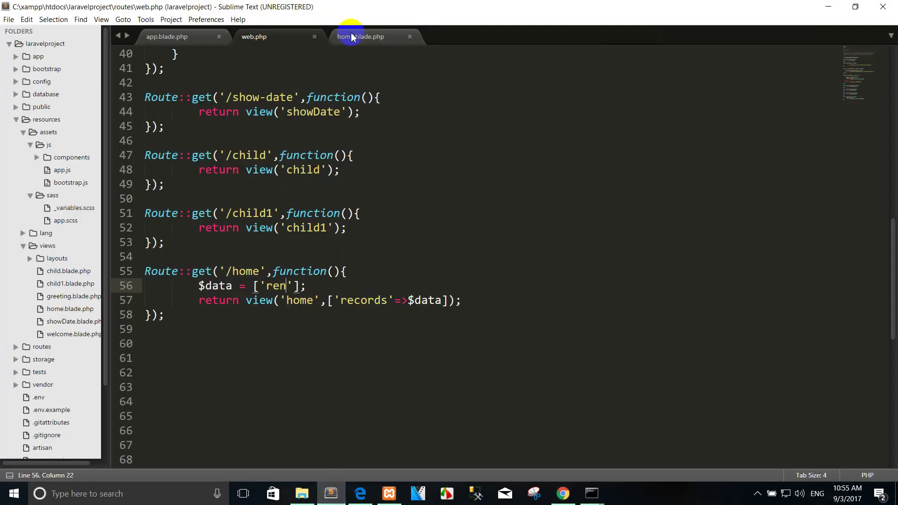
{"action": "left_click", "coordinate": [360, 36]}
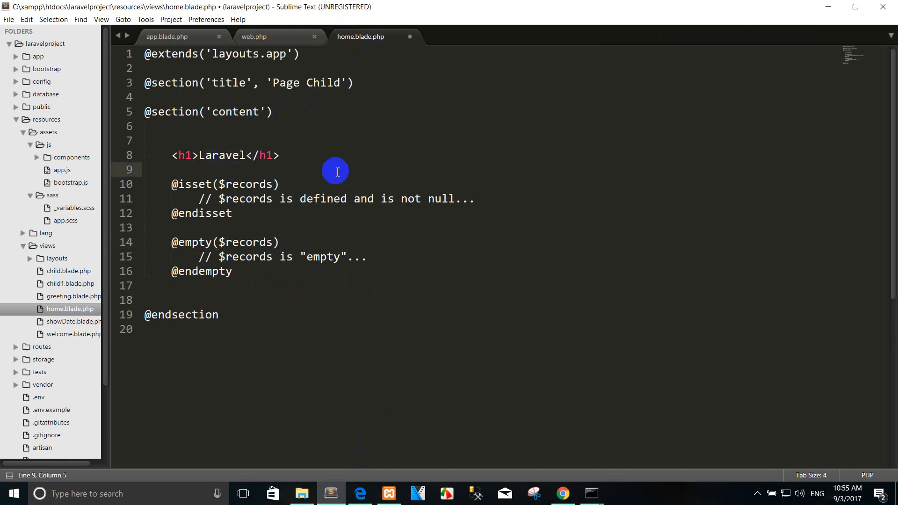
{"action": "type", "text": "<pro"}
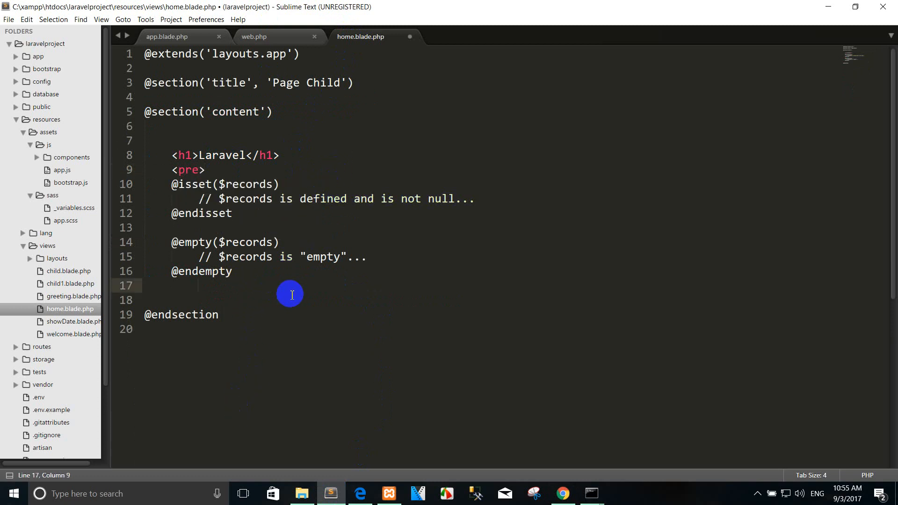
{"action": "type", "text": "</pre>"}
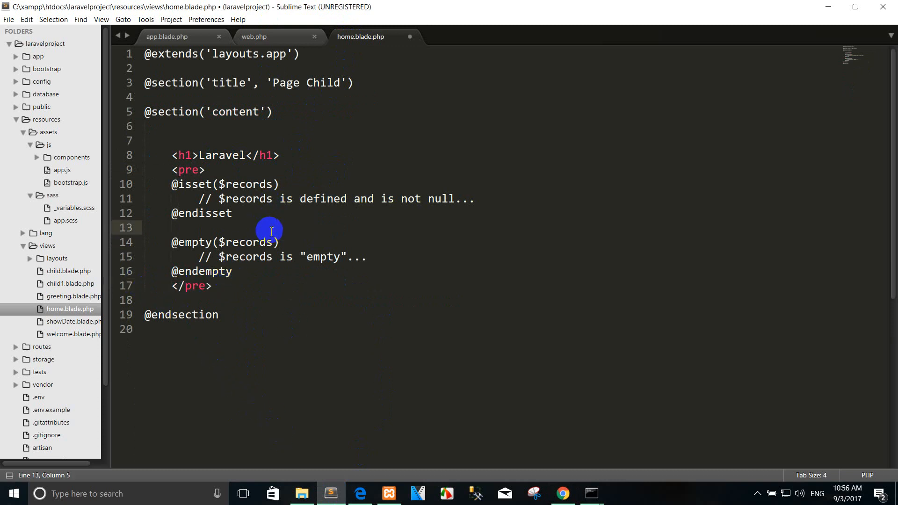
{"action": "type", "text": "<hr>"}
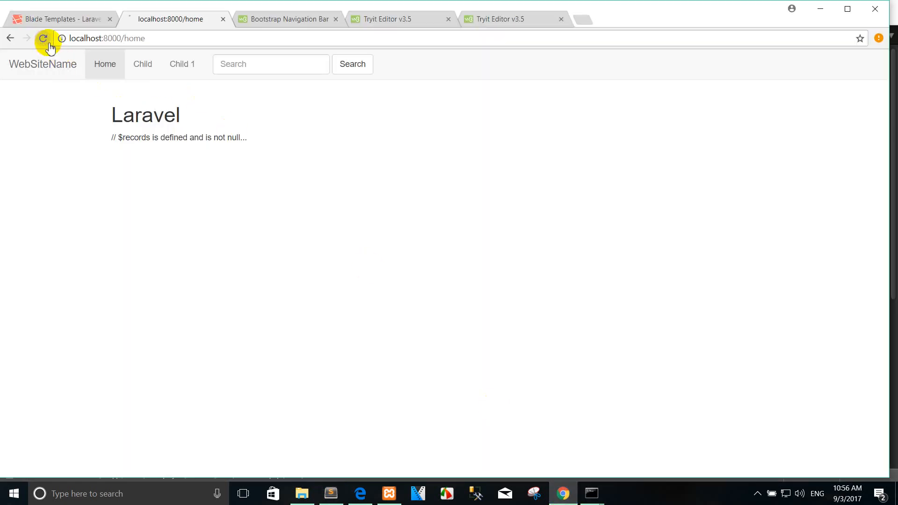
- Set $data back to [] in web.php and reload /home to show both the defined and empty messages
{"action": "left_click", "coordinate": [44, 38]}
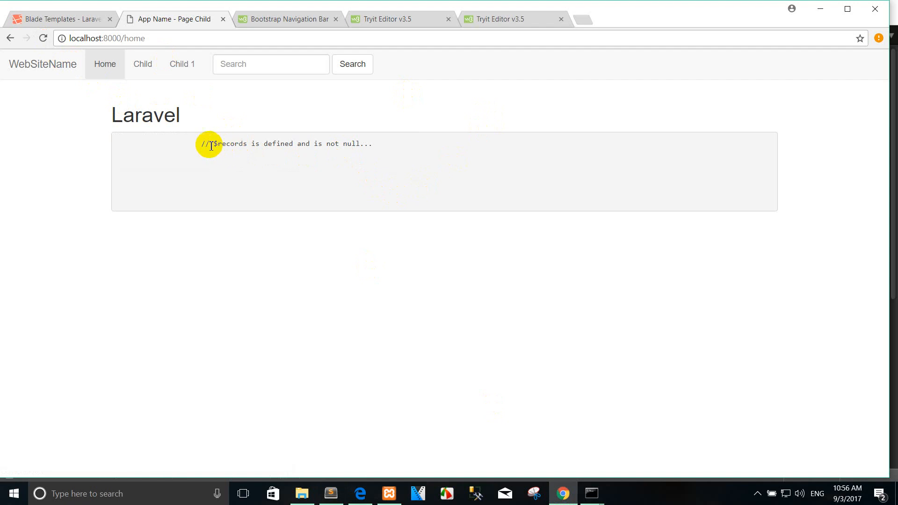
{"action": "mouse_move", "coordinate": [258, 157]}
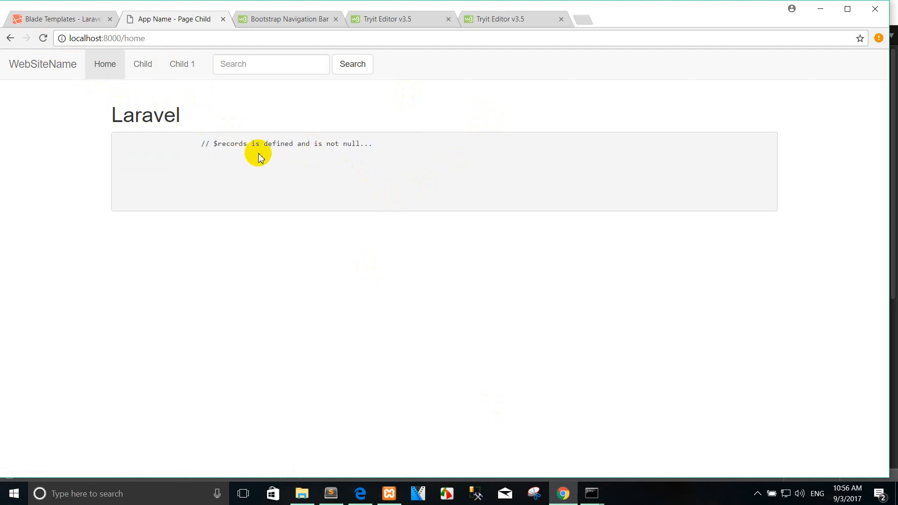
{"action": "mouse_move", "coordinate": [349, 144]}
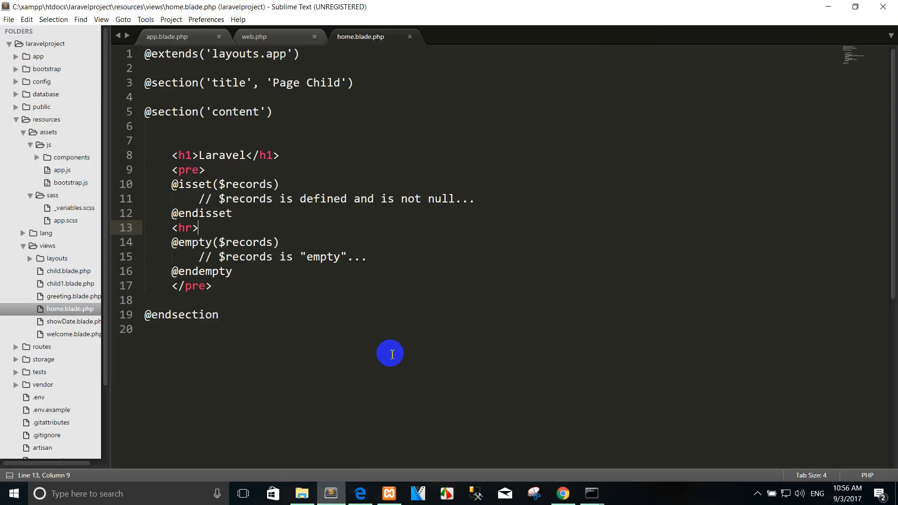
{"action": "left_click", "coordinate": [254, 37]}
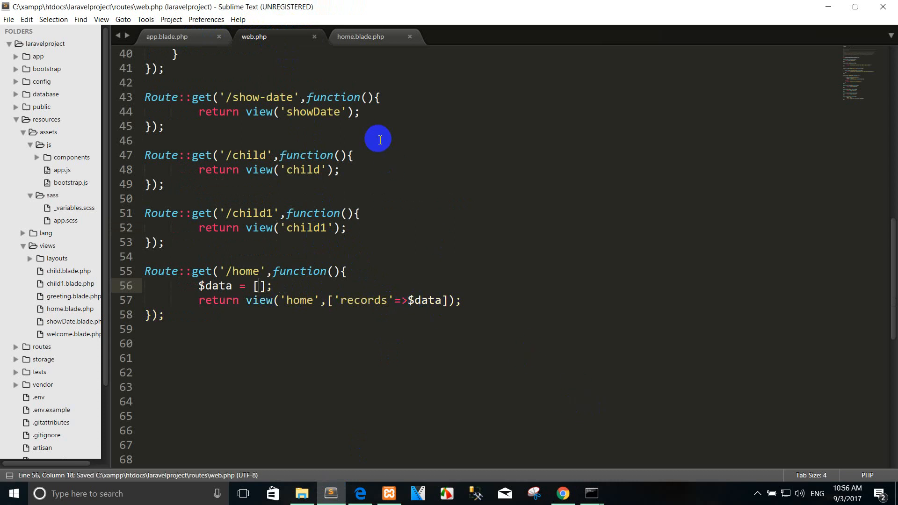
{"action": "left_click", "coordinate": [361, 37]}
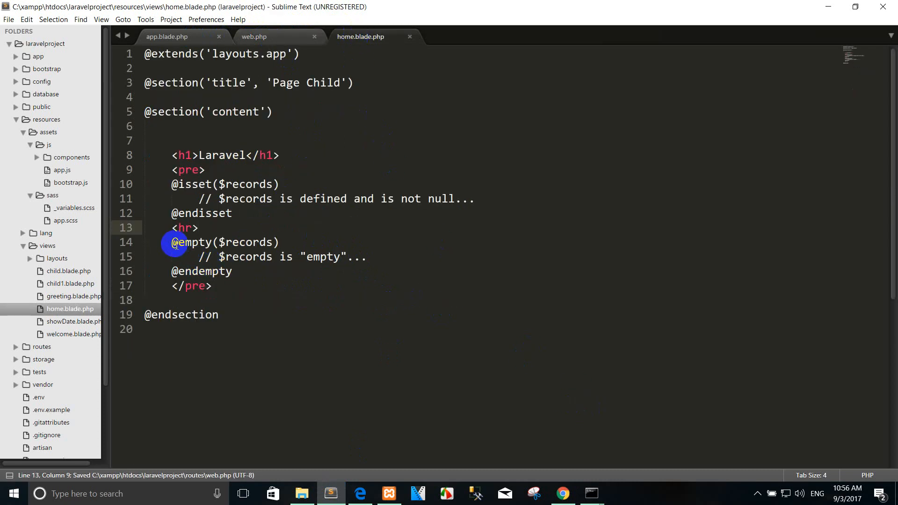
{"action": "left_click", "coordinate": [563, 494]}
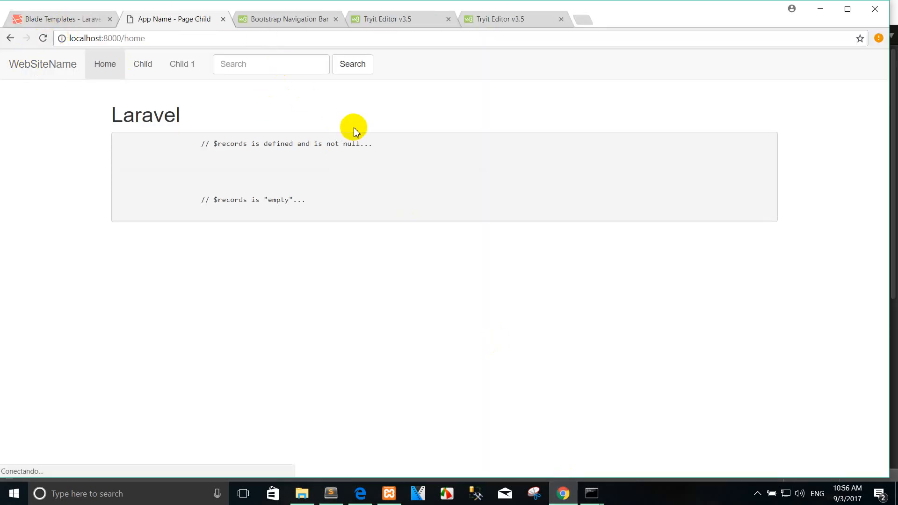
{"action": "mouse_move", "coordinate": [266, 155]}
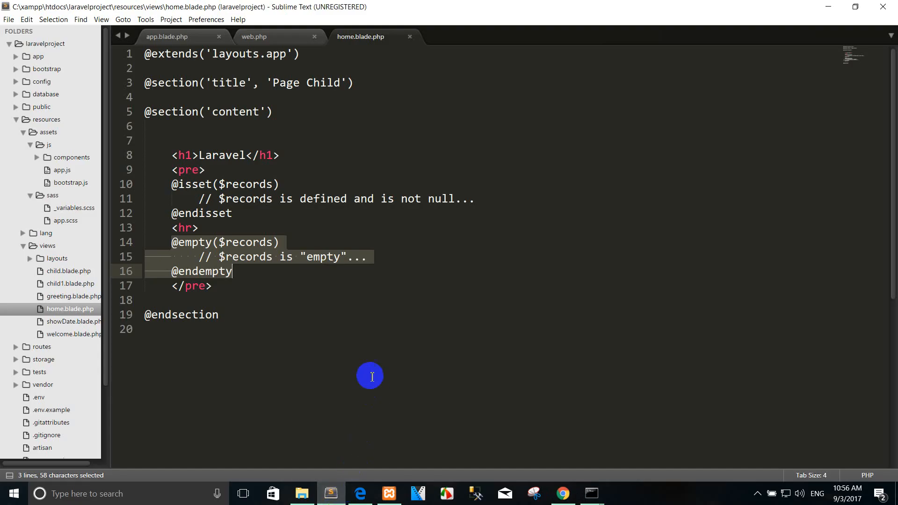
- Try a stray 's' on the 'records' key, see only the empty message, then keep 'records' unchanged
{"action": "left_click", "coordinate": [254, 37]}
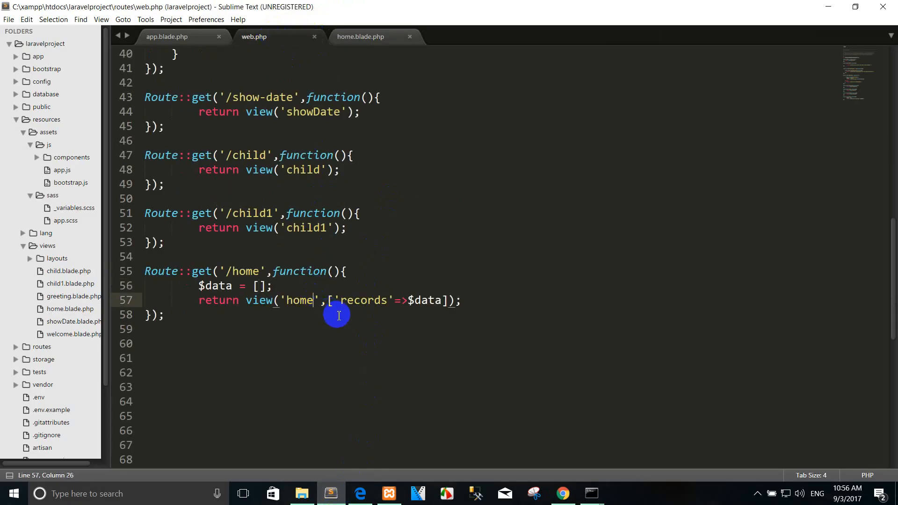
{"action": "type", "text": "s"}
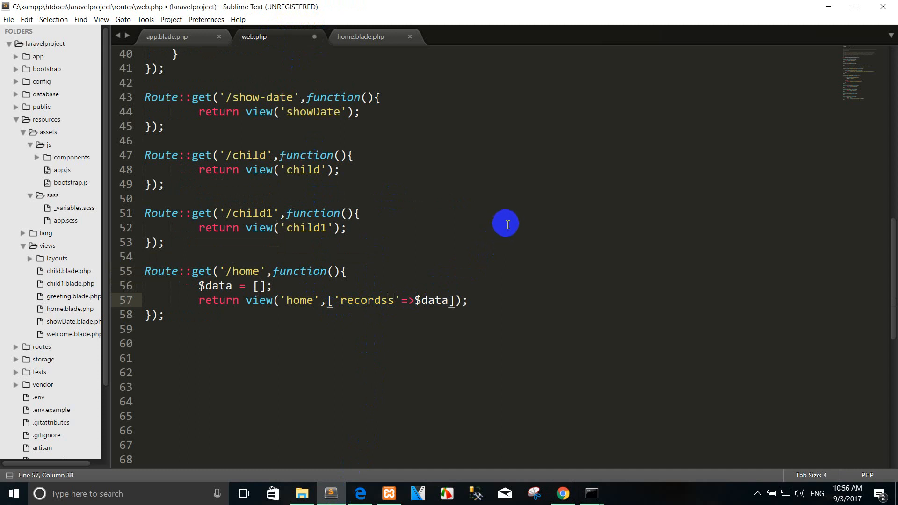
{"action": "left_click", "coordinate": [562, 494]}
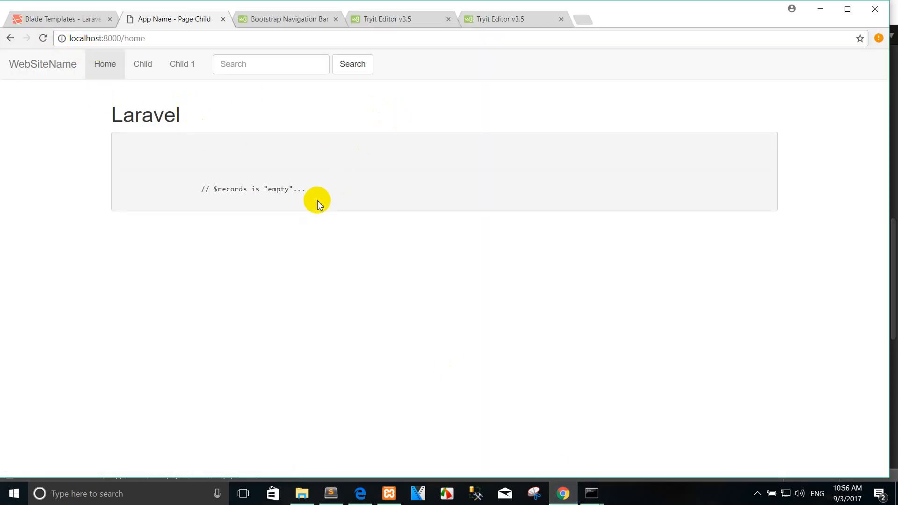
{"action": "mouse_move", "coordinate": [226, 154]}
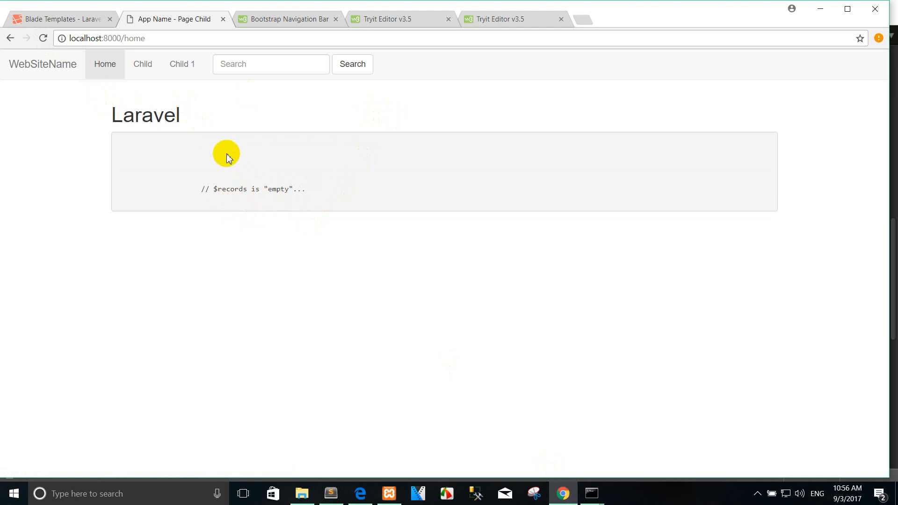
{"action": "mouse_move", "coordinate": [332, 494]}
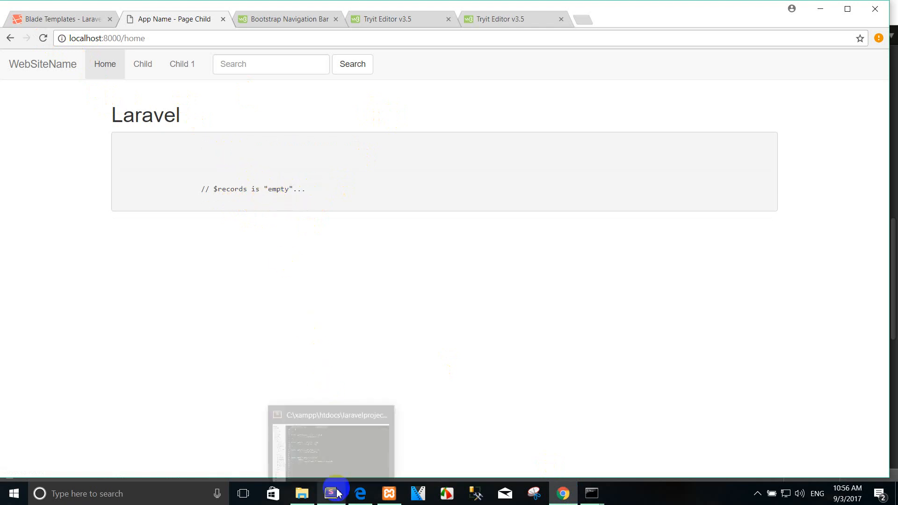
{"action": "left_click", "coordinate": [332, 494]}
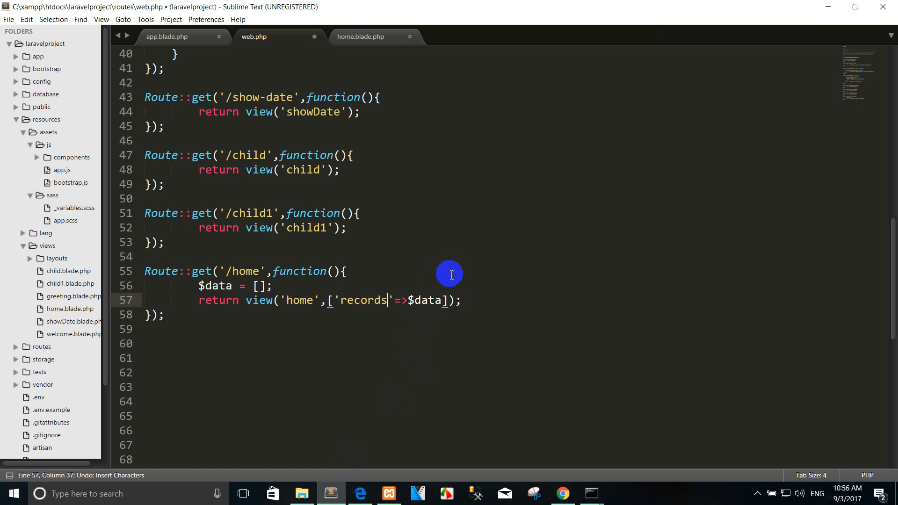
{"action": "left_click", "coordinate": [362, 37]}
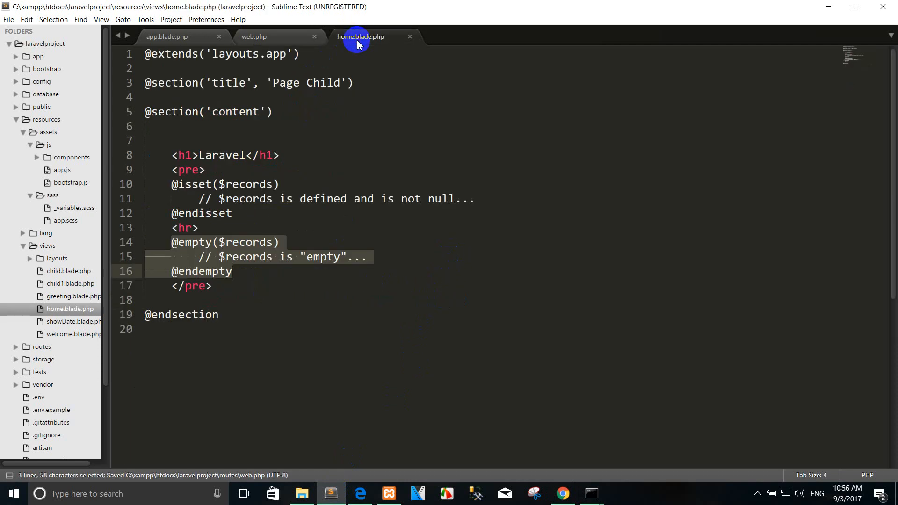
{"action": "double_click", "coordinate": [247, 198]}
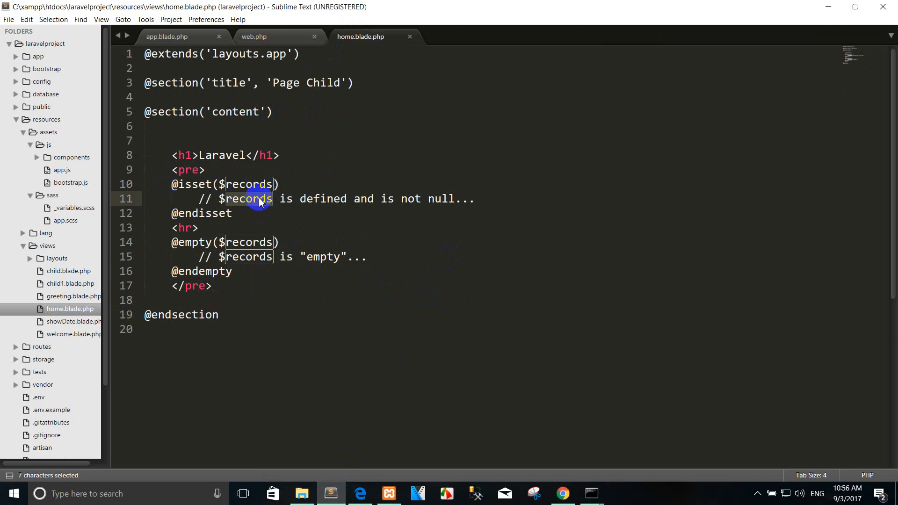
{"action": "left_click", "coordinate": [198, 228]}
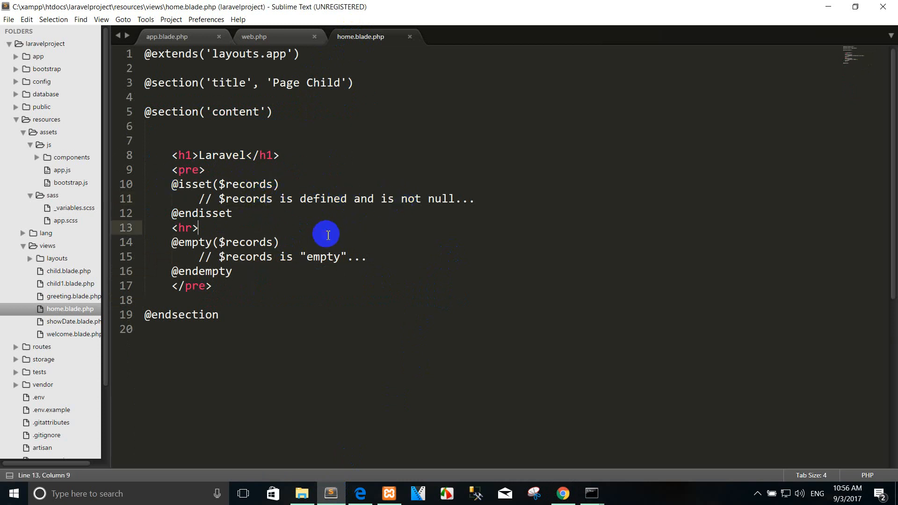
{"action": "mouse_move", "coordinate": [291, 264]}
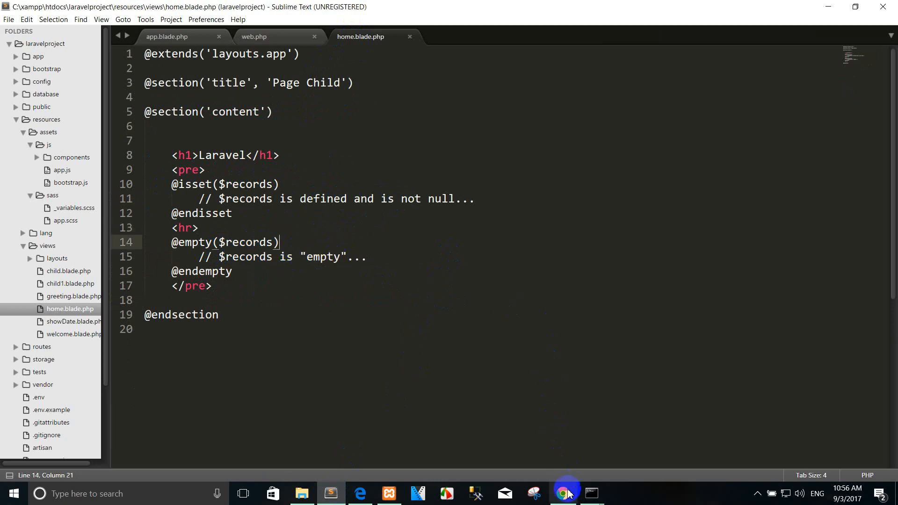
{"action": "left_click", "coordinate": [563, 492]}
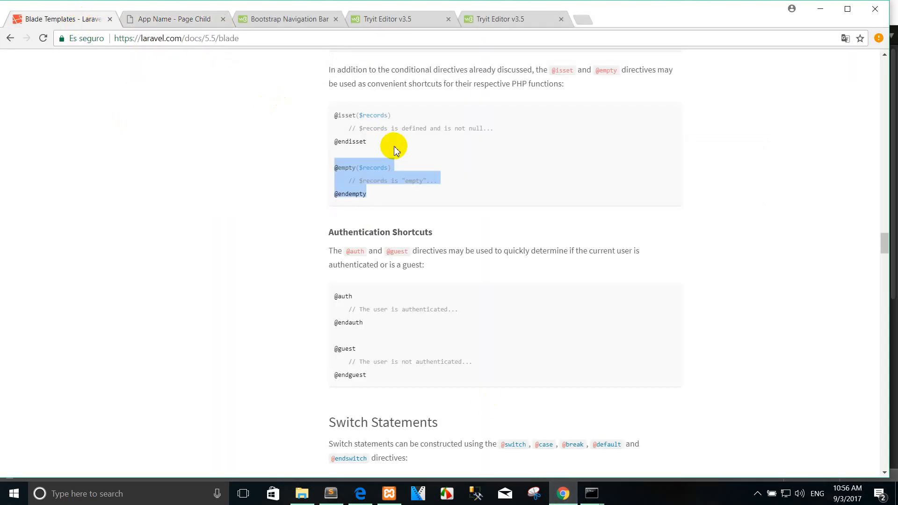
{"action": "scroll", "scroll_direction": "down", "scroll_amount": 3}
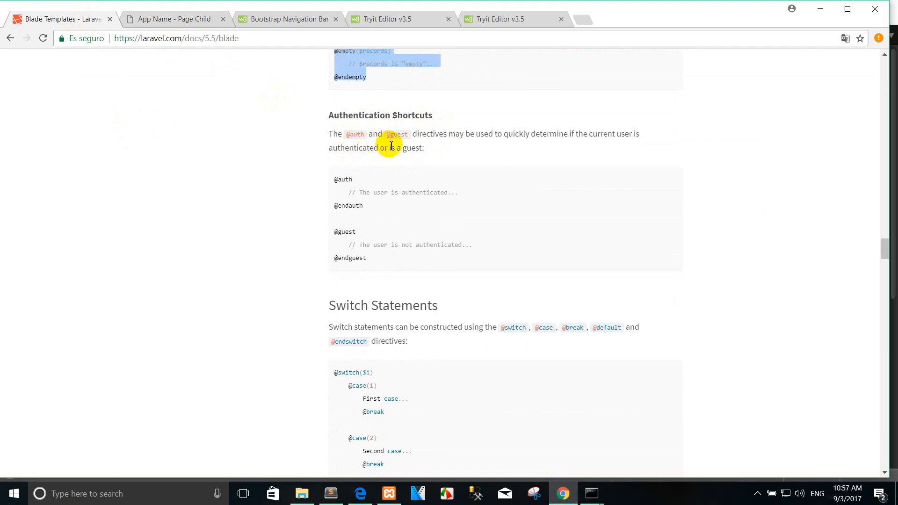
{"action": "mouse_move", "coordinate": [543, 144]}
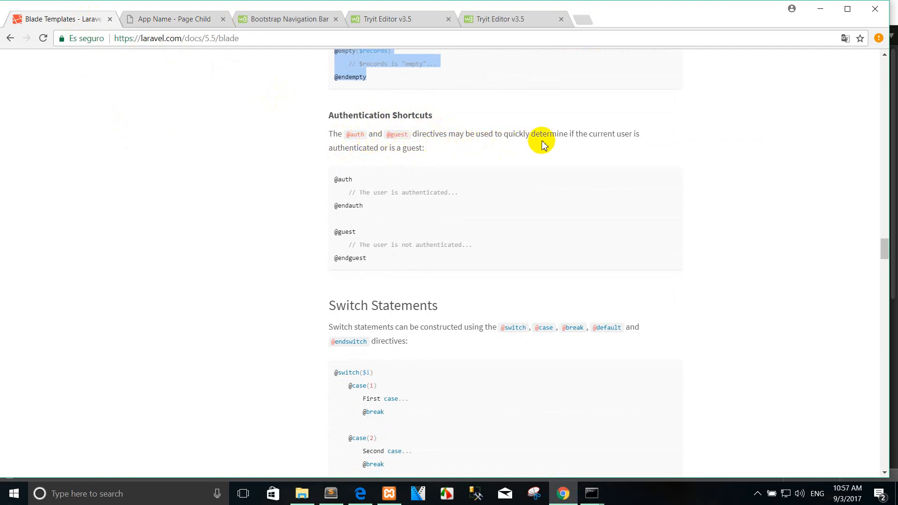
{"action": "mouse_move", "coordinate": [612, 150]}
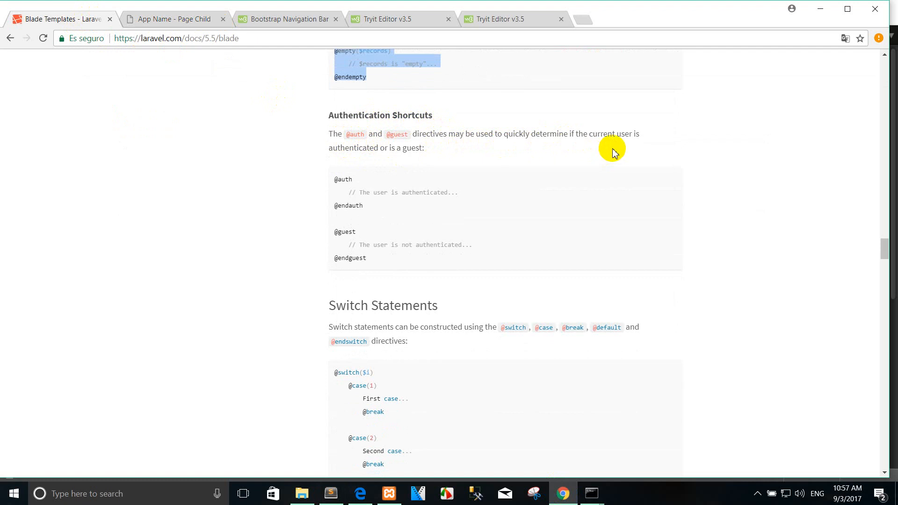
{"action": "mouse_move", "coordinate": [435, 156]}
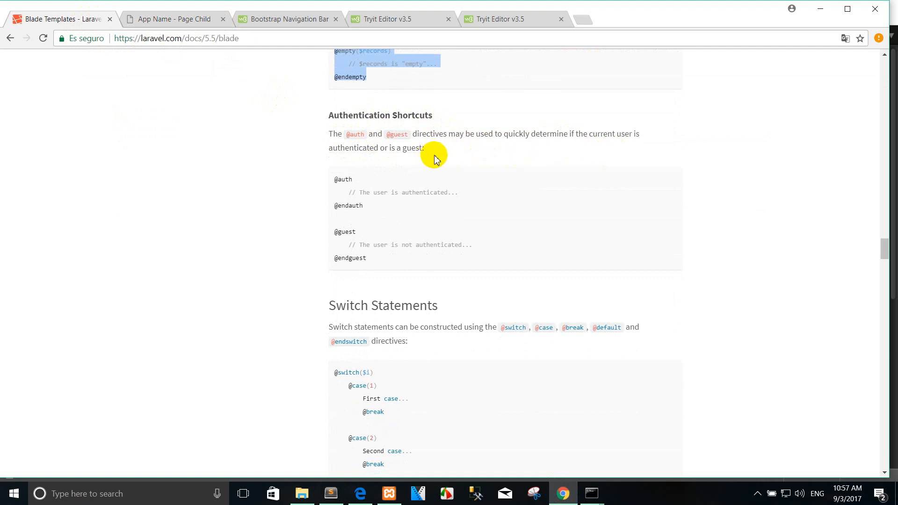
{"action": "mouse_move", "coordinate": [425, 161]}
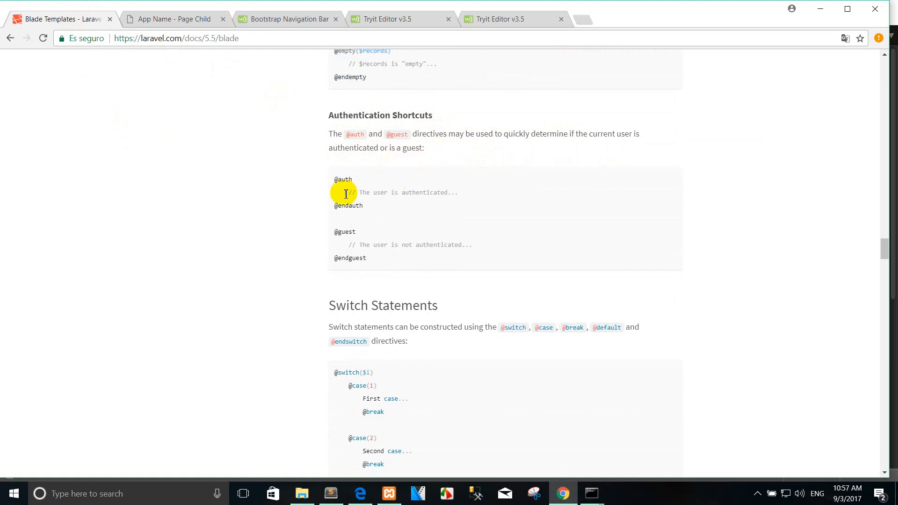
{"action": "scroll", "scroll_direction": "down", "scroll_amount": 3}
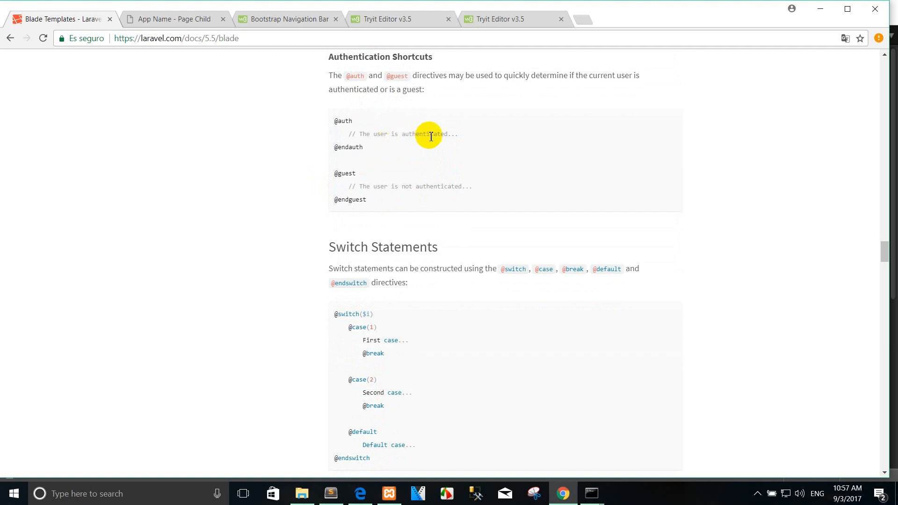
{"action": "mouse_move", "coordinate": [374, 200]}
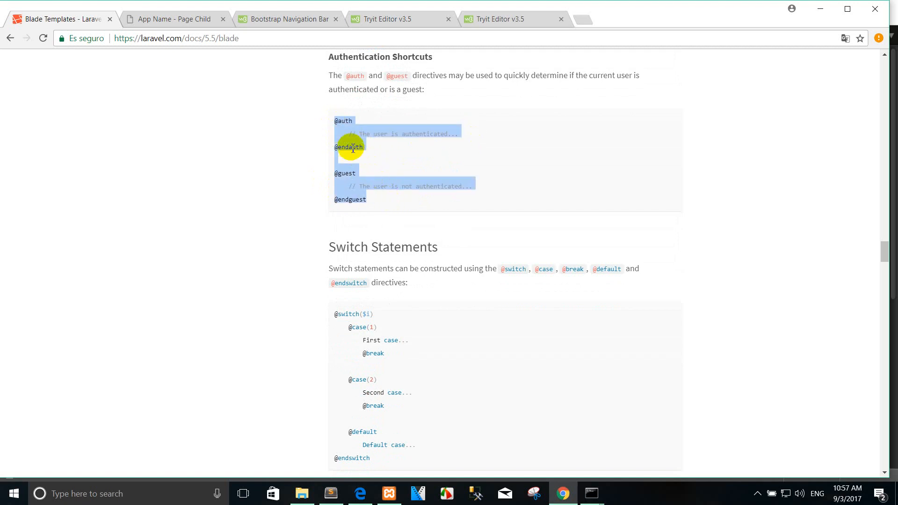
{"action": "left_click", "coordinate": [331, 494]}
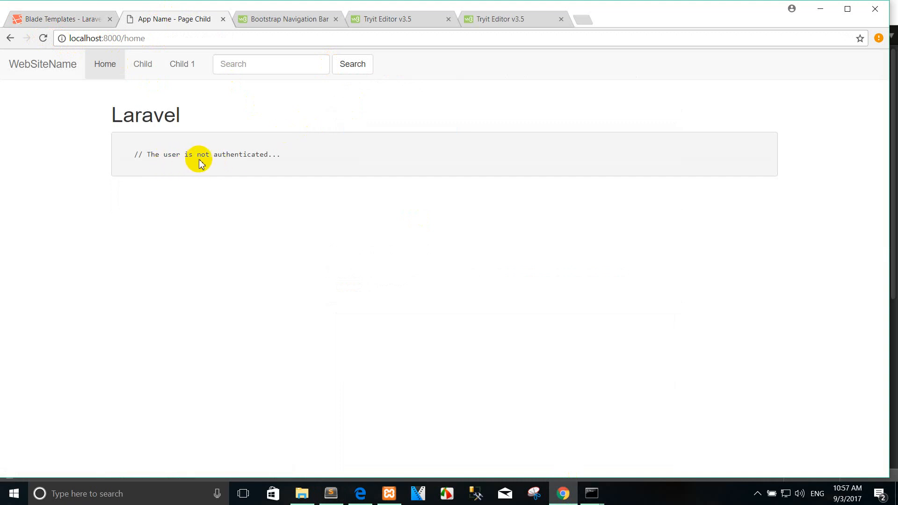
{"action": "mouse_move", "coordinate": [308, 279]}
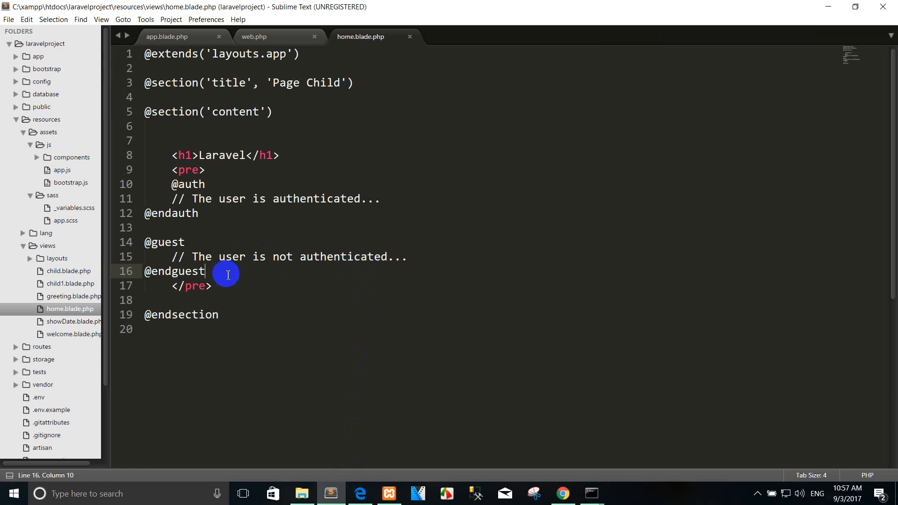
{"action": "left_click_drag", "start_coordinate": [203, 272], "coordinate": [248, 213]}
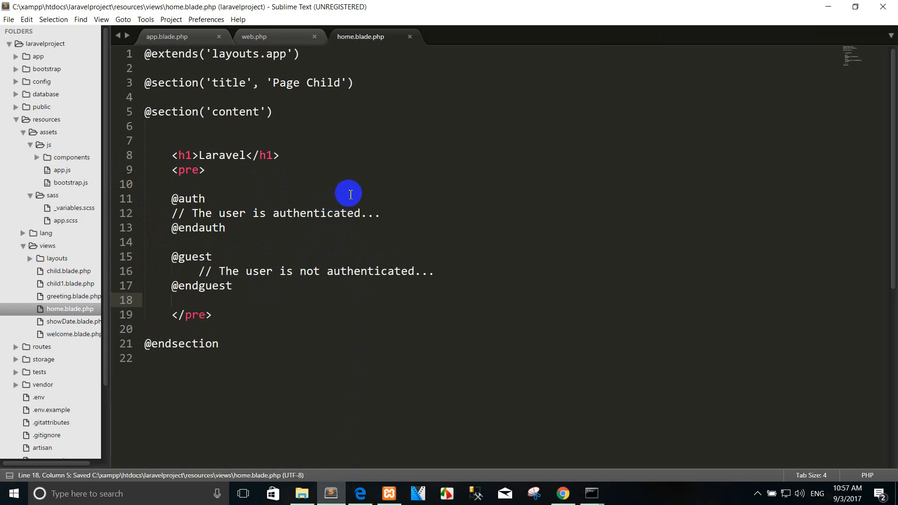
{"action": "mouse_move", "coordinate": [541, 423]}
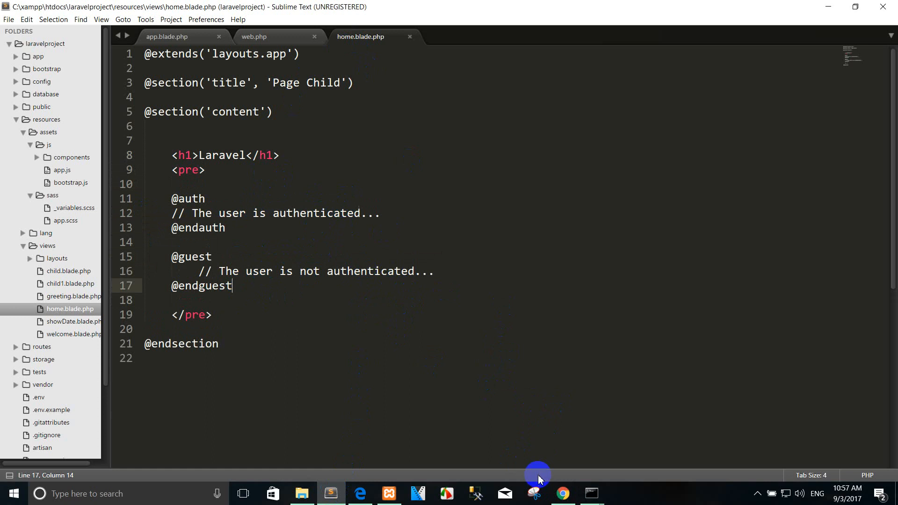
- Confirm /home shows 'The user is not authenticated...', then return to the docs' Switch Statements section
{"action": "left_click", "coordinate": [564, 493]}
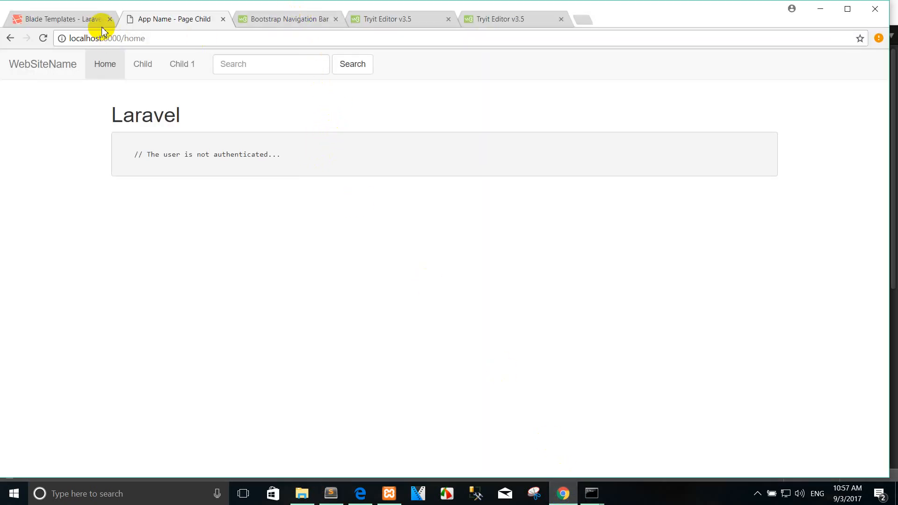
{"action": "left_click", "coordinate": [61, 19]}
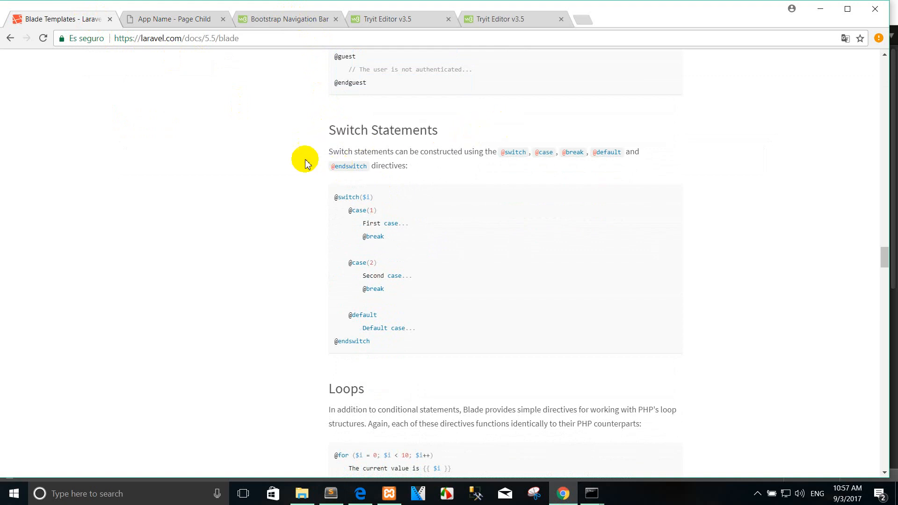
{"action": "mouse_move", "coordinate": [496, 135]}
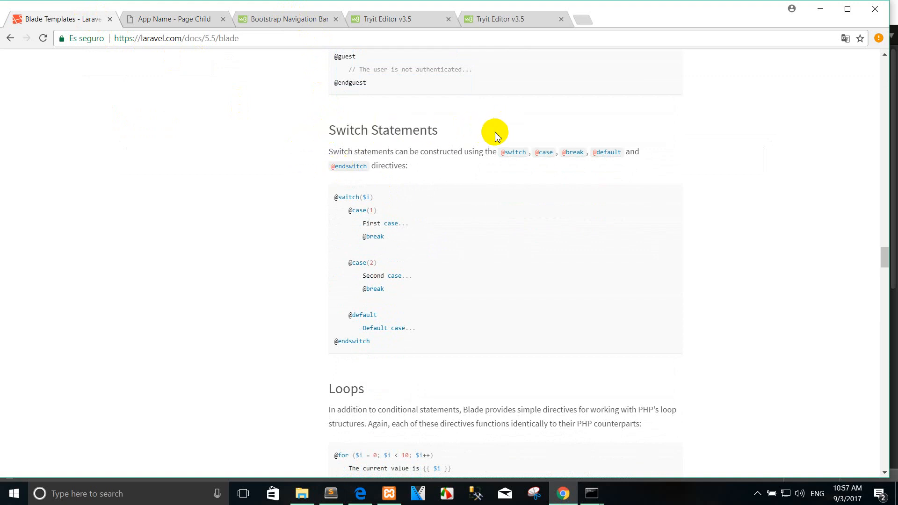
{"action": "scroll", "scroll_direction": "up", "scroll_amount": 3}
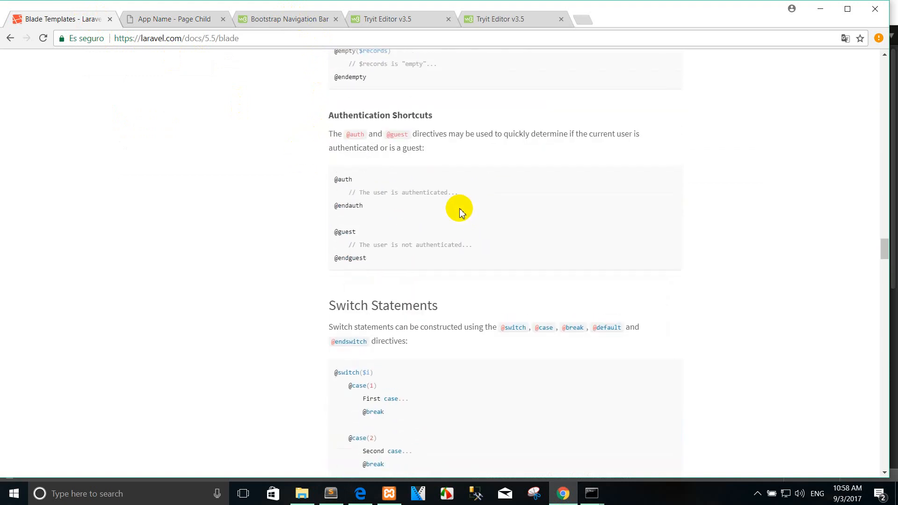
{"action": "scroll", "scroll_direction": "down", "scroll_amount": 3}
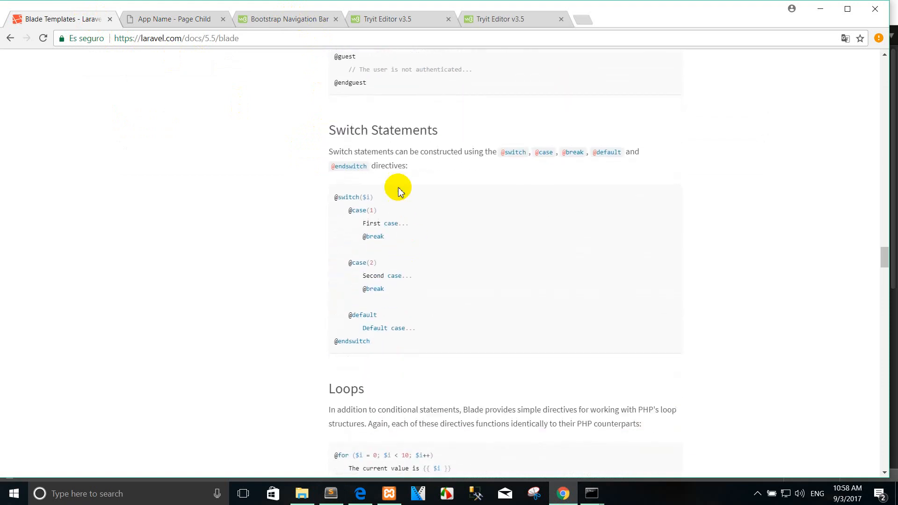
{"action": "mouse_move", "coordinate": [473, 129]}
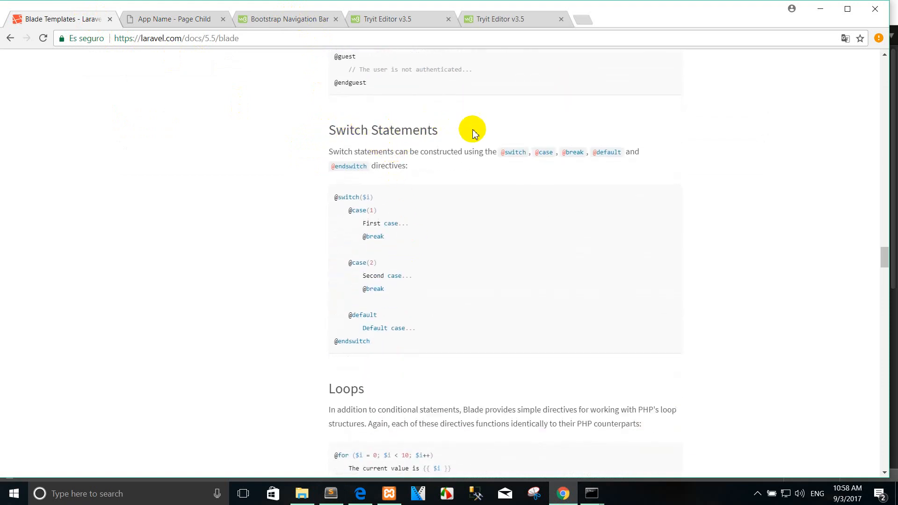
{"action": "mouse_move", "coordinate": [433, 222]}
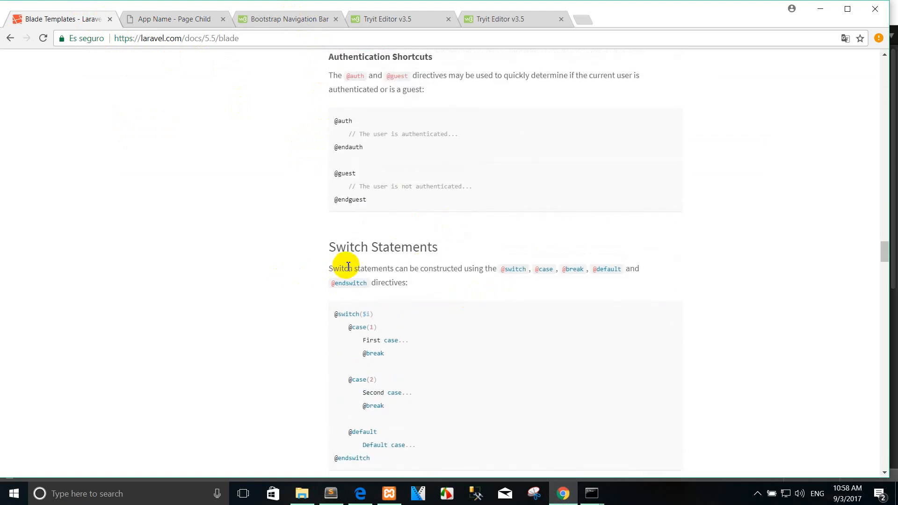
{"action": "mouse_move", "coordinate": [416, 249]}
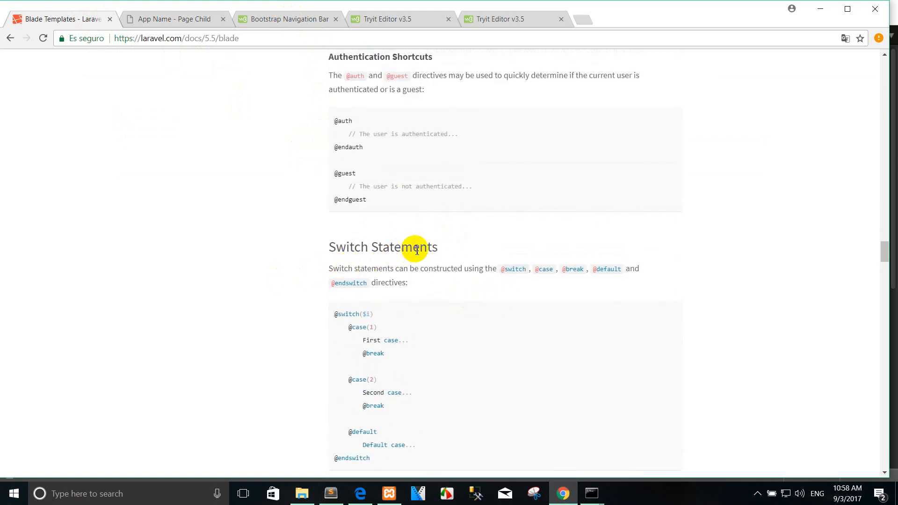
{"action": "mouse_move", "coordinate": [498, 224]}
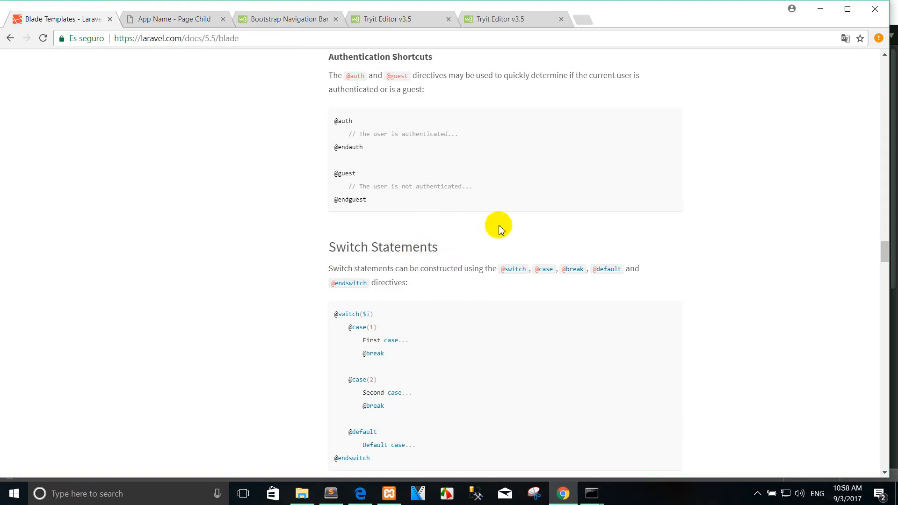